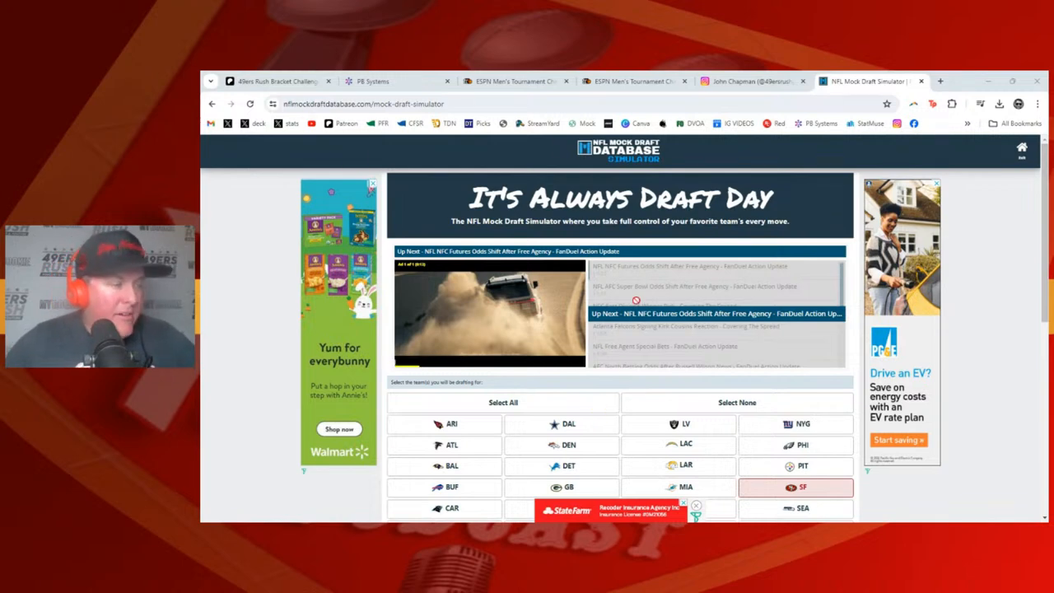
- Enter the 49ers draft room with the chosen settings and start the simulated draft
{"action": "scroll", "scroll_direction": "down", "scroll_amount": 3}
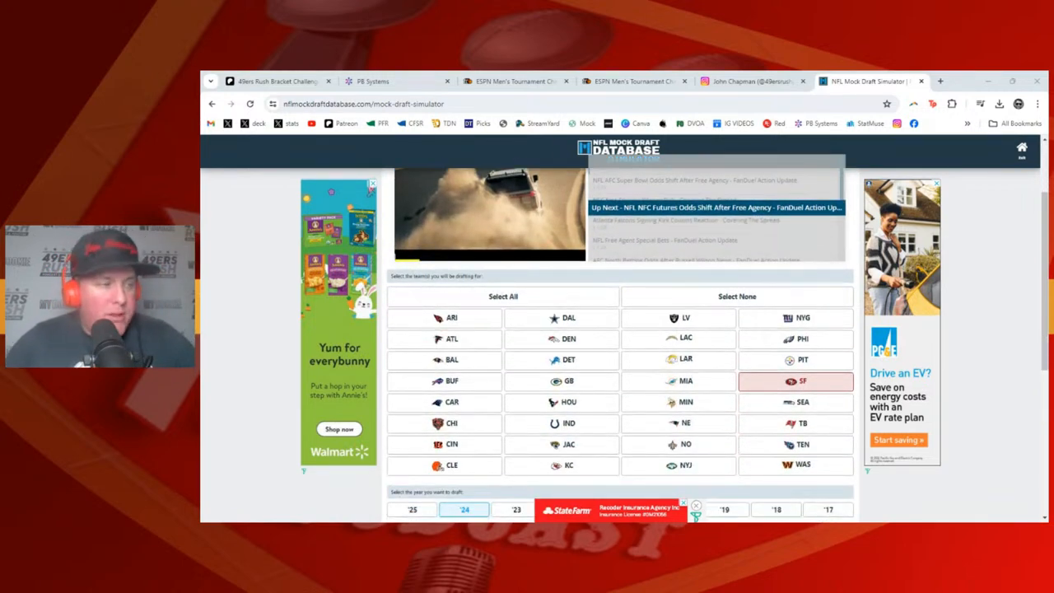
{"action": "scroll", "scroll_direction": "down", "scroll_amount": 3}
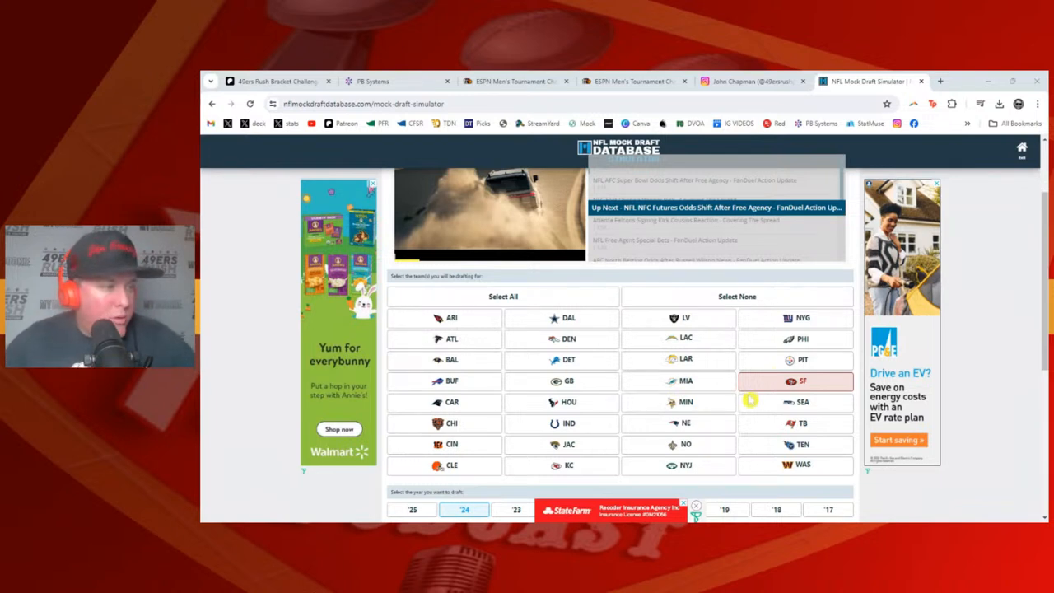
{"action": "scroll", "scroll_direction": "down", "scroll_amount": 3}
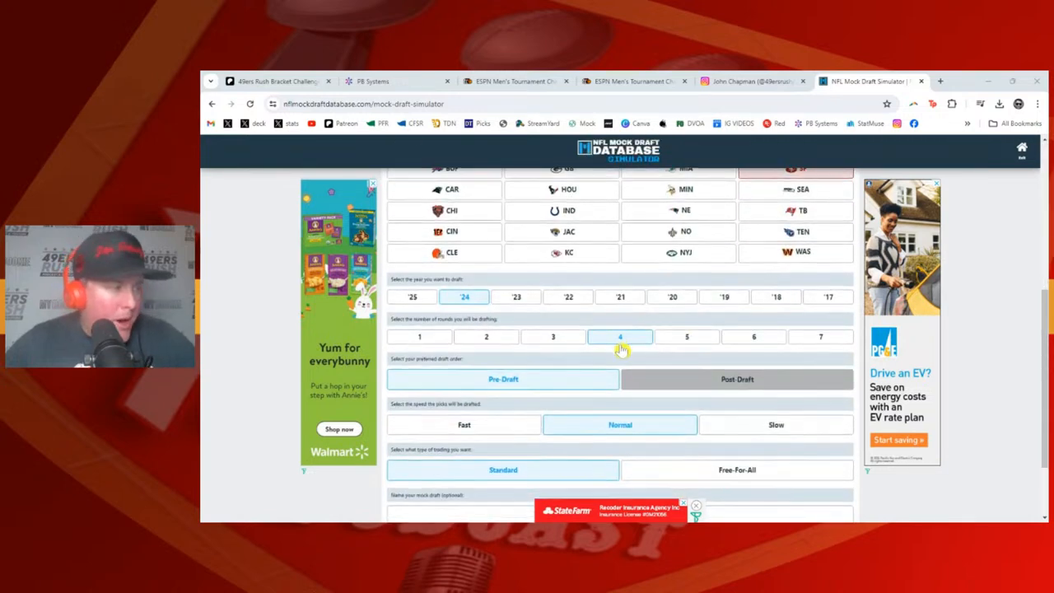
{"action": "scroll", "scroll_direction": "down", "scroll_amount": 3}
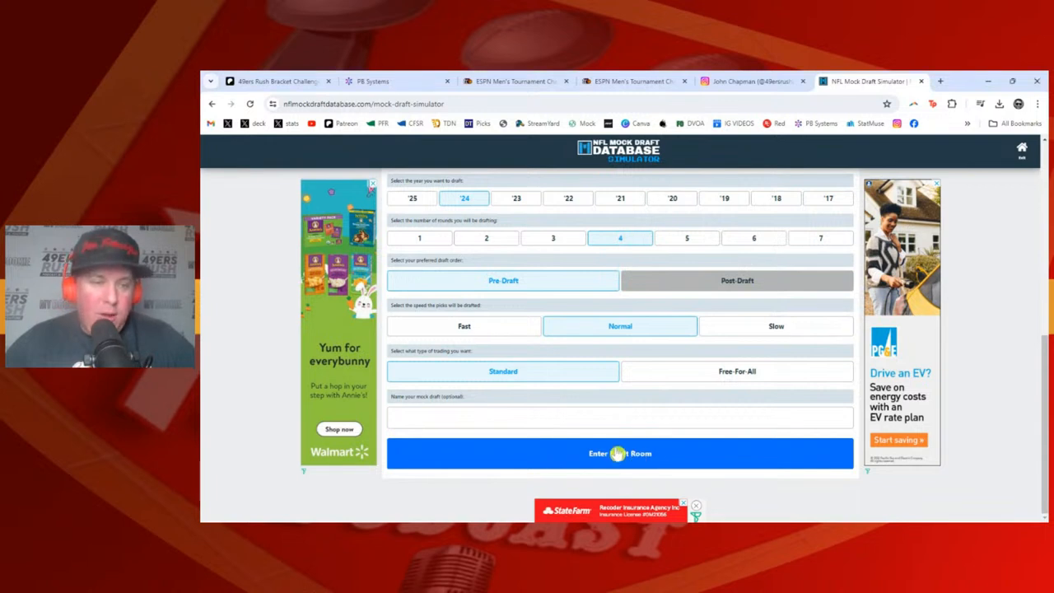
{"action": "left_click", "coordinate": [620, 453]}
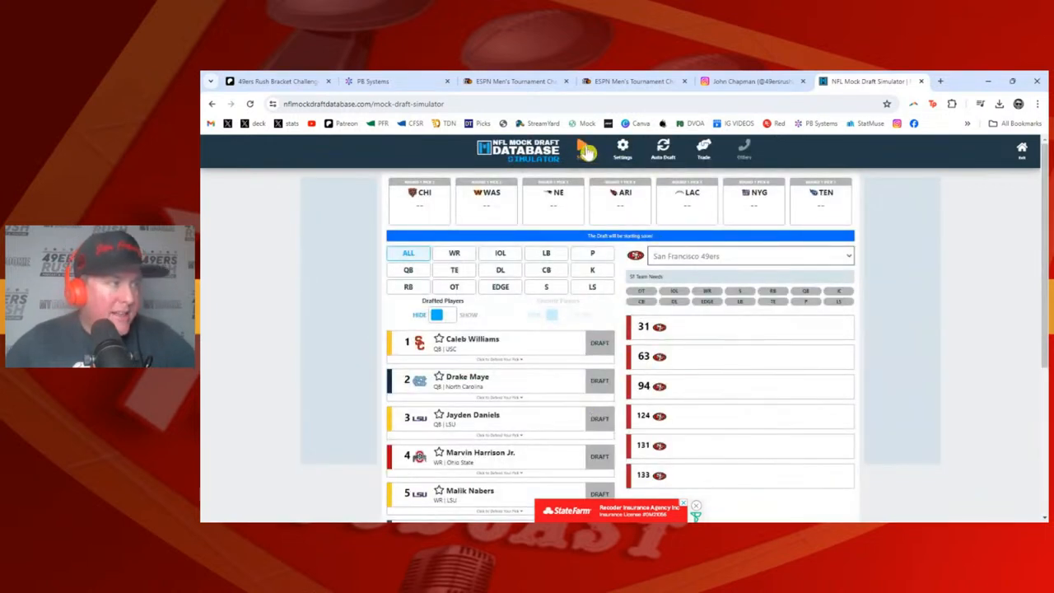
{"action": "left_click", "coordinate": [599, 380]}
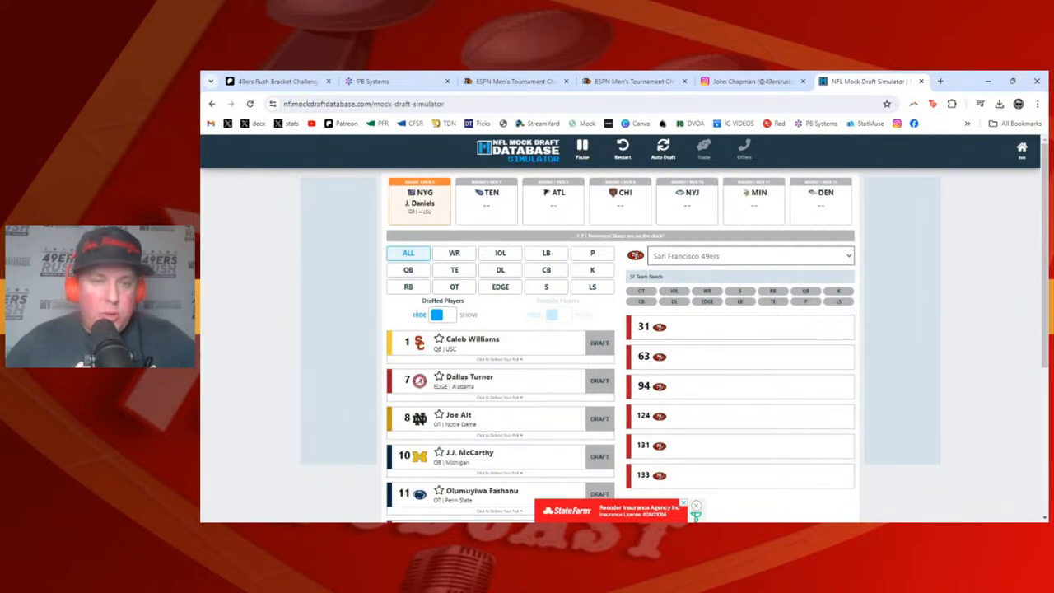
- Pause after Miami takes J. Powers-Johnson and browse the remaining available prospects
{"action": "left_click", "coordinate": [599, 343]}
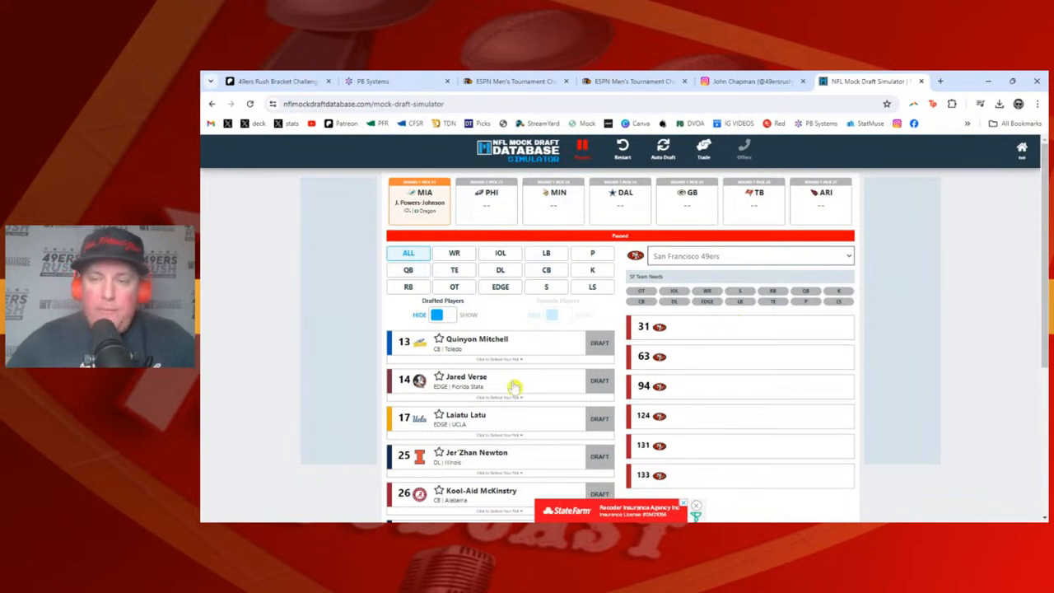
{"action": "mouse_move", "coordinate": [360, 358]}
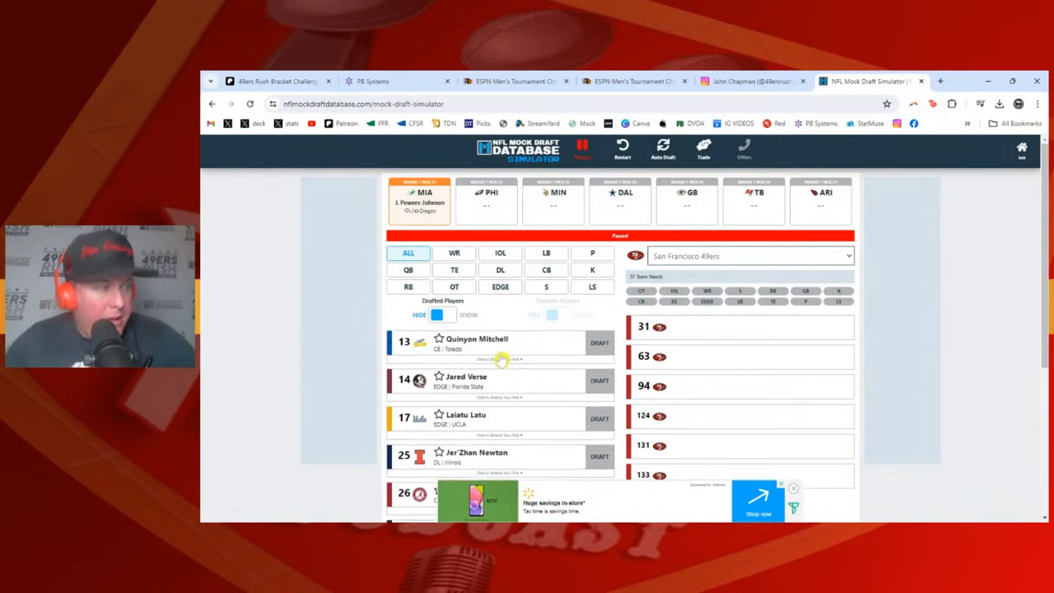
{"action": "mouse_move", "coordinate": [484, 354]}
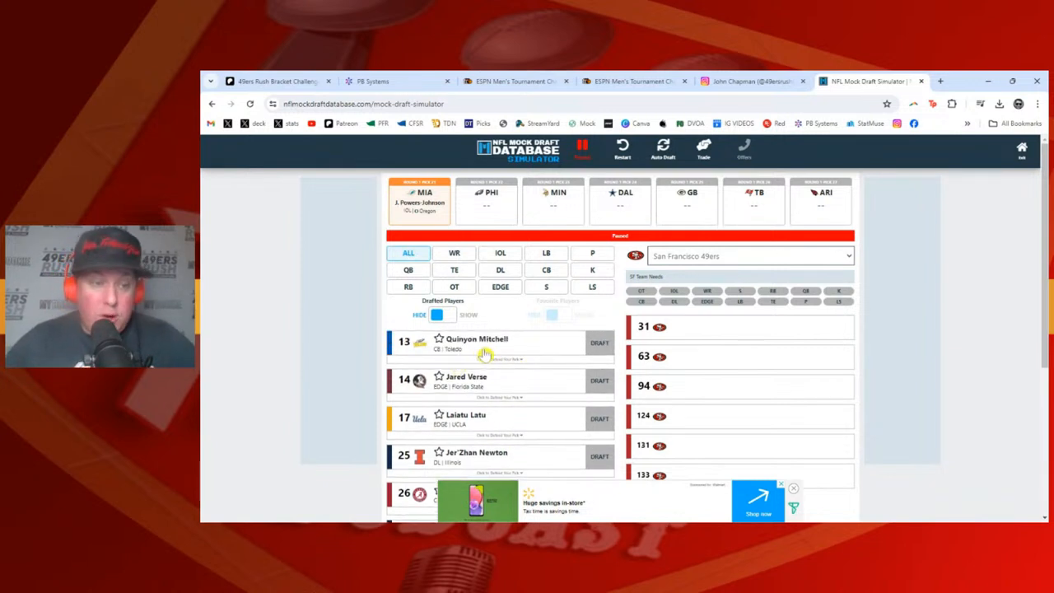
{"action": "scroll", "scroll_direction": "down", "scroll_amount": 3}
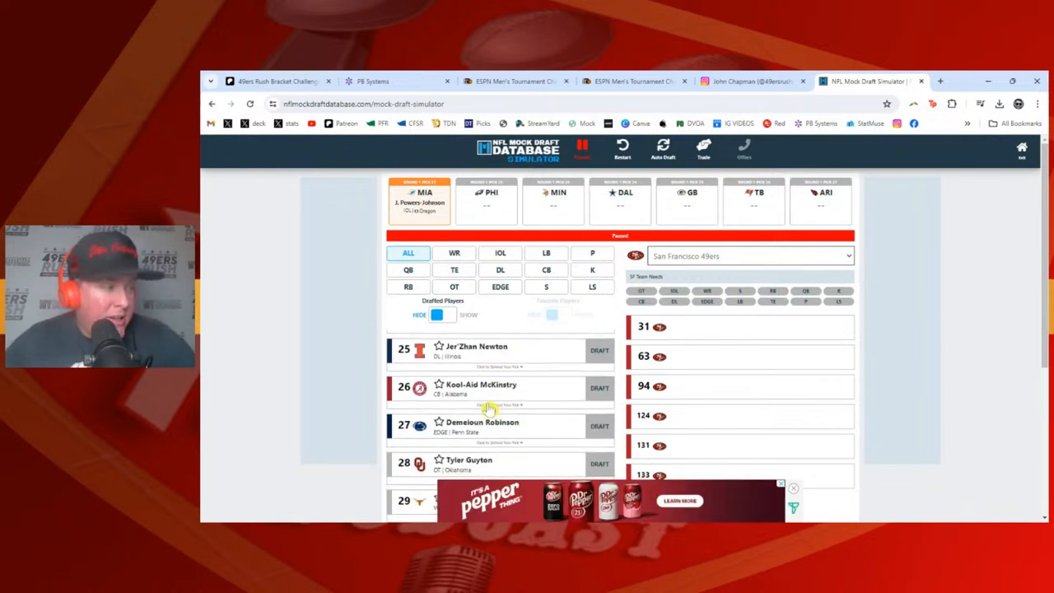
{"action": "mouse_move", "coordinate": [494, 369]}
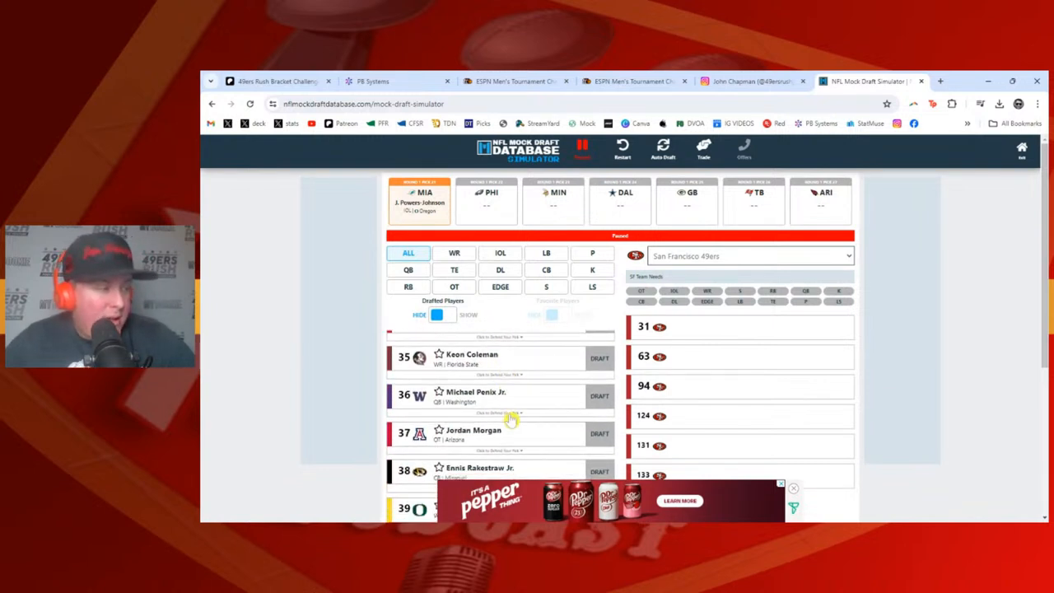
{"action": "left_click", "coordinate": [599, 357]}
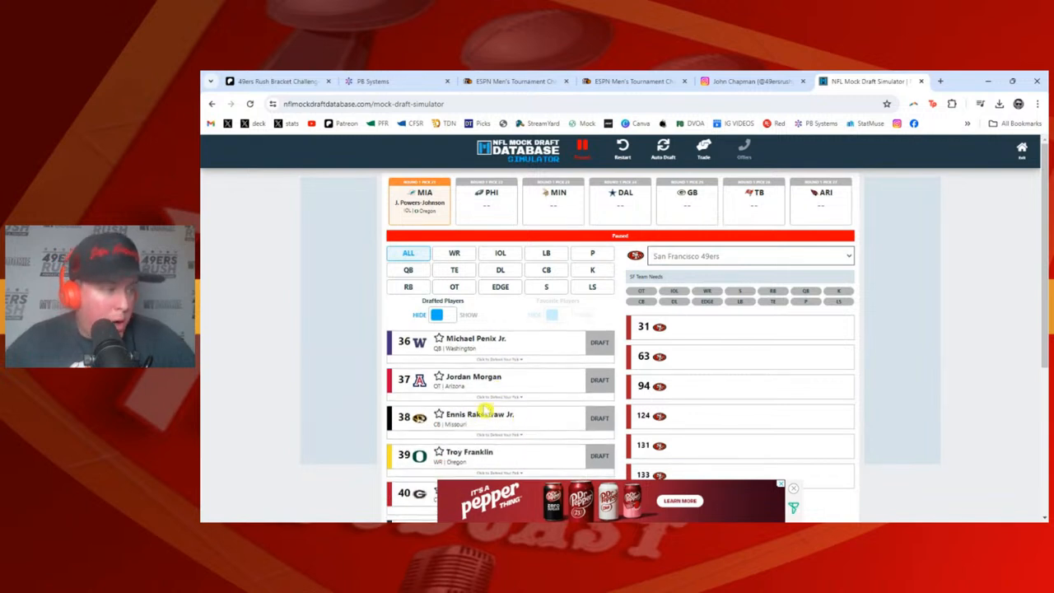
{"action": "scroll", "scroll_direction": "down", "scroll_amount": 3}
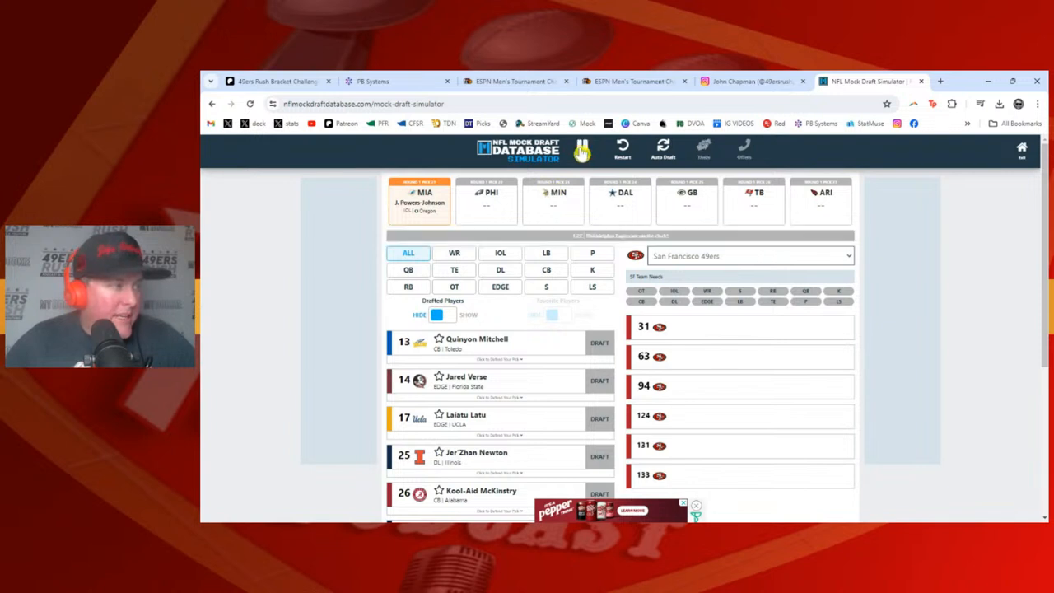
- Resume the draft and let picks run through Arizona's D. Robinson selection
{"action": "left_click", "coordinate": [599, 342]}
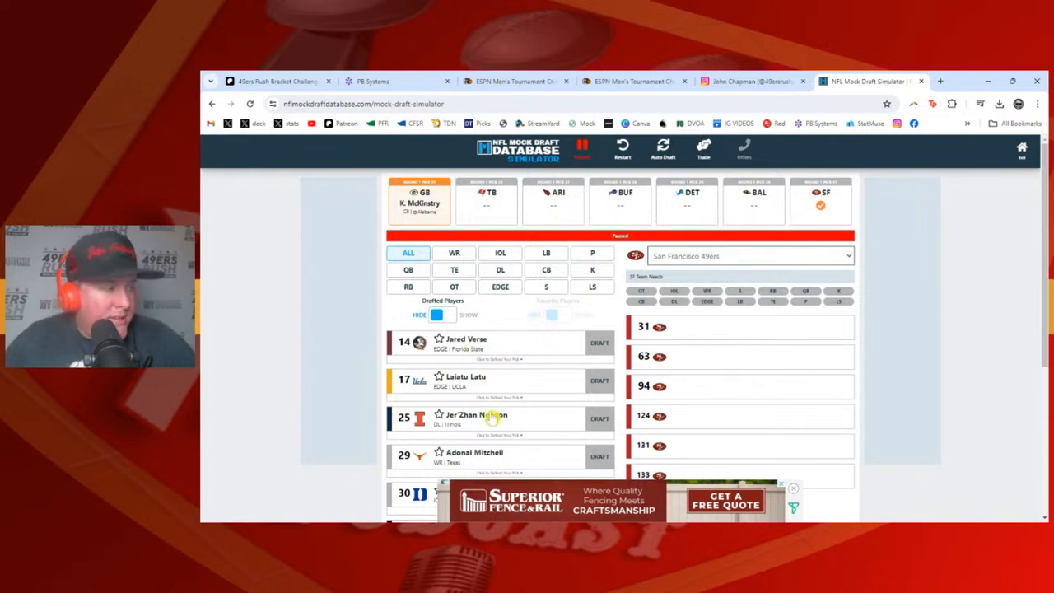
{"action": "scroll", "scroll_direction": "down", "scroll_amount": 3}
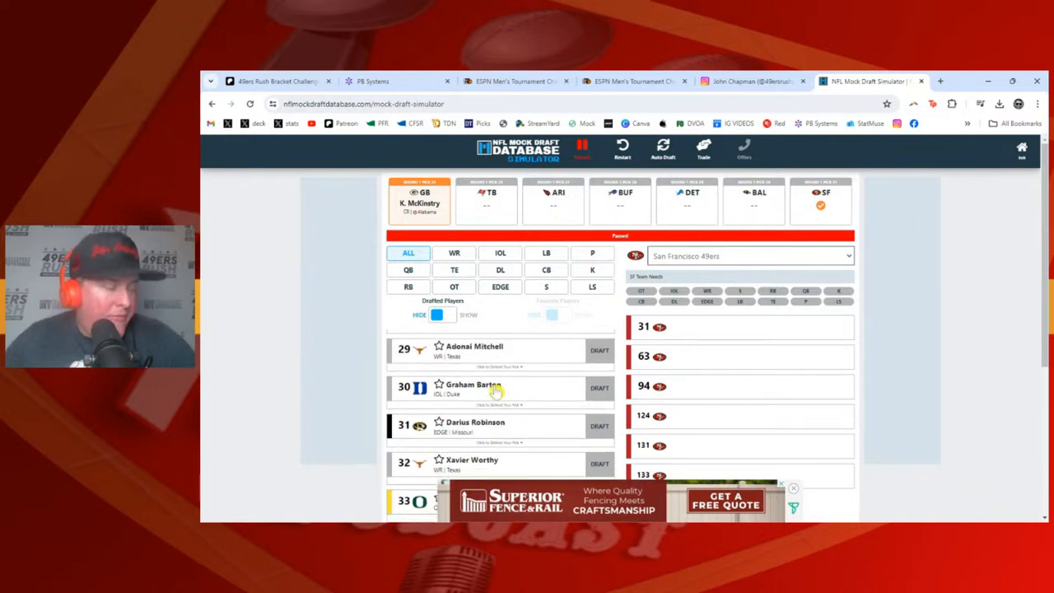
{"action": "scroll", "scroll_direction": "down", "scroll_amount": 3}
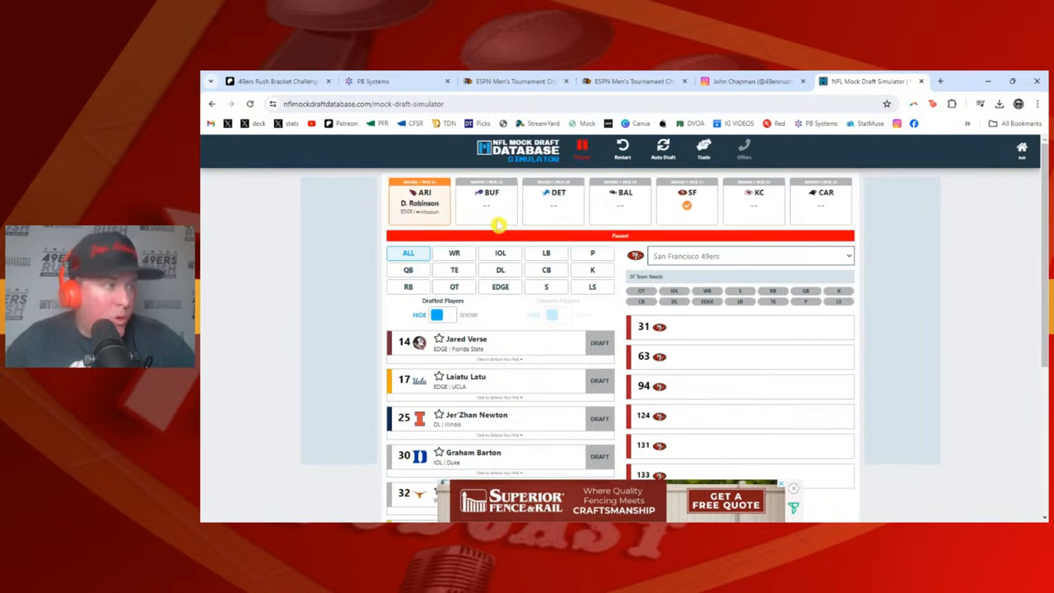
{"action": "mouse_move", "coordinate": [492, 391]}
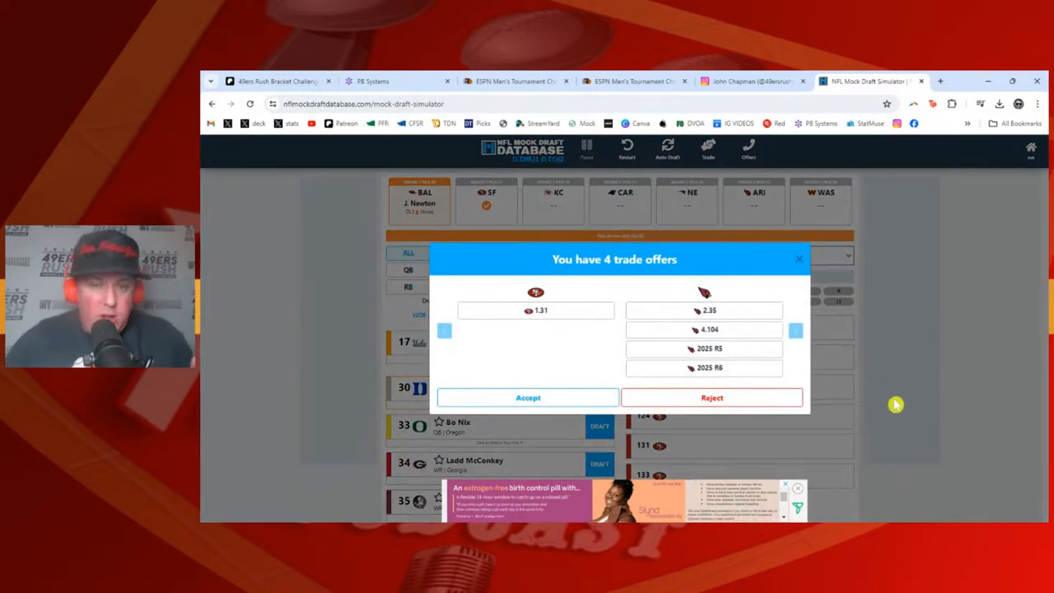
- Reject the four trade offers for pick 31 and scroll the available players
{"action": "left_click", "coordinate": [711, 397]}
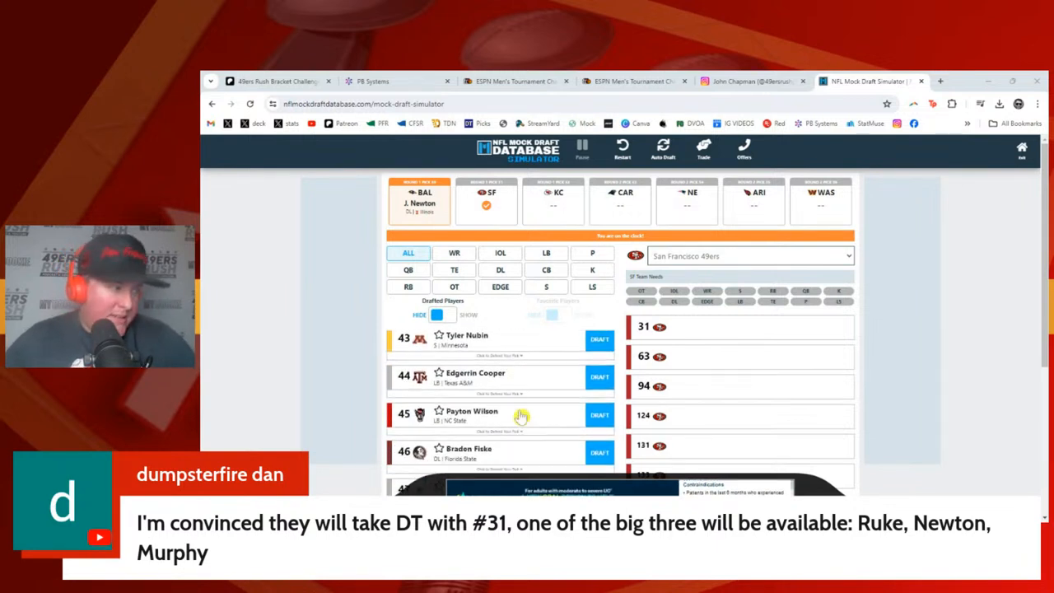
{"action": "scroll", "scroll_direction": "down", "scroll_amount": 3}
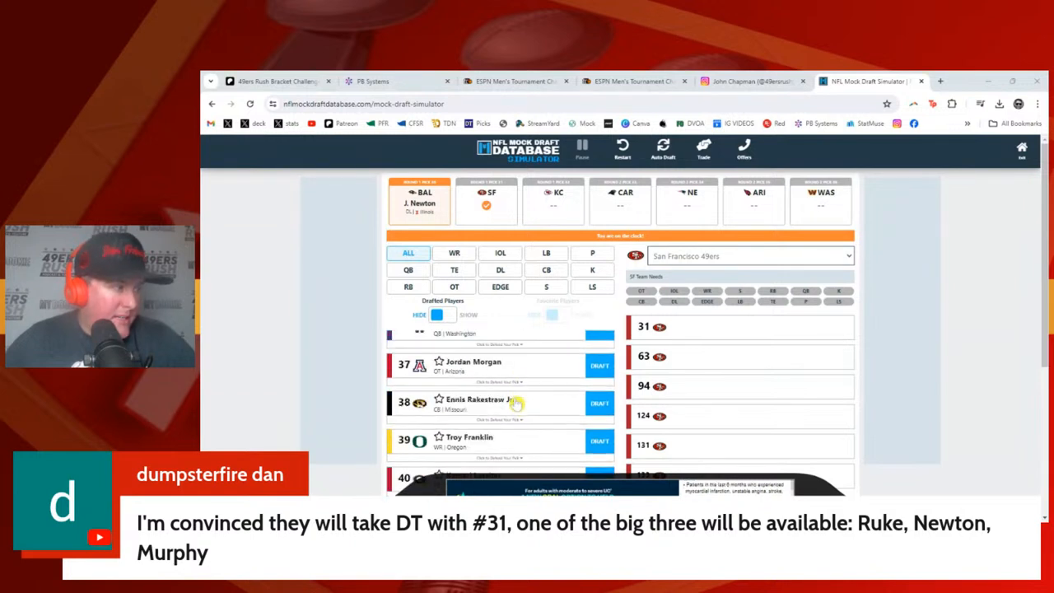
{"action": "left_click", "coordinate": [500, 270]}
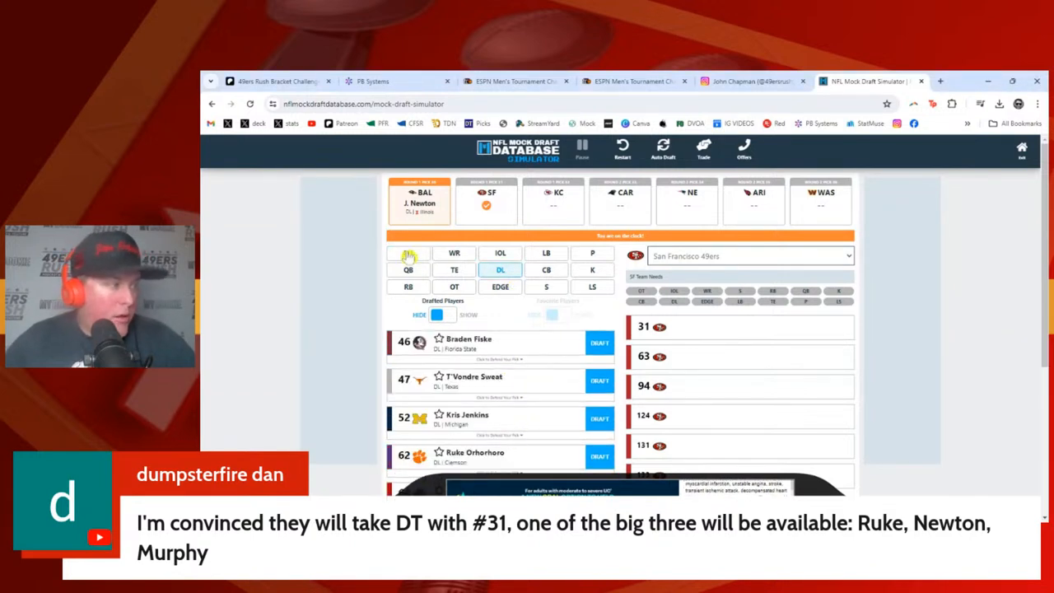
{"action": "left_click", "coordinate": [408, 252]}
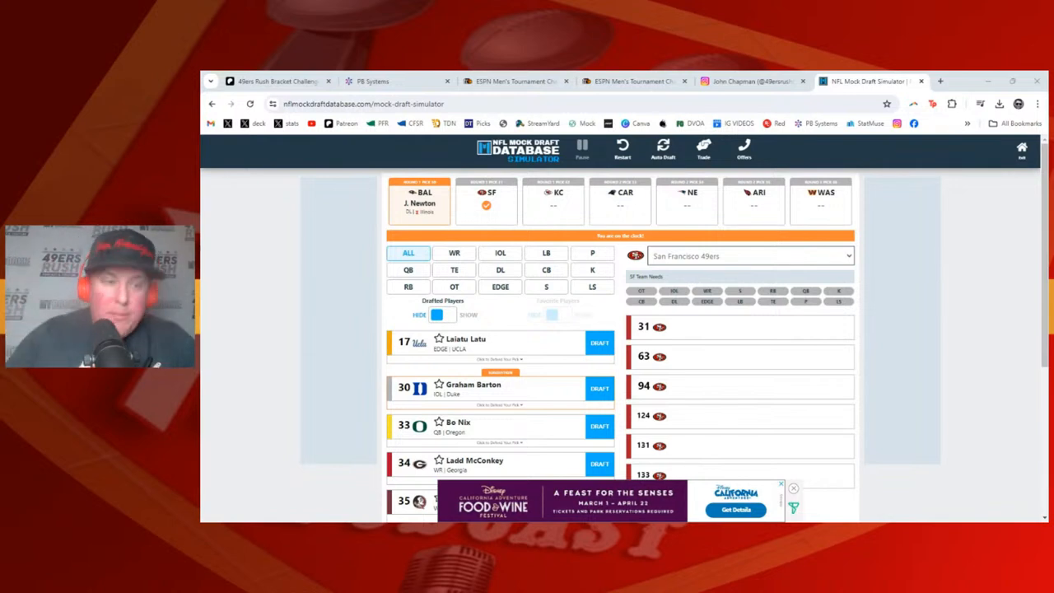
{"action": "mouse_move", "coordinate": [958, 284]}
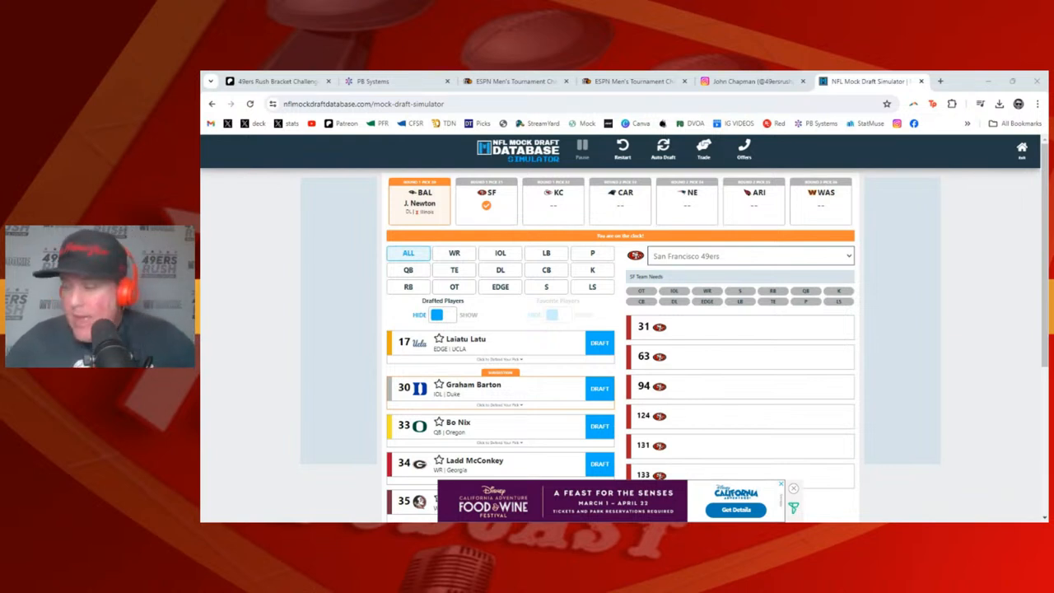
{"action": "mouse_move", "coordinate": [993, 320]}
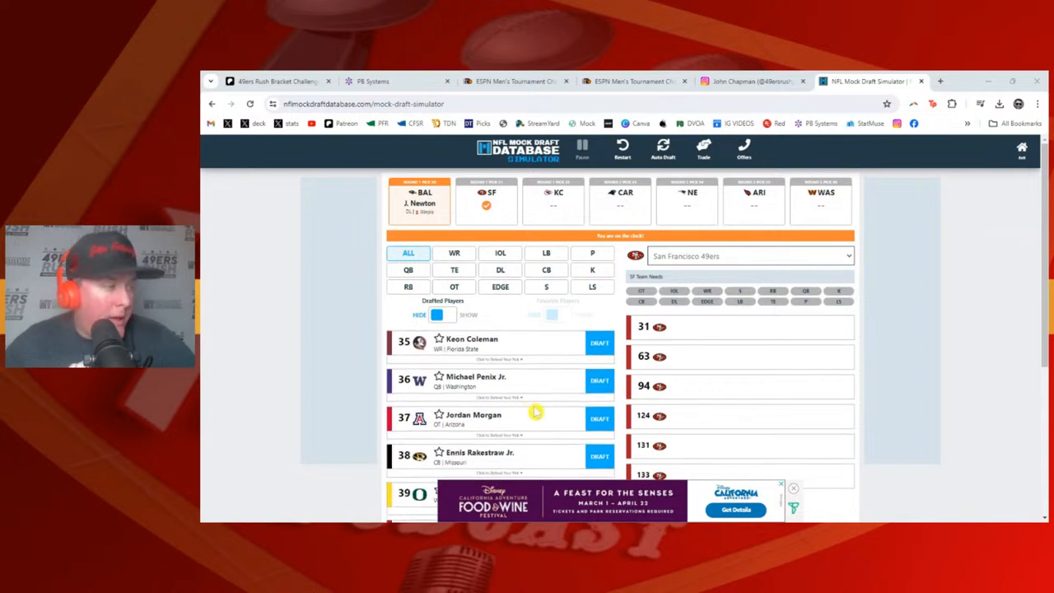
{"action": "scroll", "scroll_direction": "down", "scroll_amount": 3}
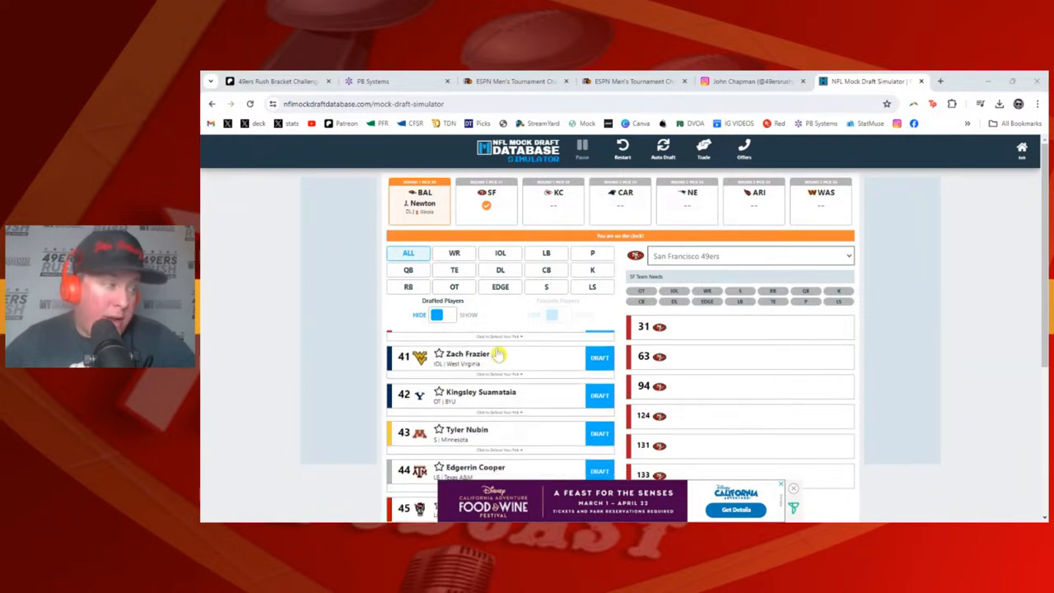
{"action": "mouse_move", "coordinate": [521, 405]}
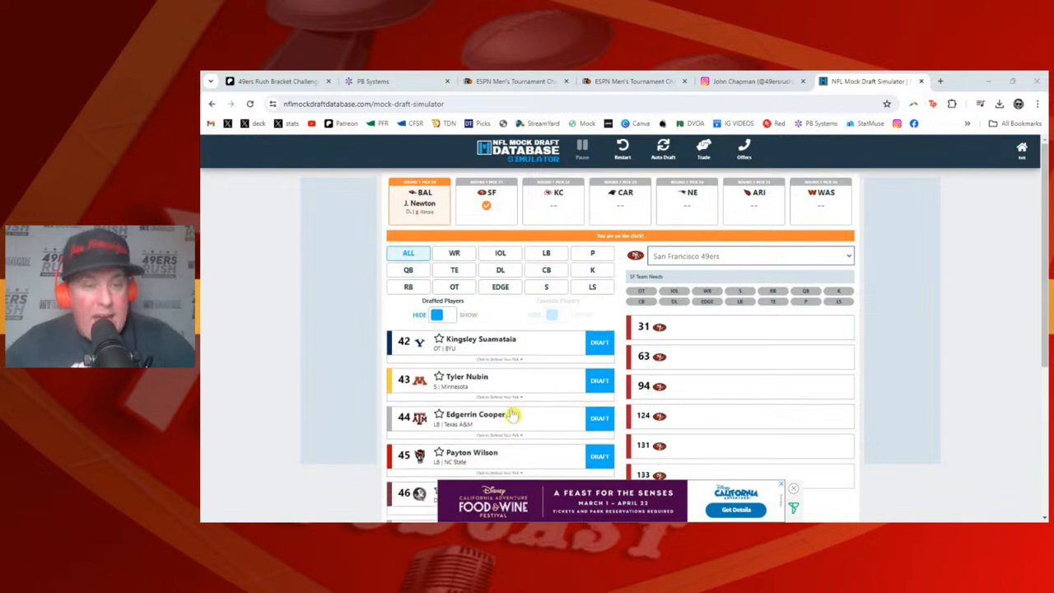
{"action": "mouse_move", "coordinate": [527, 397]}
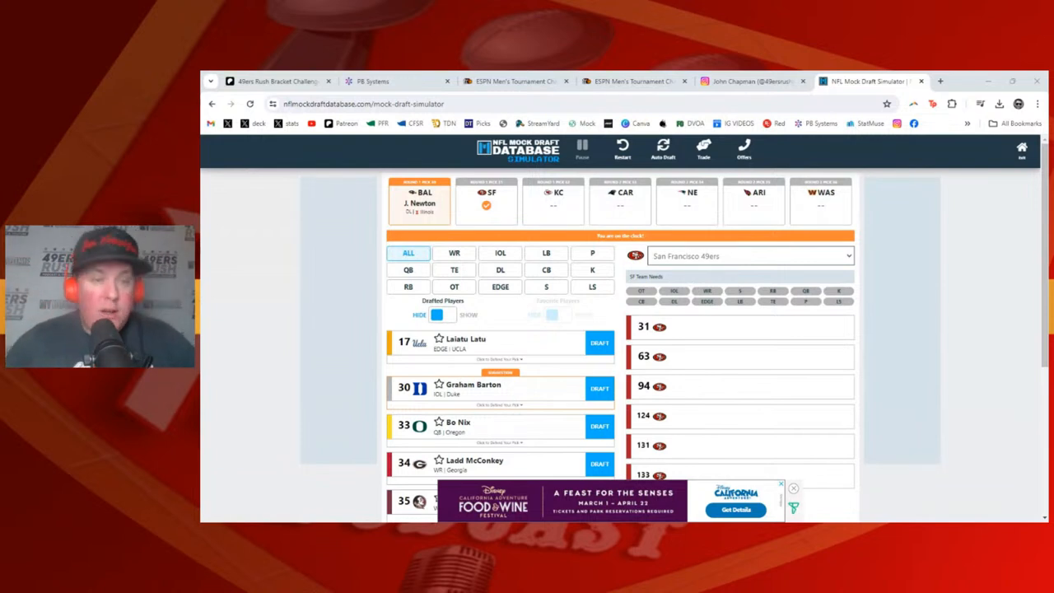
{"action": "mouse_move", "coordinate": [659, 341]}
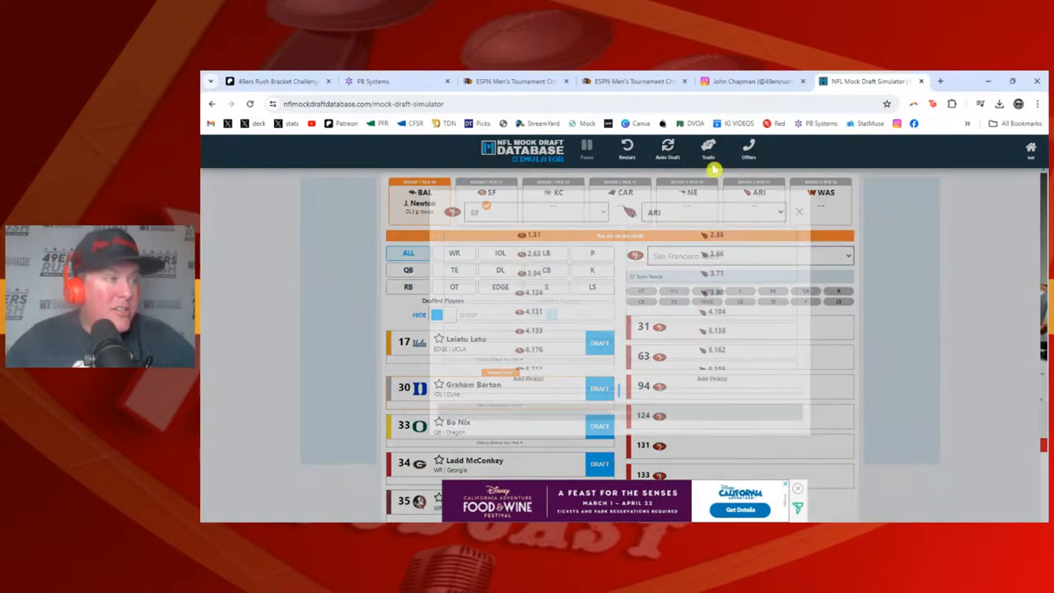
- Set up a trade comparing 49ers picks with Arizona's 2.35, 4.104 and 2025 picks
{"action": "left_click", "coordinate": [707, 150]}
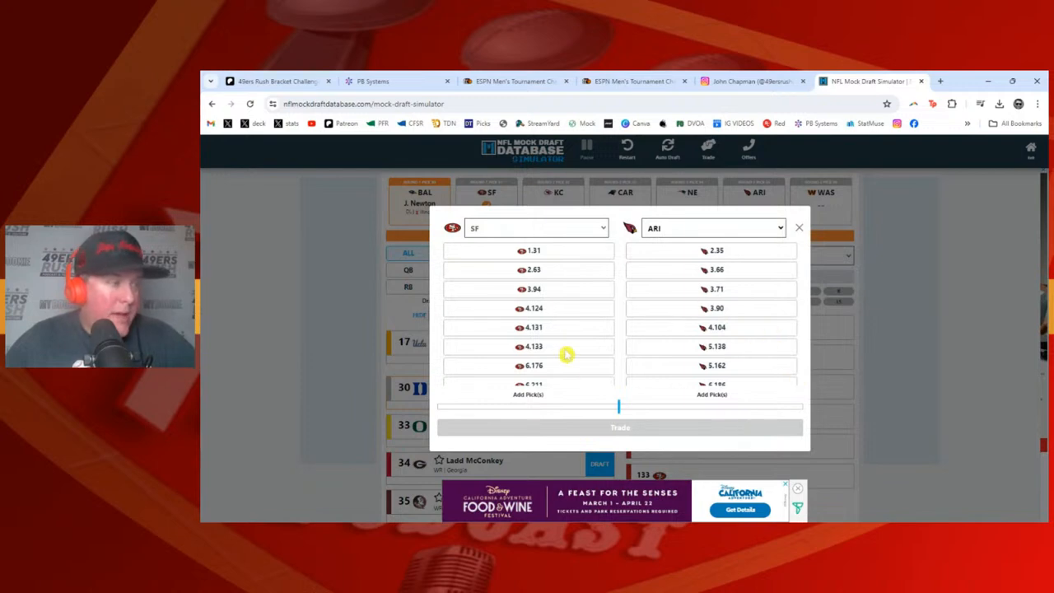
{"action": "mouse_move", "coordinate": [659, 318]}
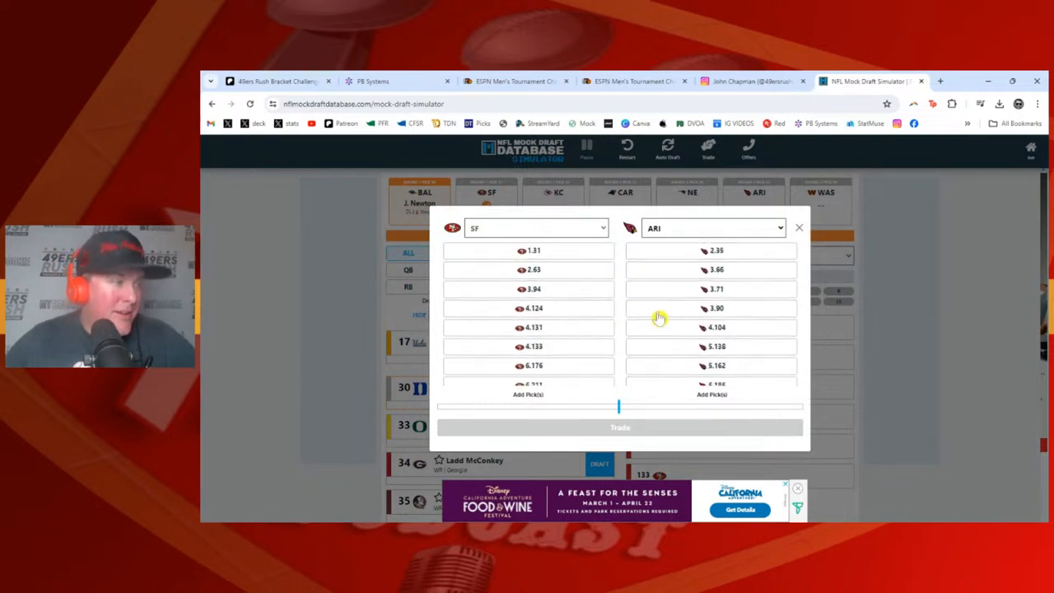
{"action": "left_click", "coordinate": [798, 227]}
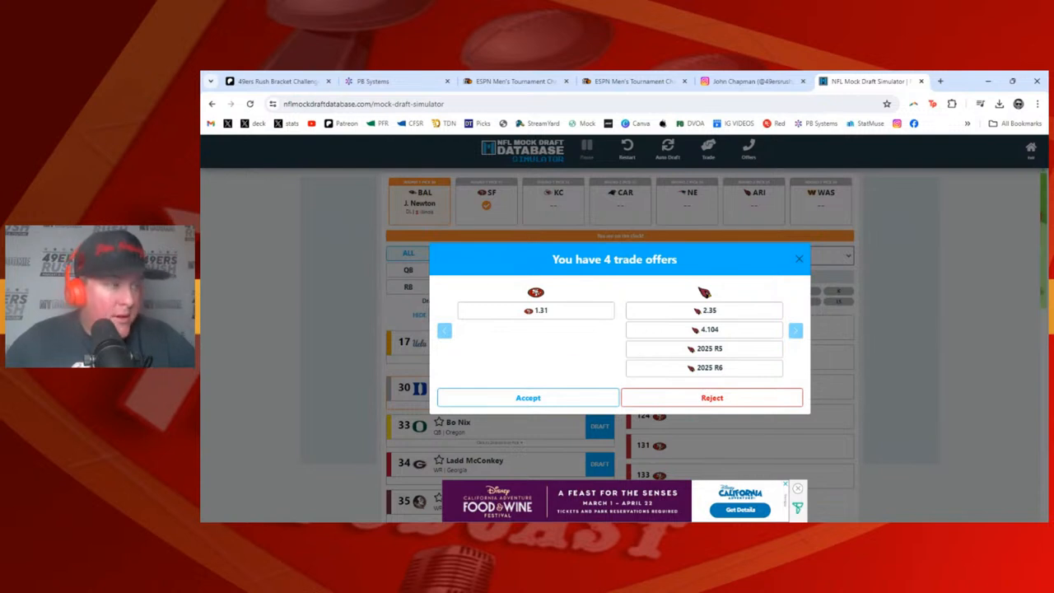
{"action": "mouse_move", "coordinate": [566, 340]}
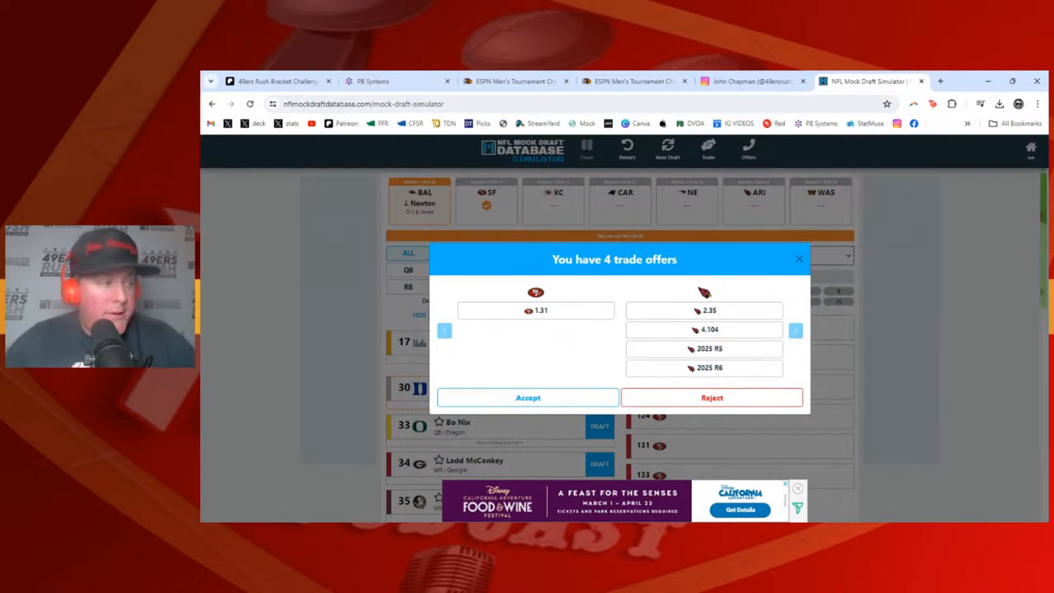
{"action": "mouse_move", "coordinate": [531, 332]}
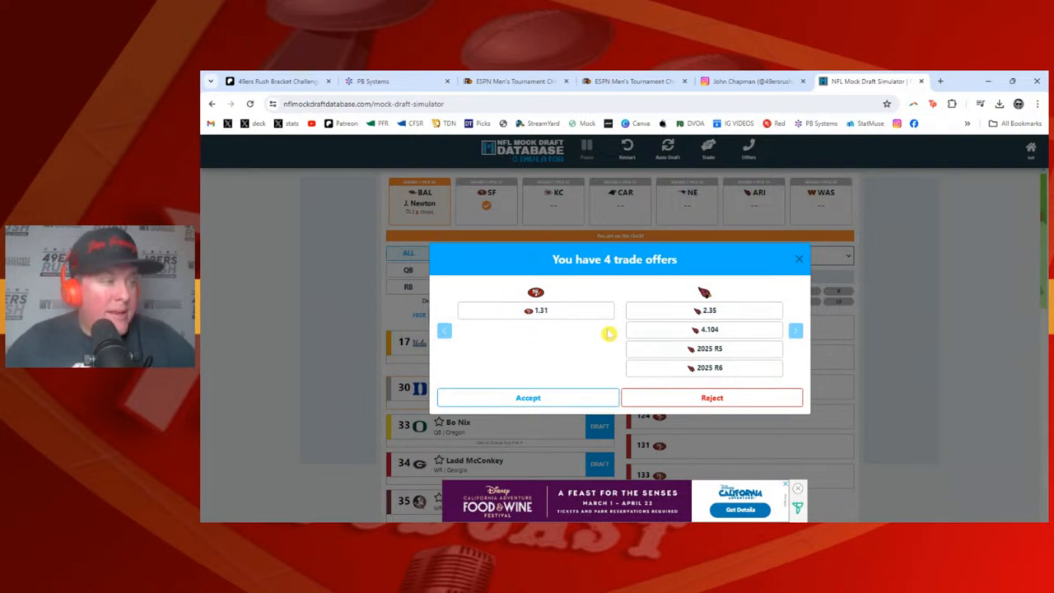
{"action": "mouse_move", "coordinate": [729, 317]}
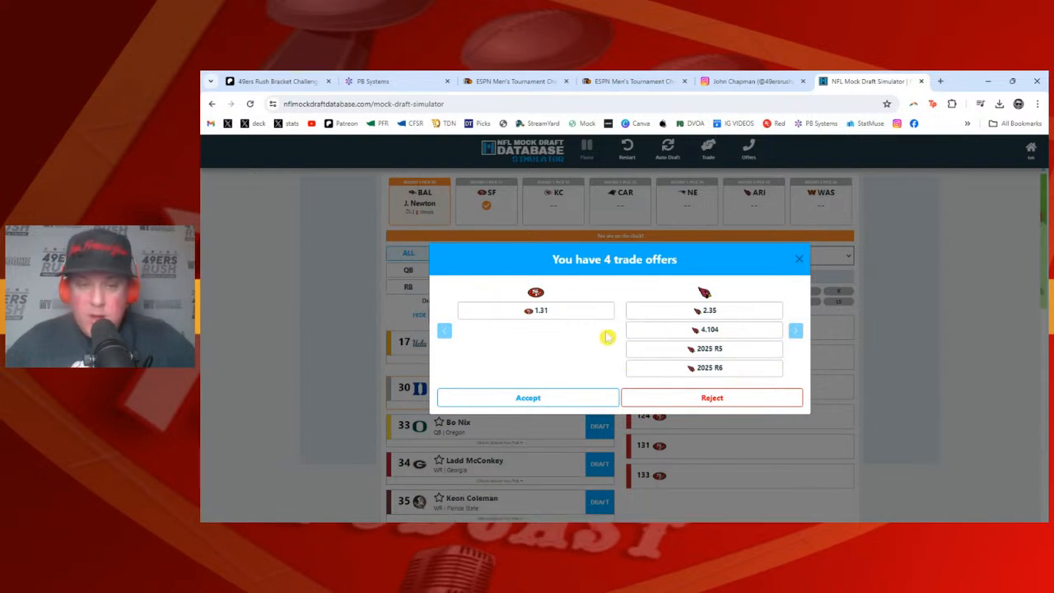
{"action": "mouse_move", "coordinate": [715, 316]}
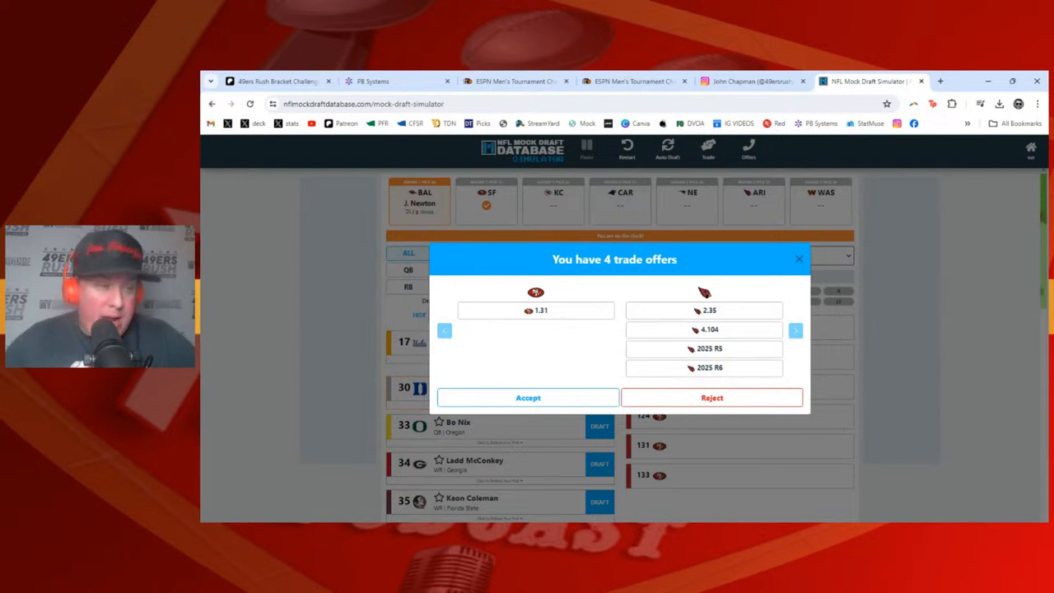
- Cycle through the Jacksonville, Houston and Pittsburgh trade offers for pick 1.31
{"action": "left_click", "coordinate": [795, 331]}
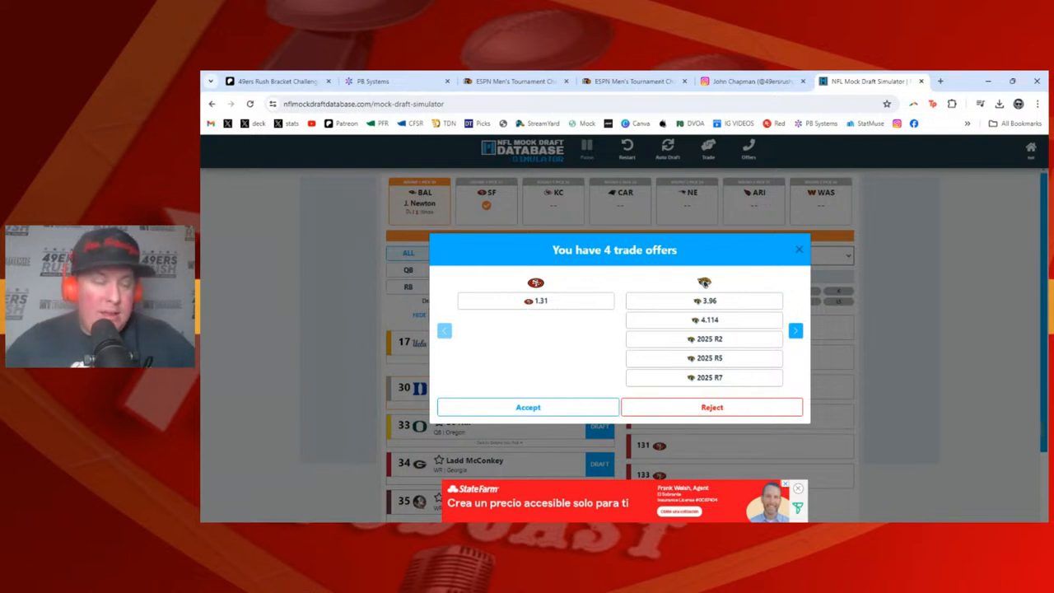
{"action": "mouse_move", "coordinate": [598, 304]}
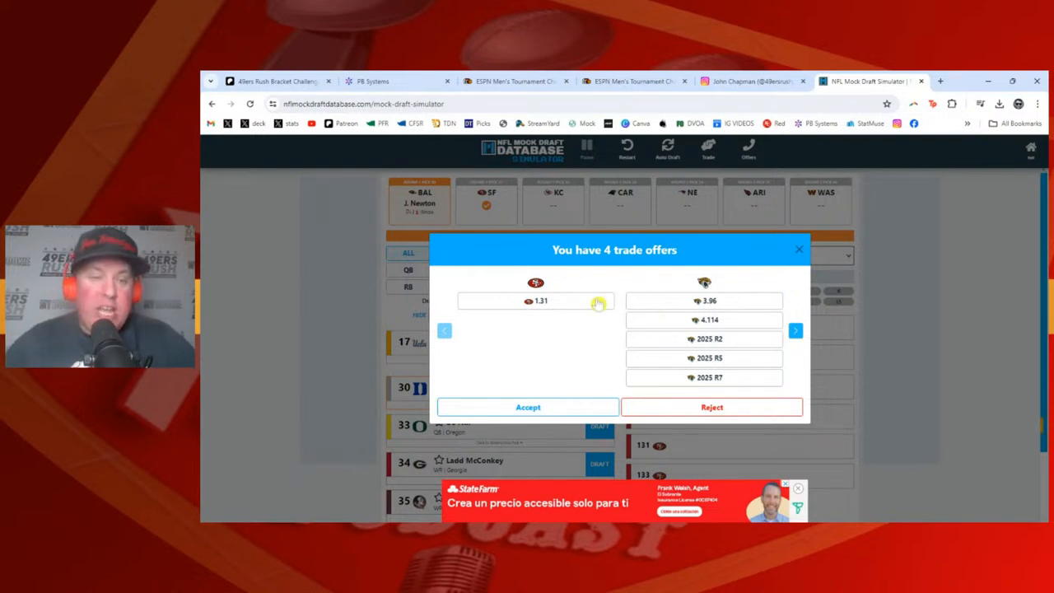
{"action": "mouse_move", "coordinate": [588, 347]}
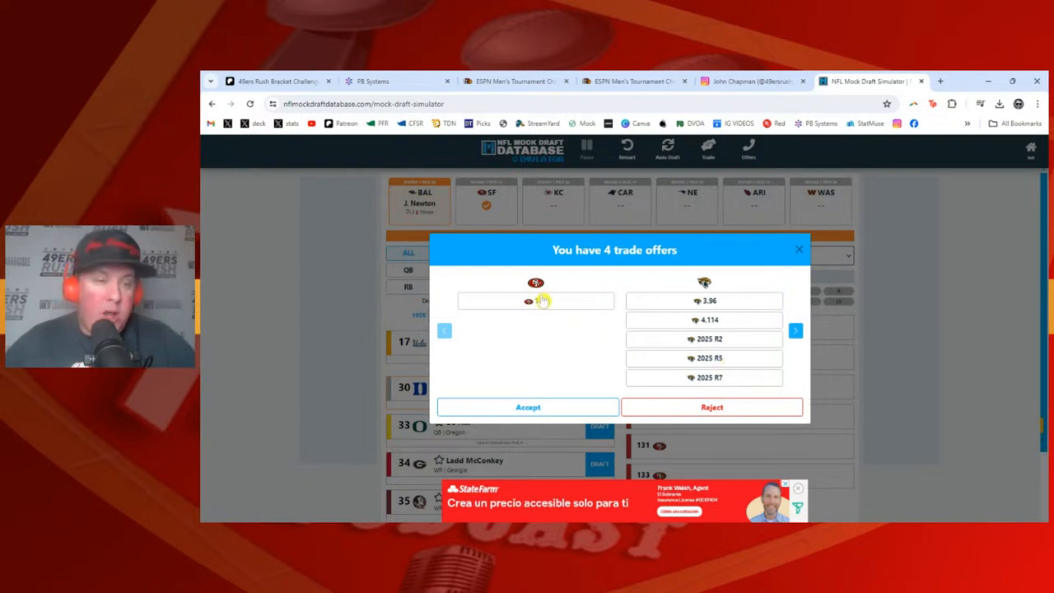
{"action": "left_click", "coordinate": [795, 330]}
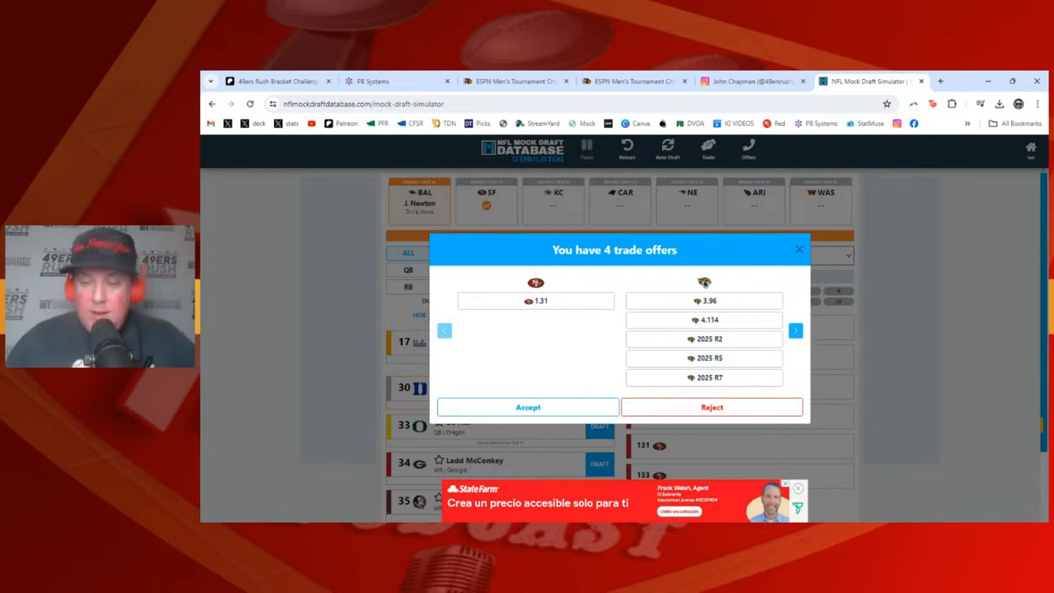
{"action": "left_click", "coordinate": [795, 331]}
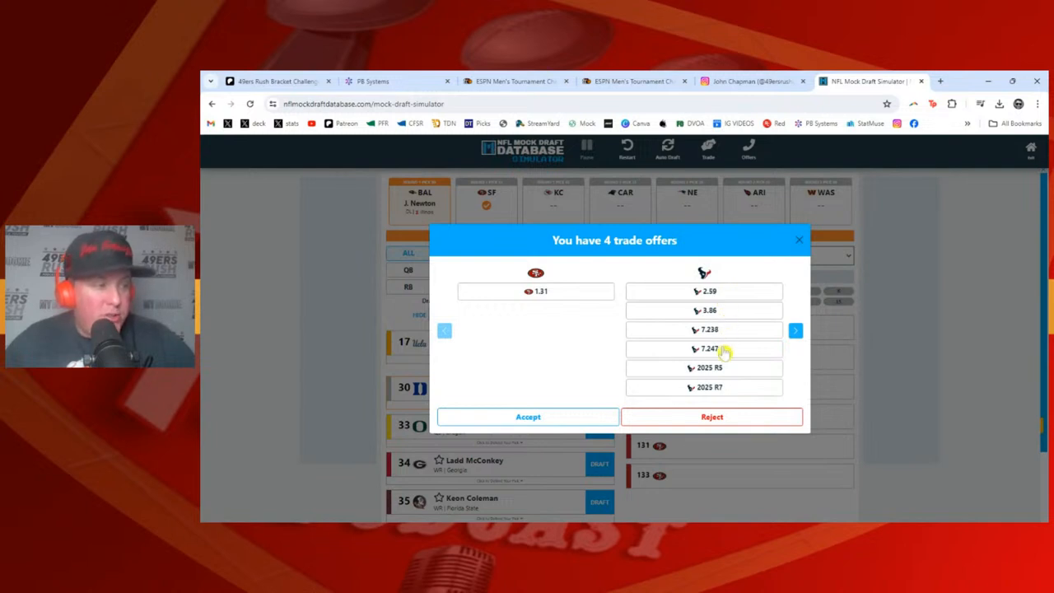
{"action": "mouse_move", "coordinate": [732, 295]}
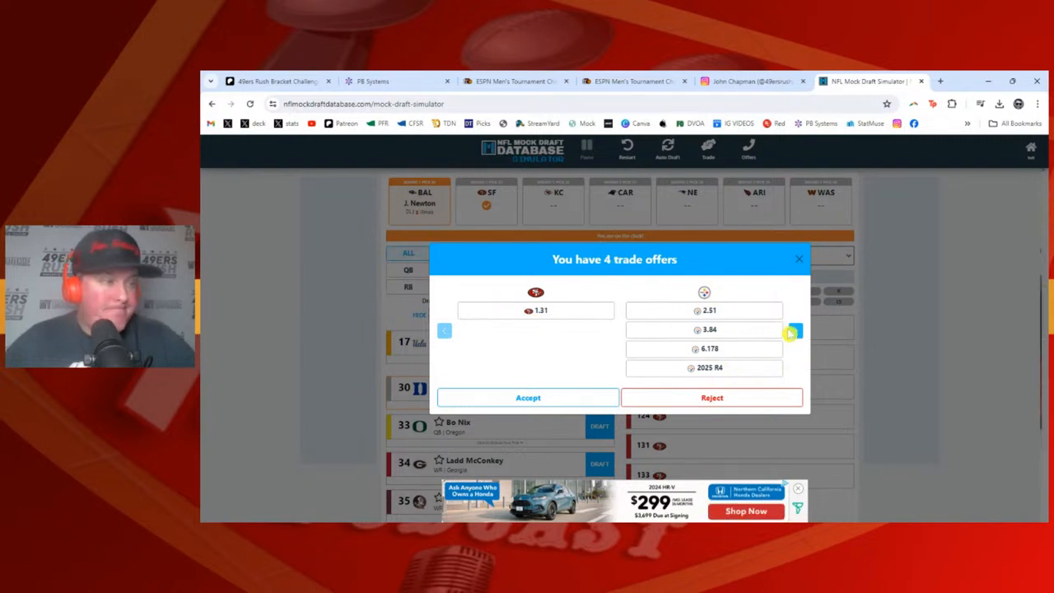
- Dismiss the trade offers dialog without accepting Pittsburgh's or any other package
{"action": "left_click", "coordinate": [791, 332]}
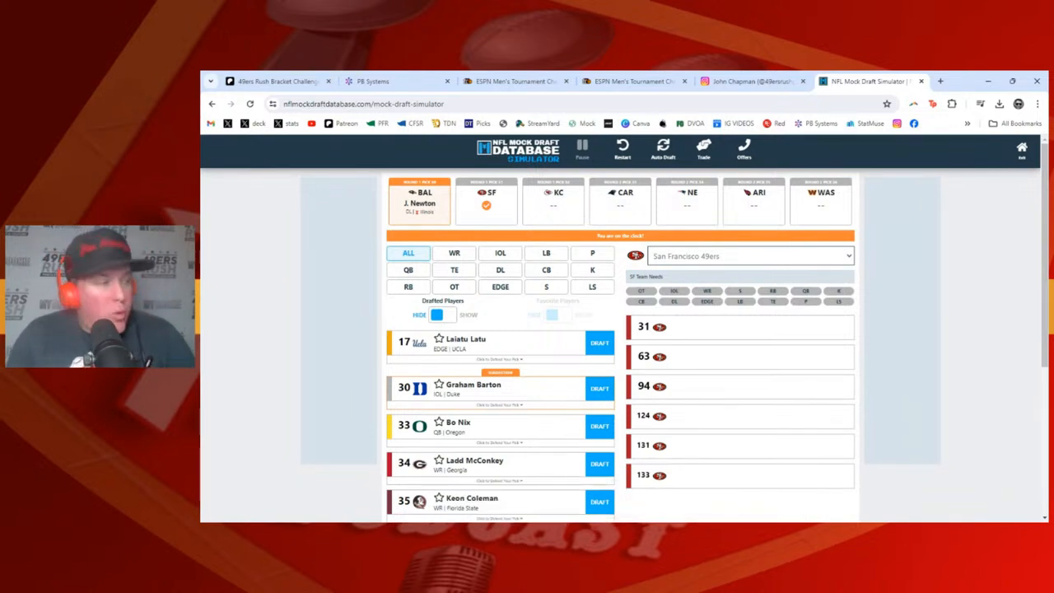
{"action": "mouse_move", "coordinate": [352, 339]}
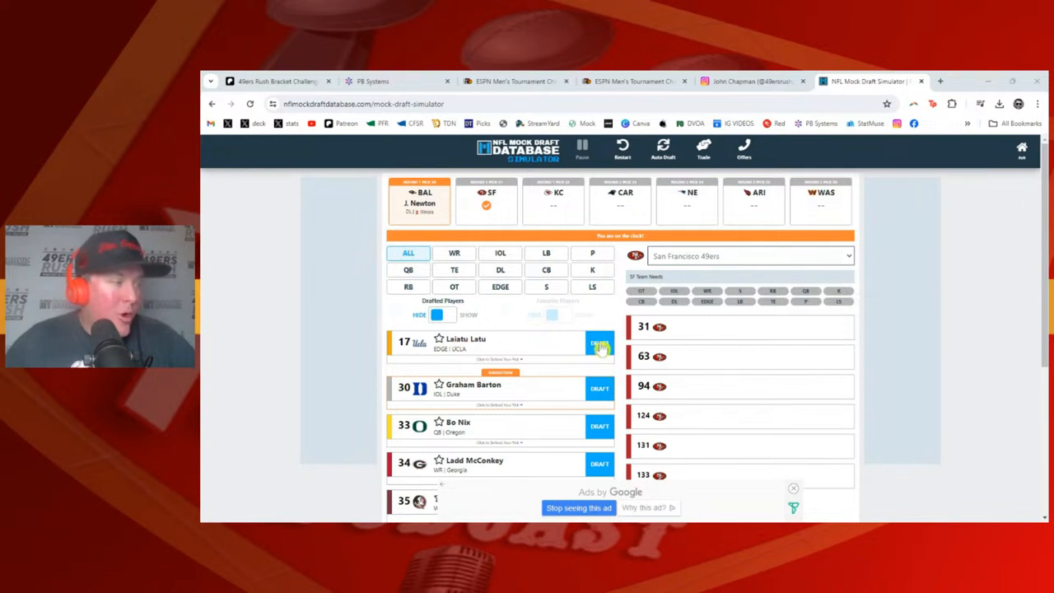
- Select EDGE Laiatu Latu from UCLA at pick 31, earning an A grade
{"action": "left_click", "coordinate": [599, 342]}
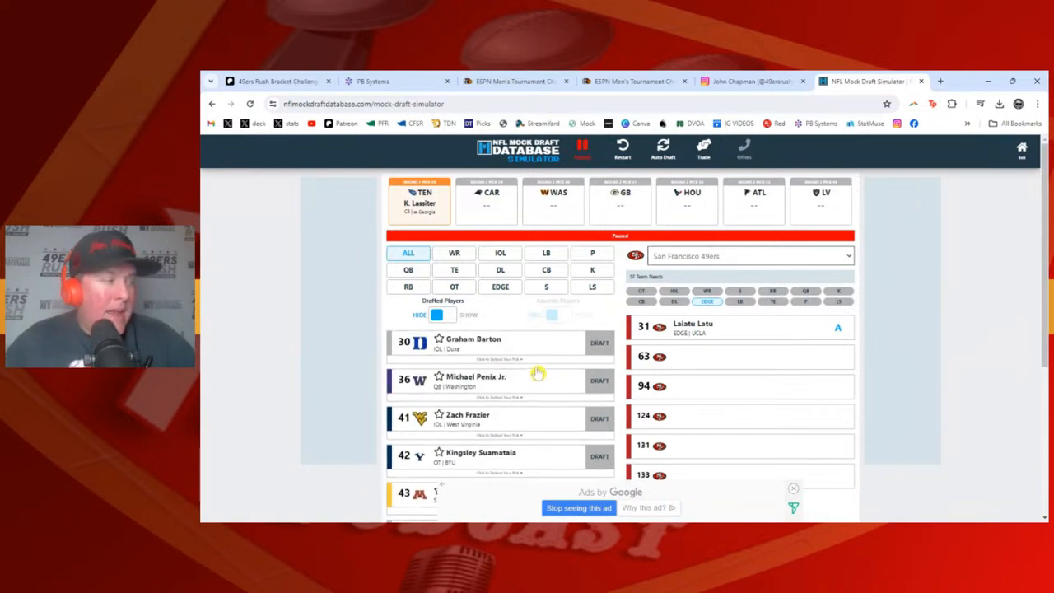
{"action": "mouse_move", "coordinate": [488, 346]}
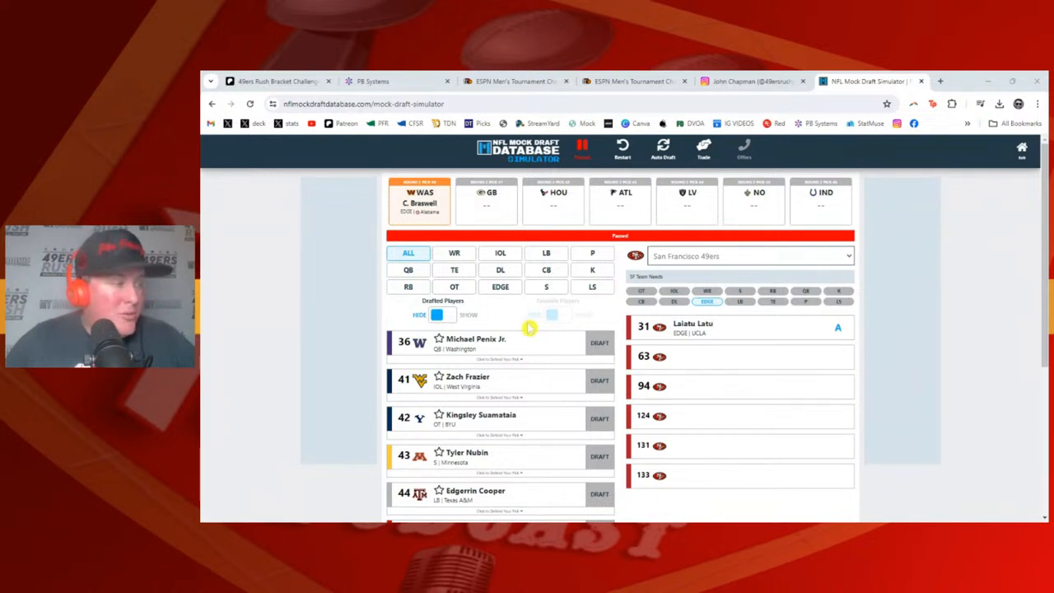
{"action": "mouse_move", "coordinate": [589, 199]}
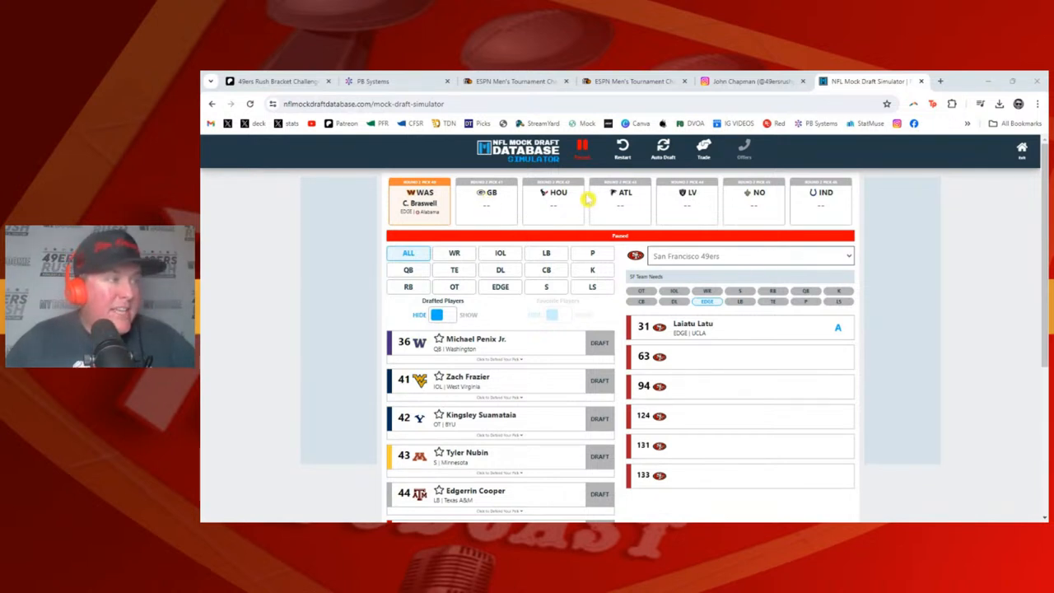
- Propose a Green Bay trade for 2.41, toggling 49ers picks 3.94, 2025 R4 and R3
{"action": "left_click", "coordinate": [703, 150]}
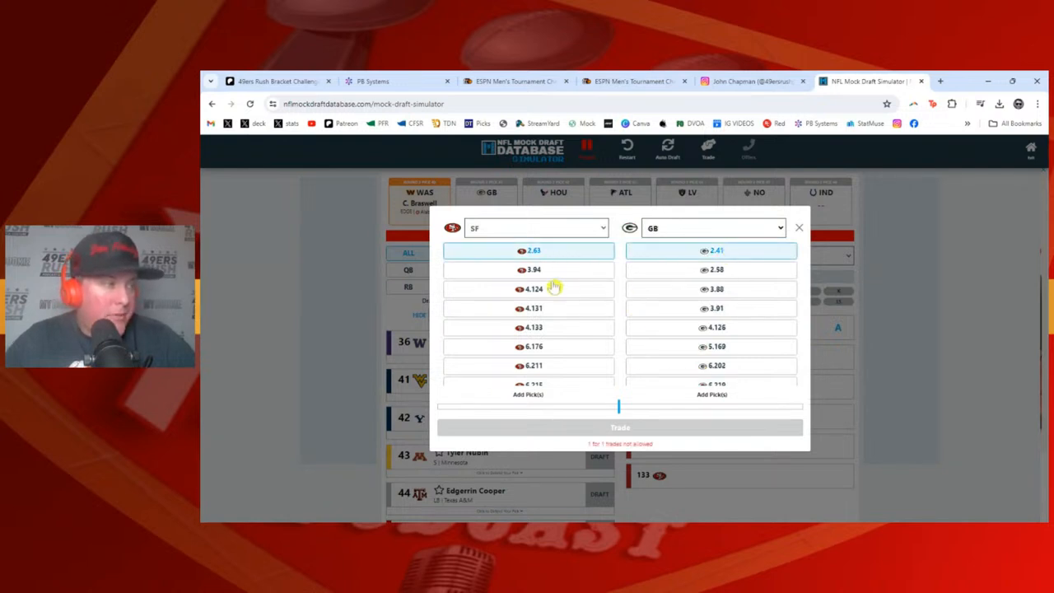
{"action": "left_click", "coordinate": [533, 269]}
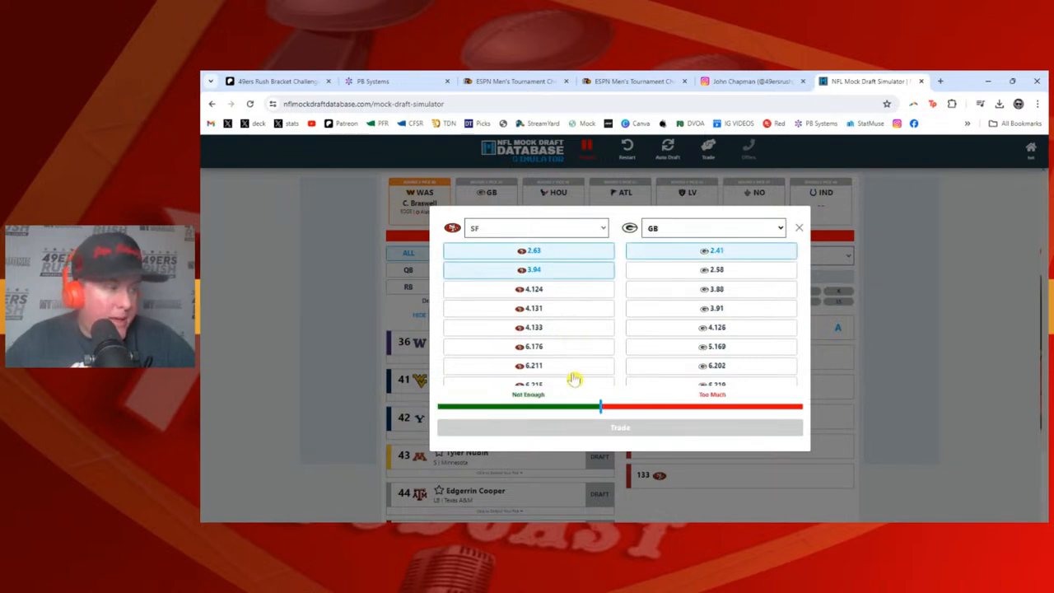
{"action": "mouse_move", "coordinate": [554, 286]}
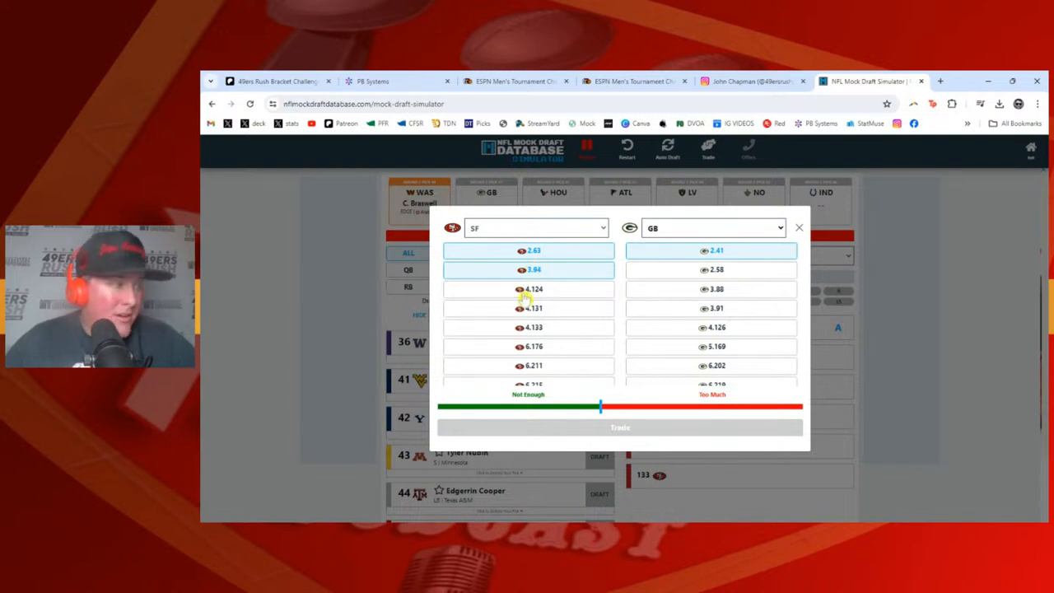
{"action": "left_click", "coordinate": [528, 289]}
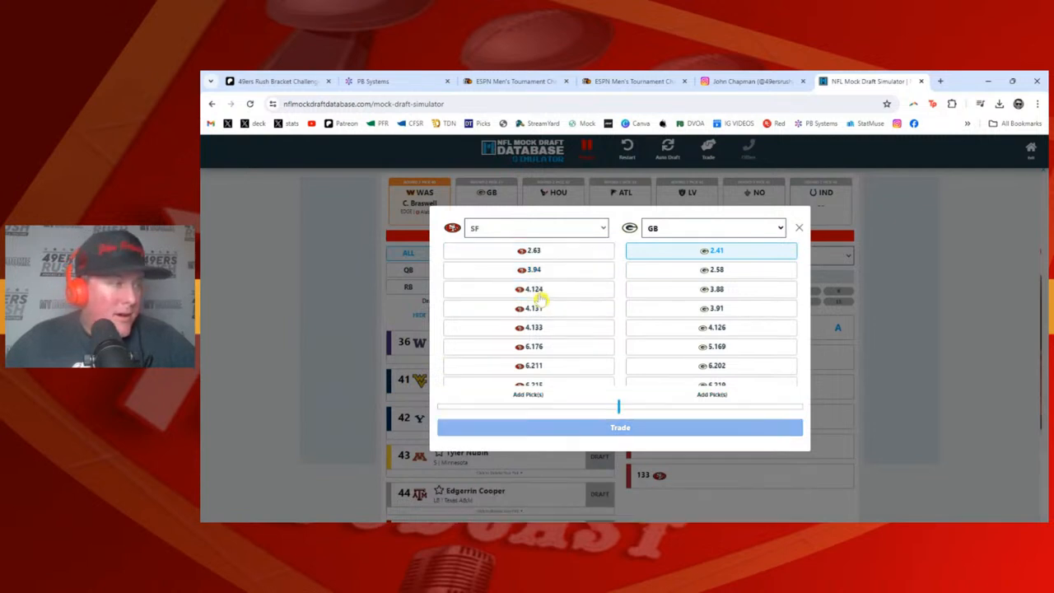
{"action": "left_click", "coordinate": [527, 251]}
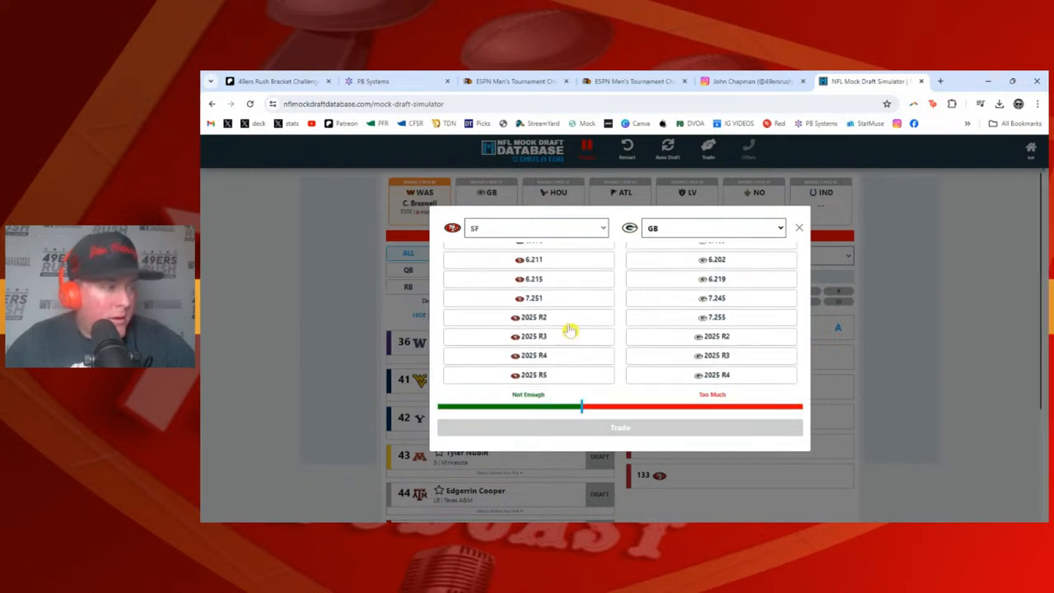
{"action": "left_click", "coordinate": [534, 355]}
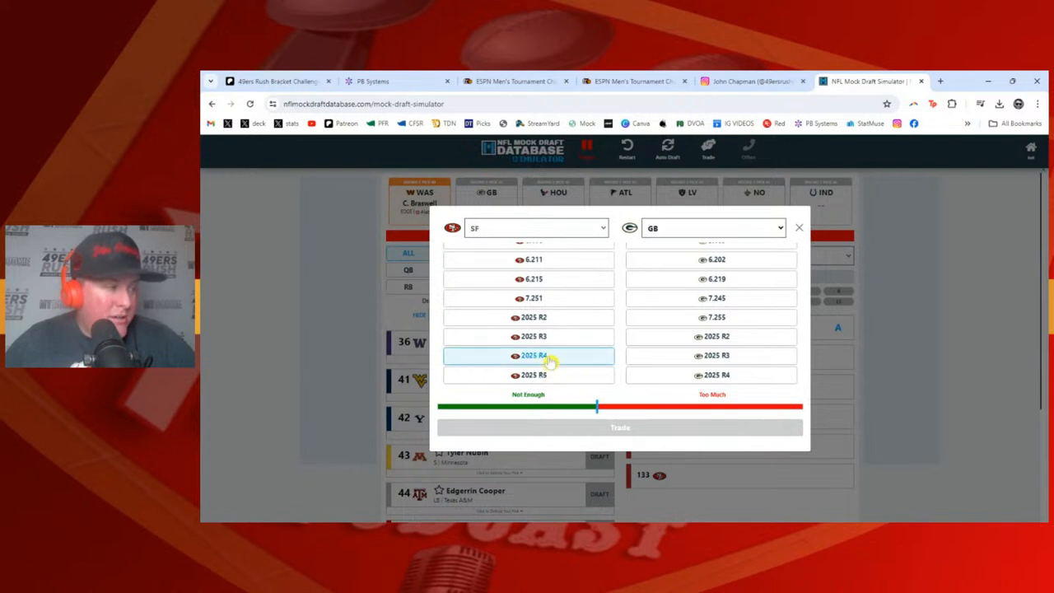
{"action": "left_click", "coordinate": [528, 336]}
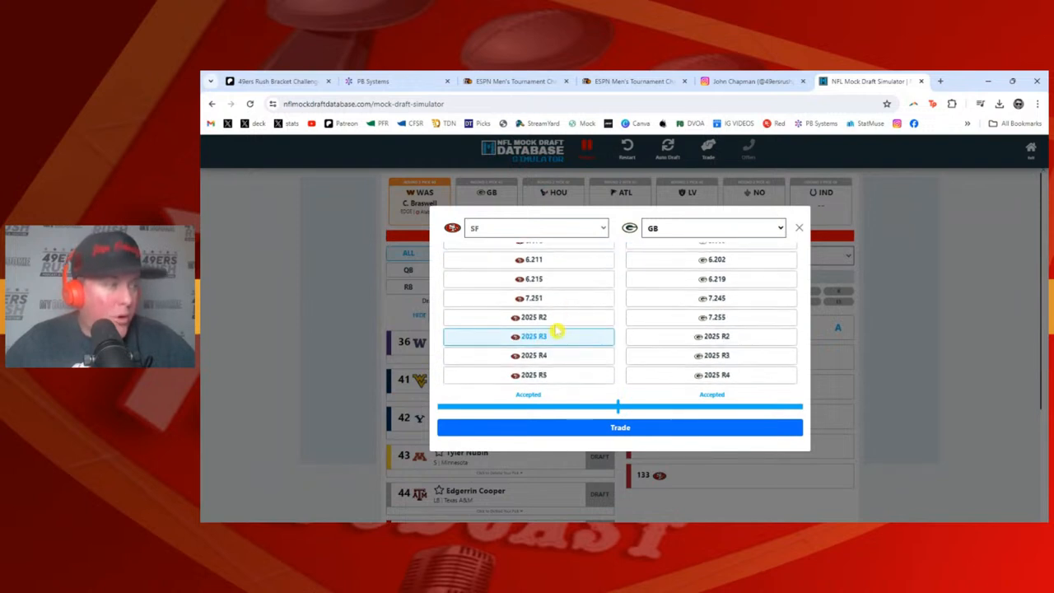
{"action": "left_click", "coordinate": [533, 336]}
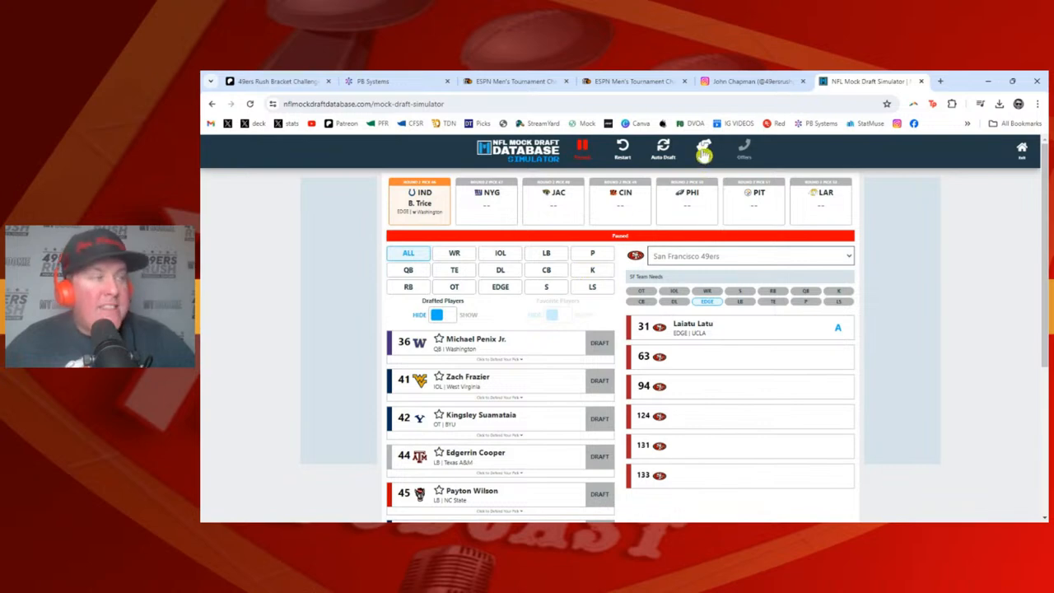
- Add the 49ers' 2025 R4 pick to a Green Bay proposal, then close it untraded
{"action": "left_click", "coordinate": [708, 149]}
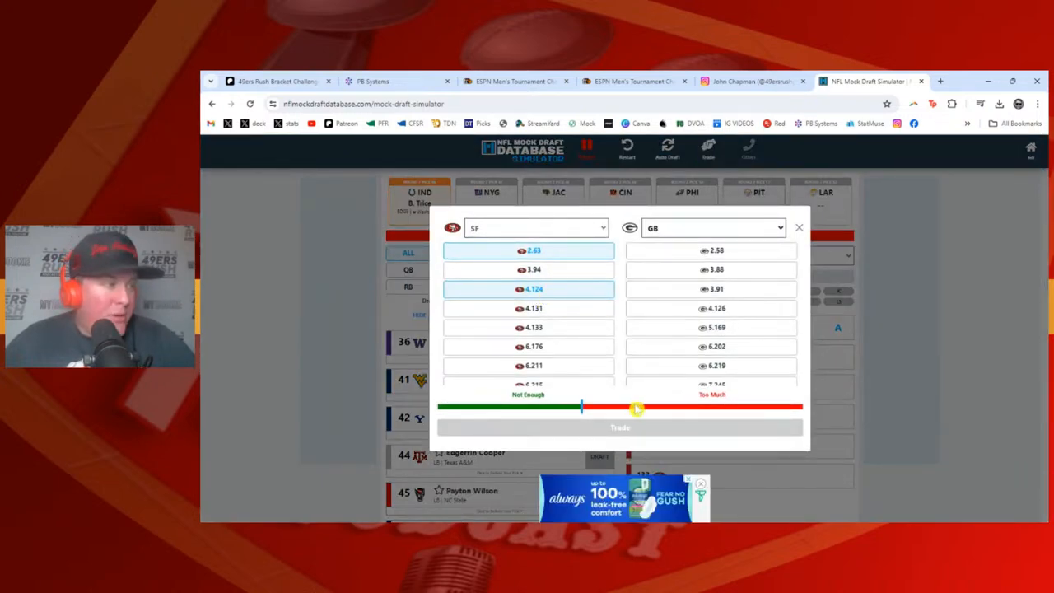
{"action": "scroll", "scroll_direction": "down", "scroll_amount": 3}
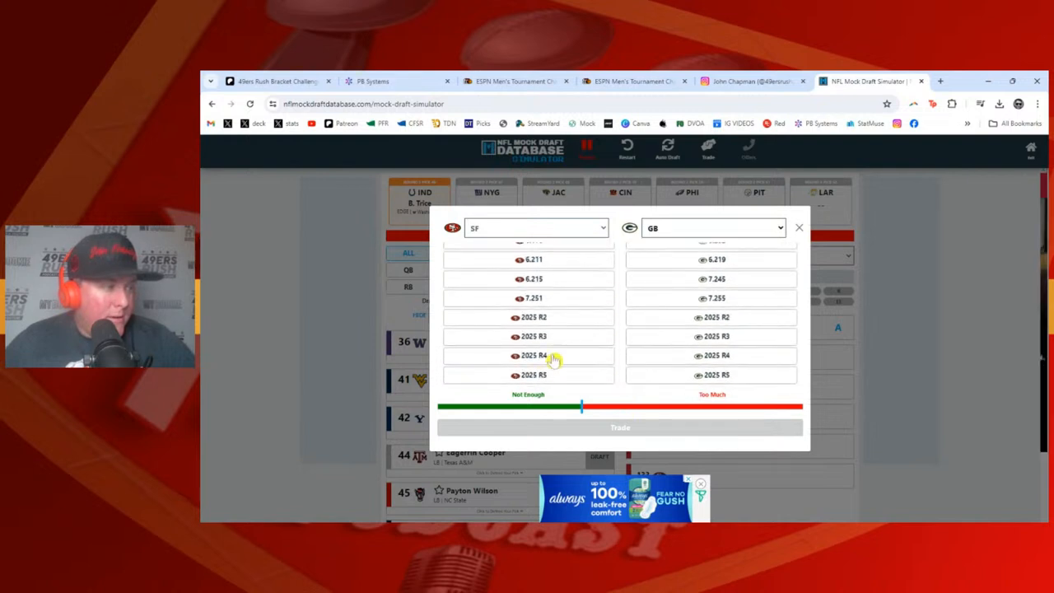
{"action": "left_click", "coordinate": [529, 355]}
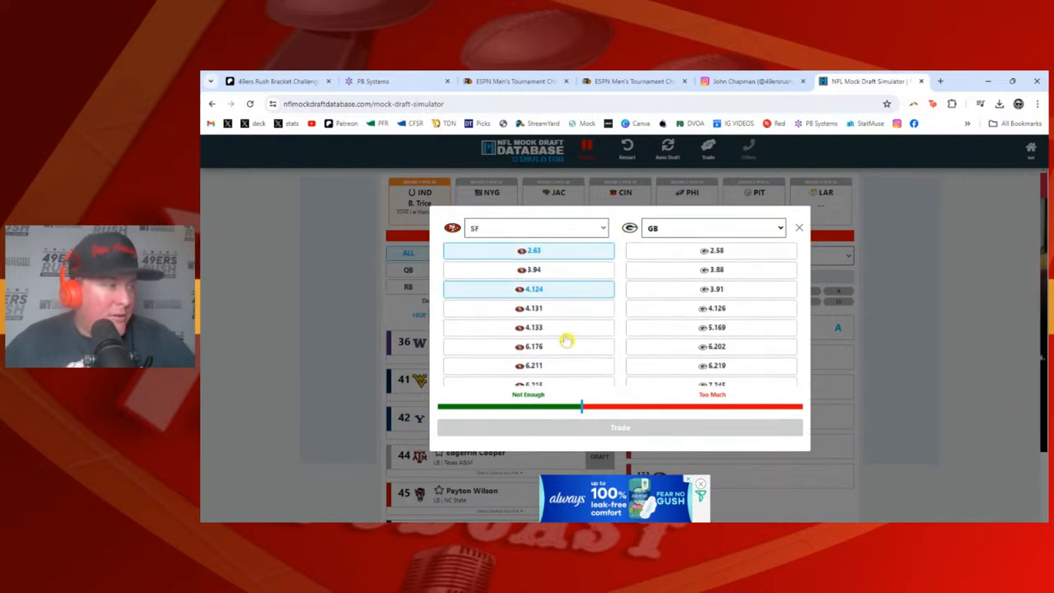
{"action": "mouse_move", "coordinate": [571, 260]}
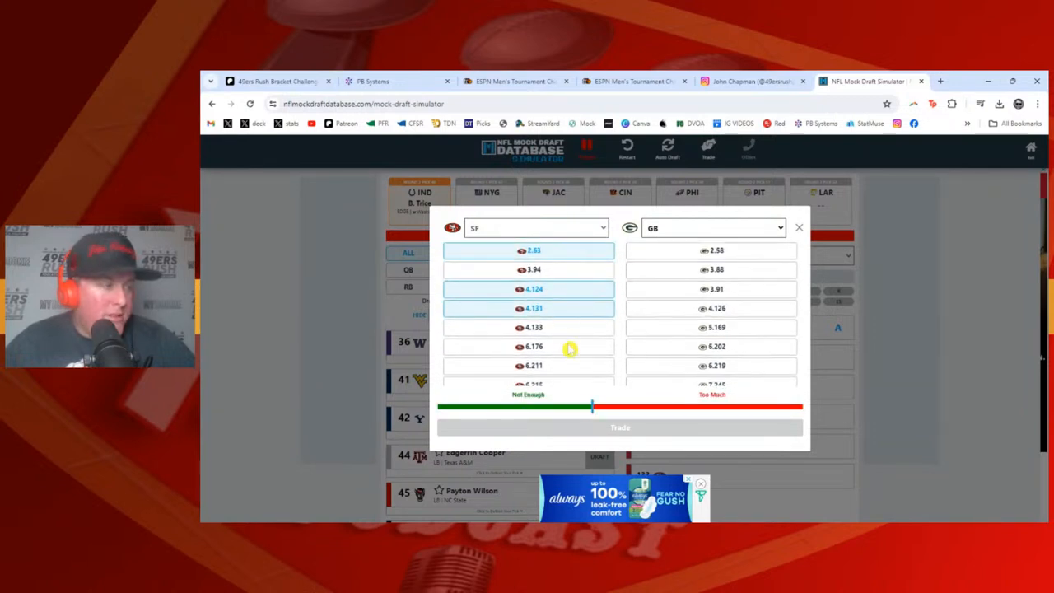
{"action": "scroll", "scroll_direction": "down", "scroll_amount": 3}
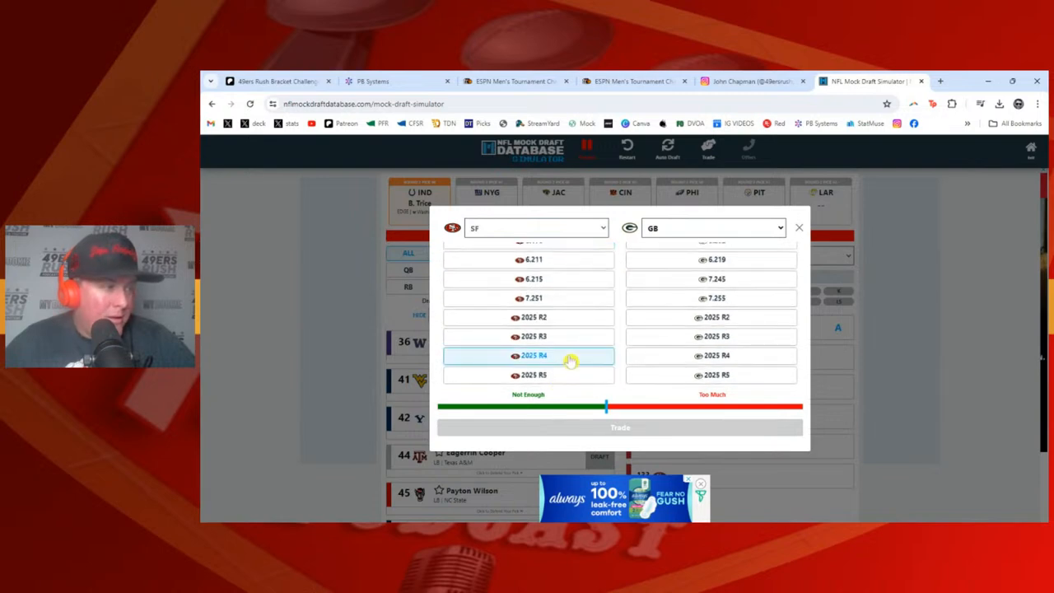
{"action": "left_click", "coordinate": [798, 228]}
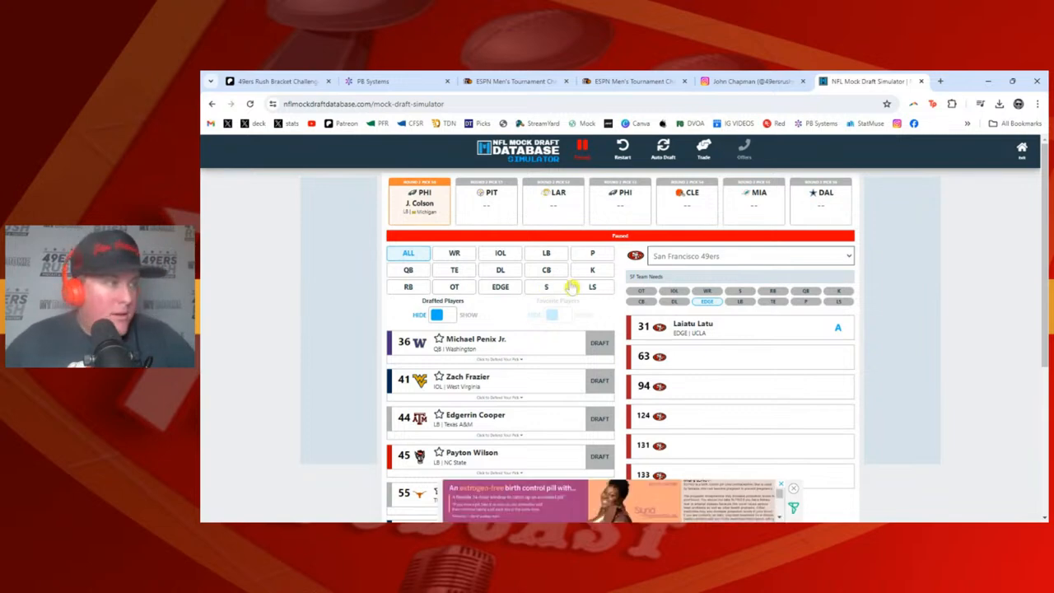
- Remove the 49ers pick from the Green Bay offer and reopen the trade proposal
{"action": "left_click", "coordinate": [703, 150]}
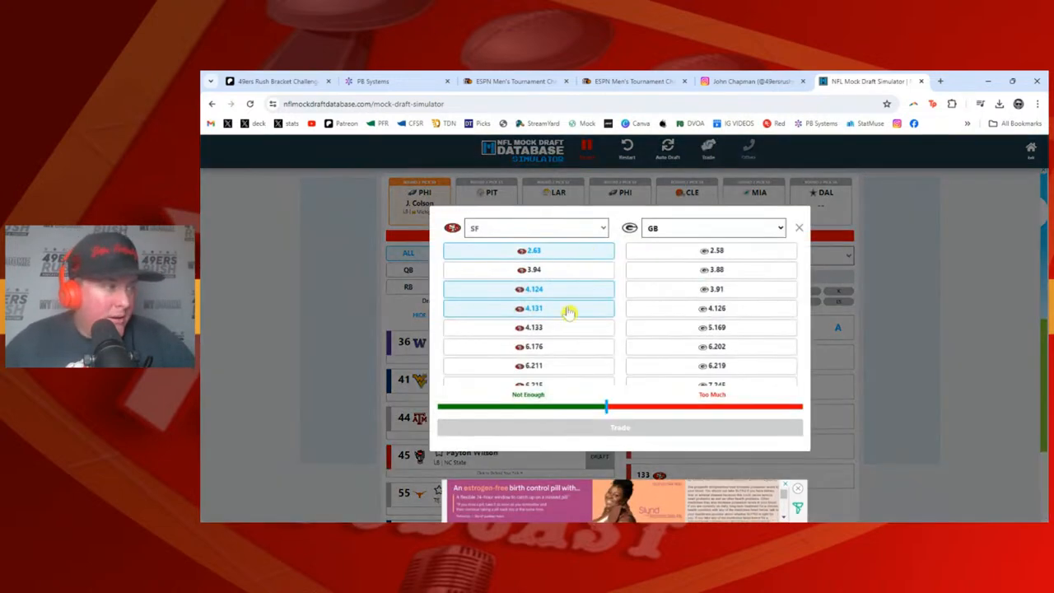
{"action": "left_click", "coordinate": [711, 251]}
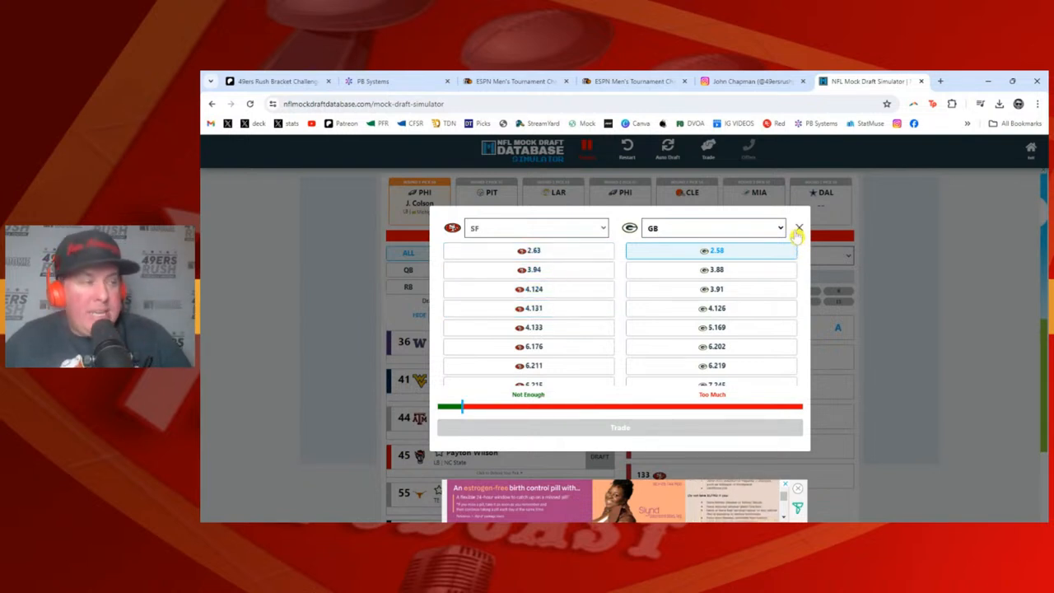
{"action": "left_click", "coordinate": [799, 228]}
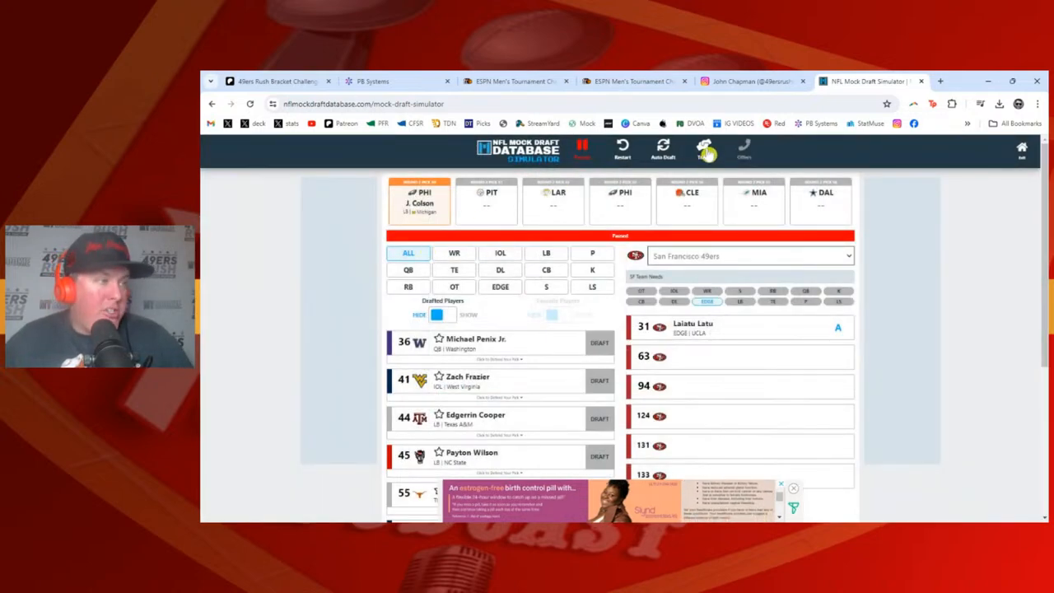
{"action": "left_click", "coordinate": [707, 151]}
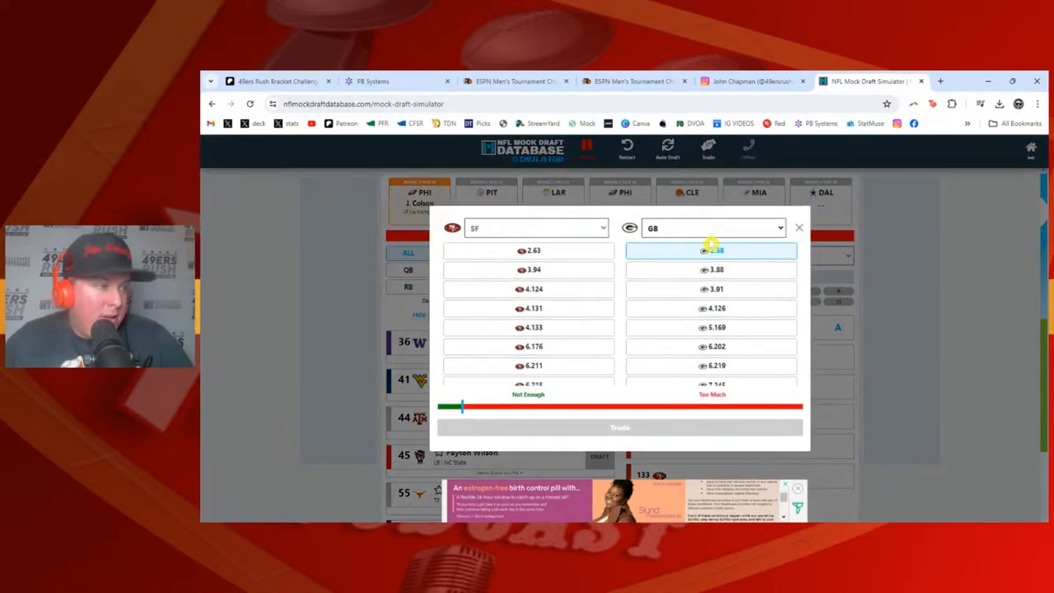
- Trade the 49ers' 2.63 and 4.124 picks to Pittsburgh for pick 2.51
{"action": "left_click", "coordinate": [713, 229]}
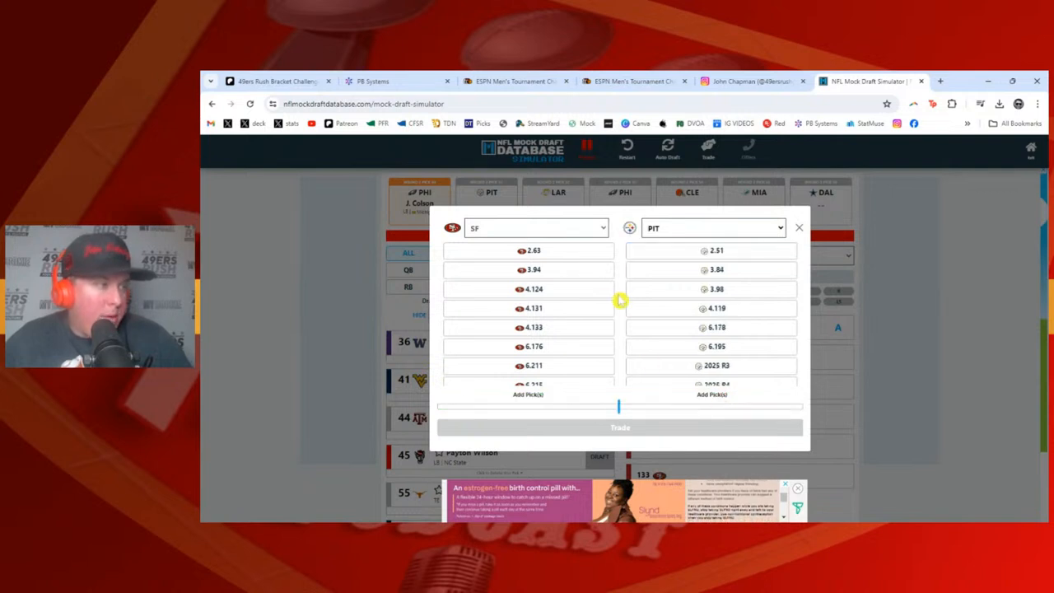
{"action": "left_click", "coordinate": [528, 251]}
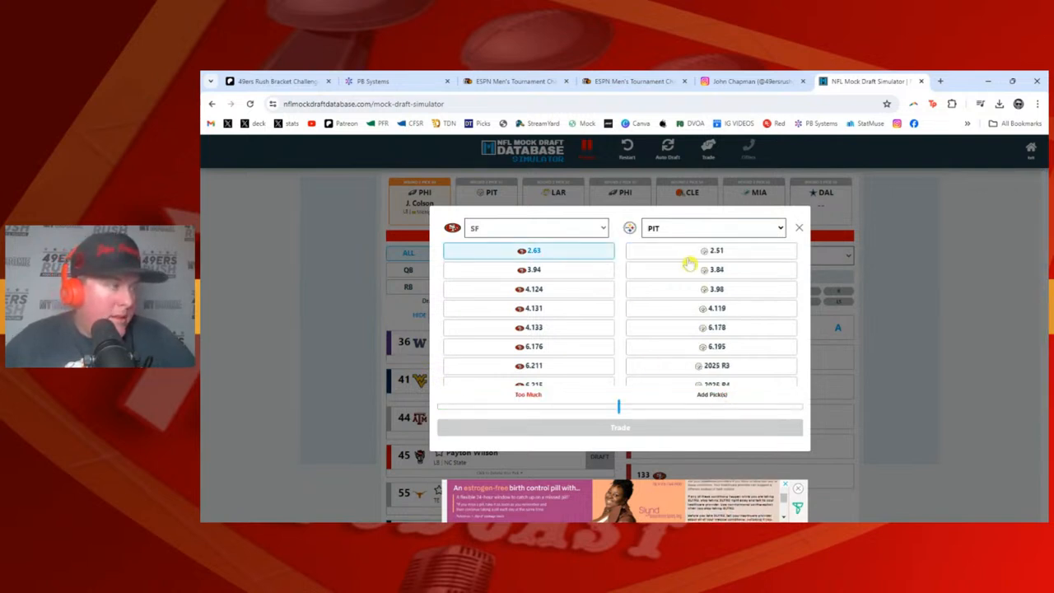
{"action": "left_click", "coordinate": [716, 251]}
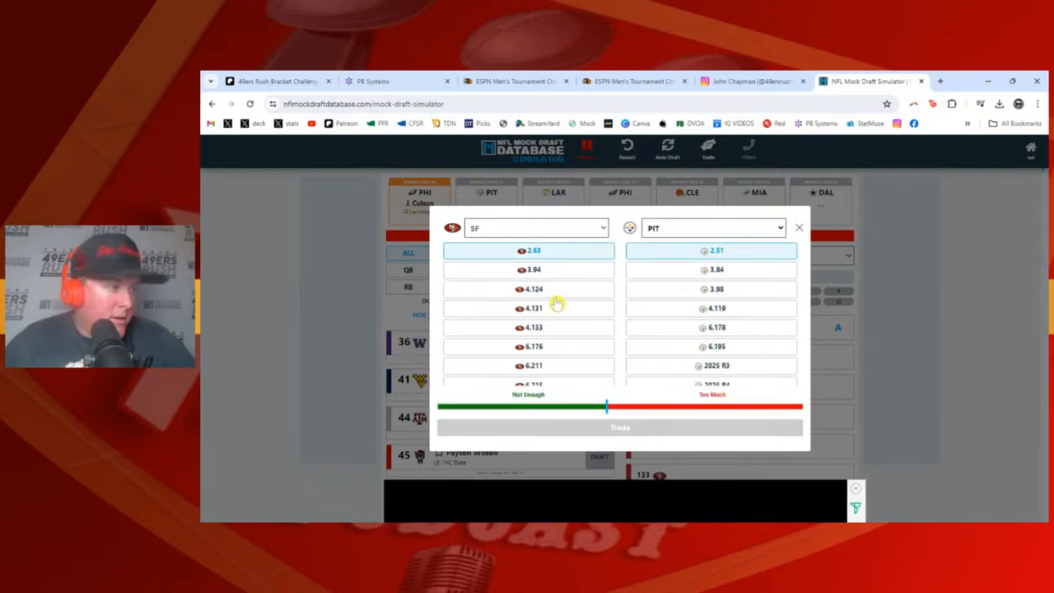
{"action": "left_click", "coordinate": [533, 289]}
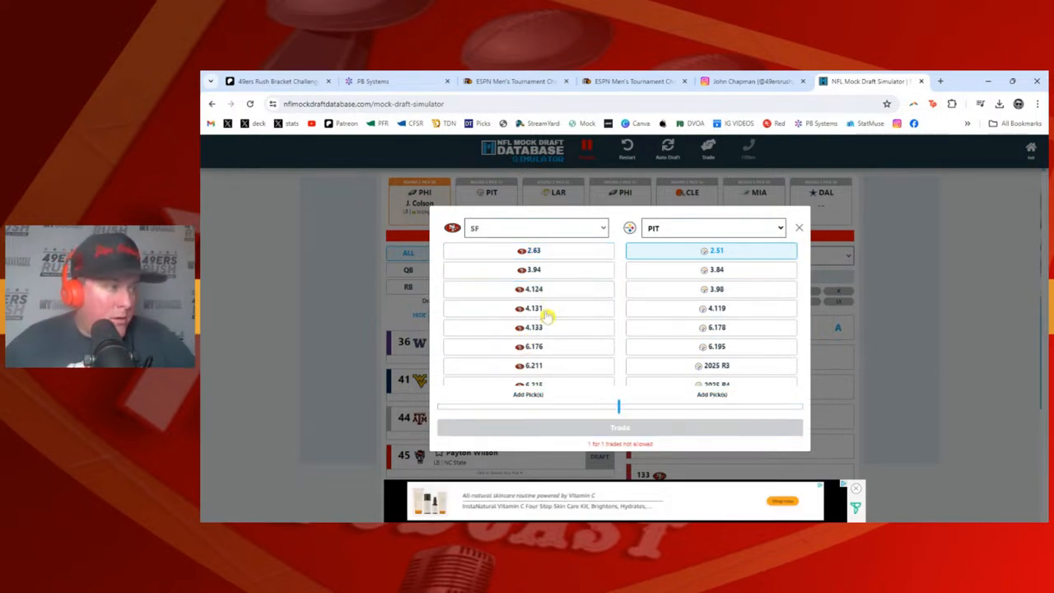
{"action": "left_click", "coordinate": [534, 289]}
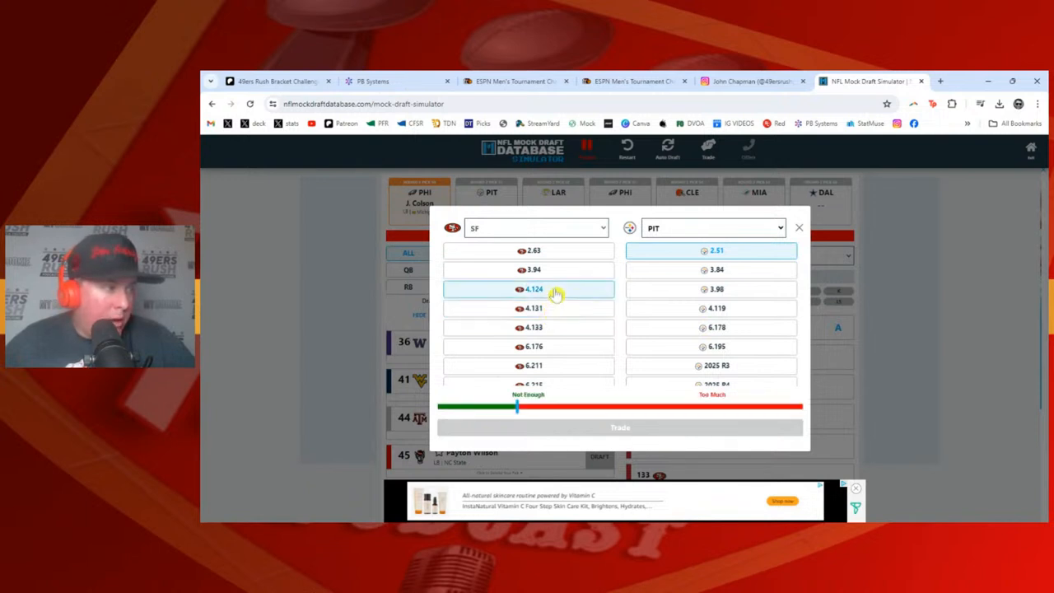
{"action": "left_click", "coordinate": [528, 289]}
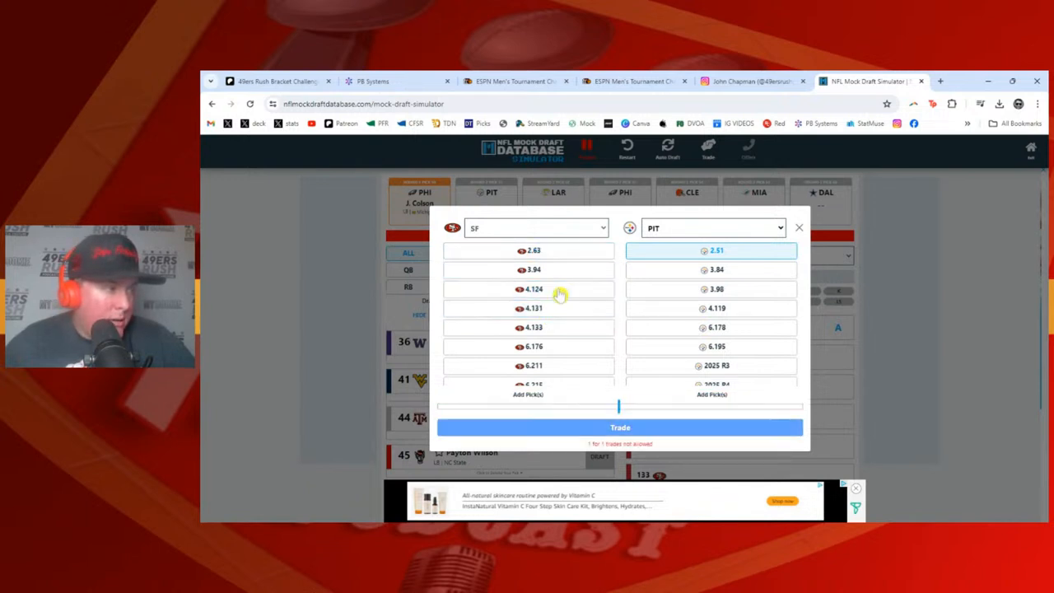
{"action": "left_click", "coordinate": [533, 308]}
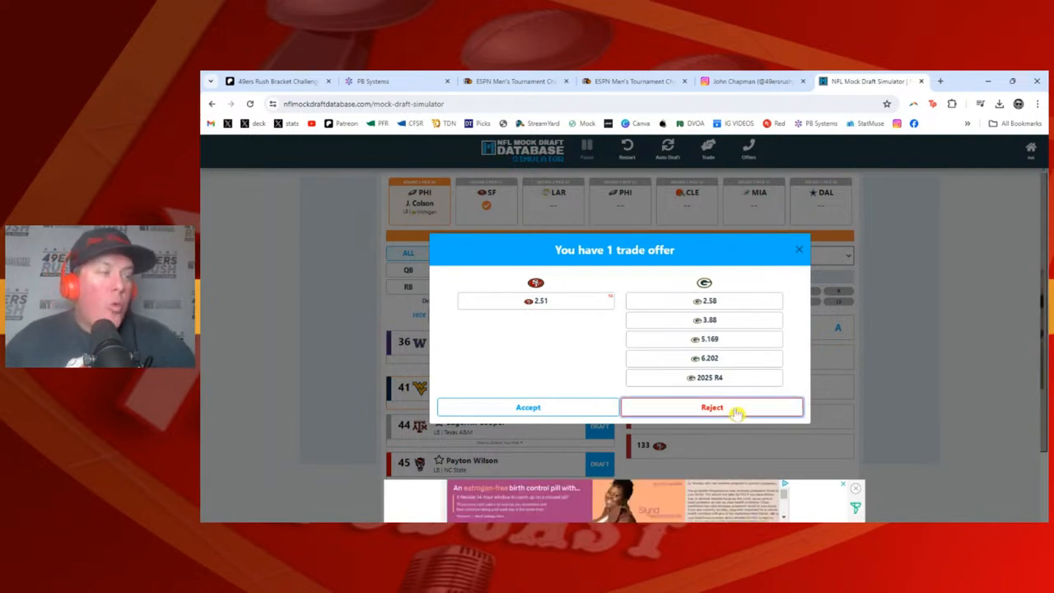
- Reject Green Bay's trade offer for pick 2.51
{"action": "left_click", "coordinate": [712, 407]}
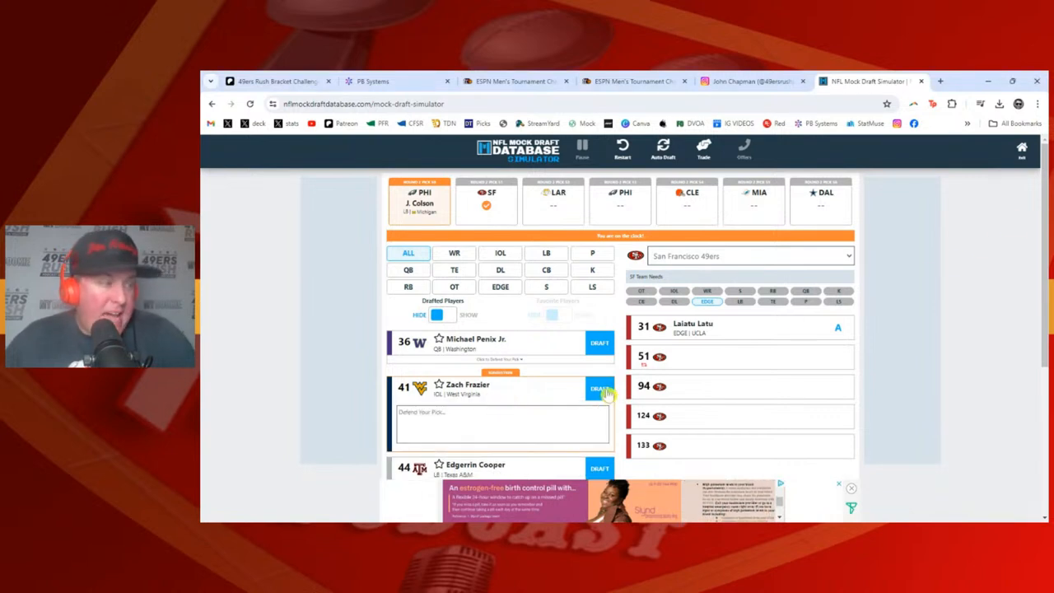
- Draft IOL Zach Frazier at pick 51, then pause the draft
{"action": "left_click", "coordinate": [600, 388]}
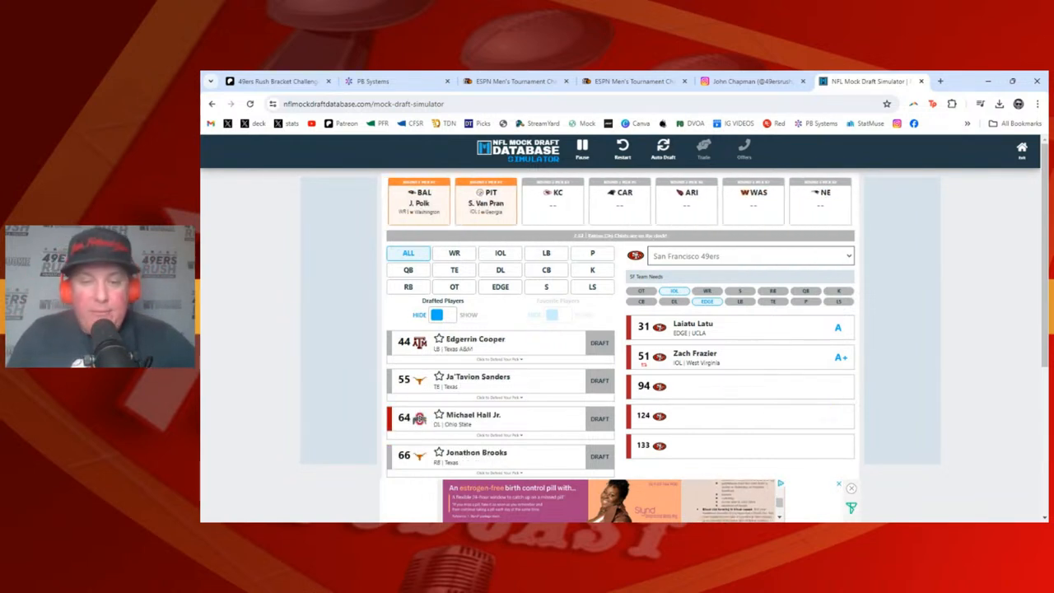
{"action": "left_click", "coordinate": [600, 342]}
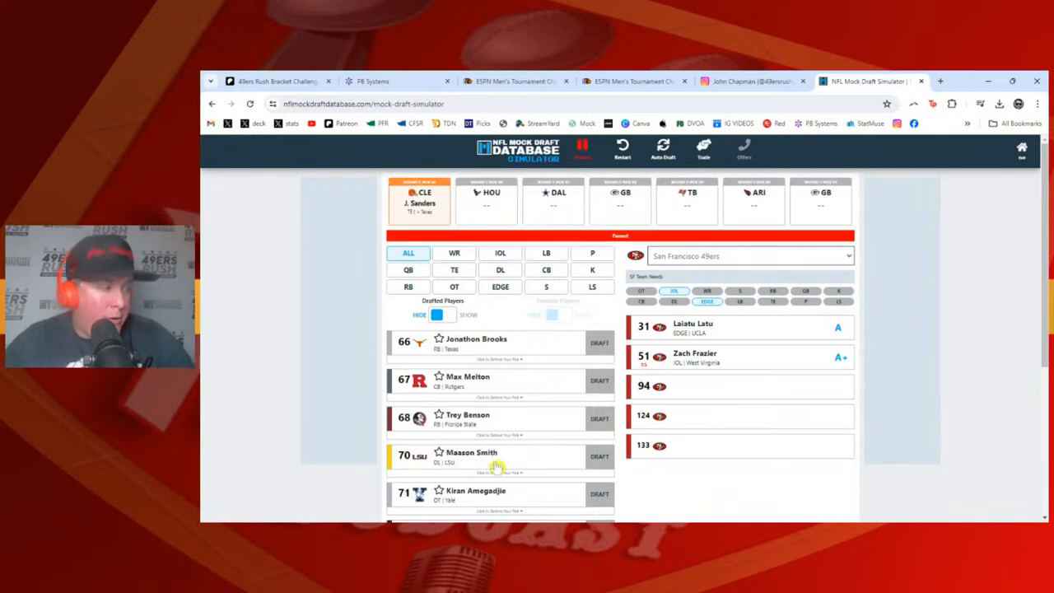
{"action": "mouse_move", "coordinate": [346, 376]}
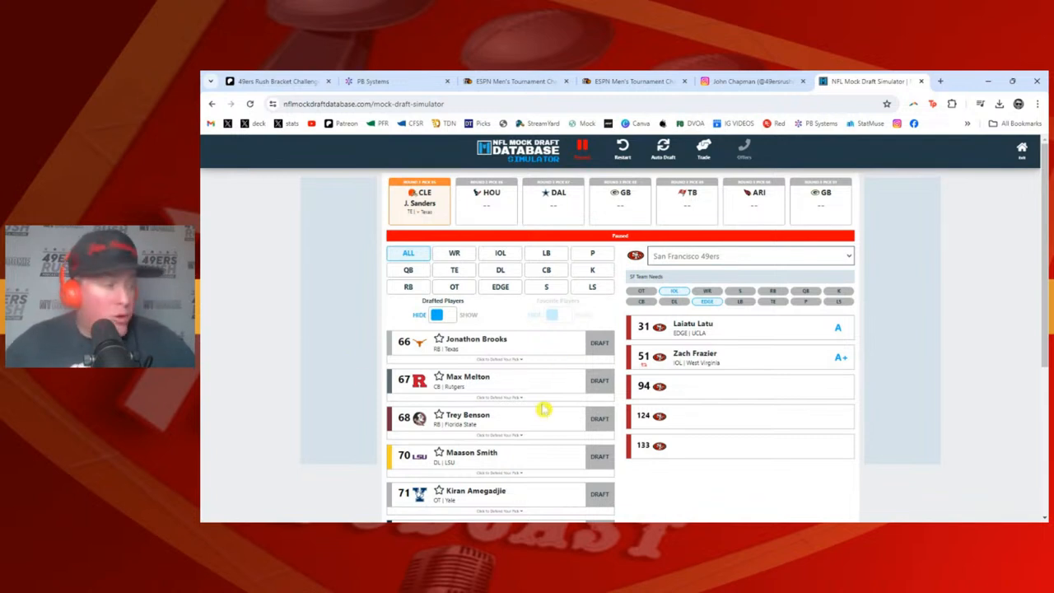
{"action": "scroll", "scroll_direction": "down", "scroll_amount": 3}
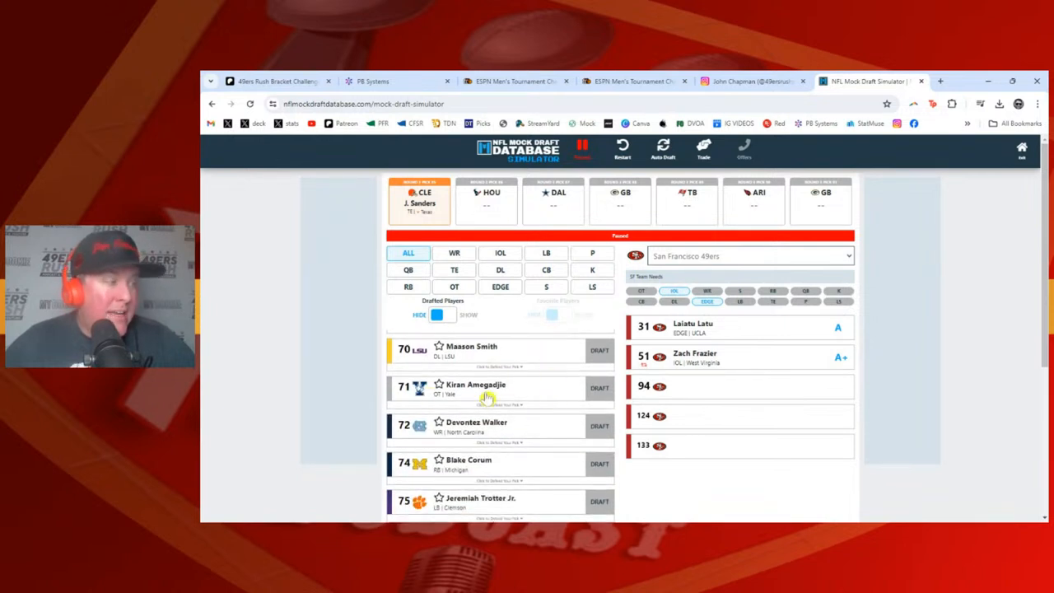
{"action": "mouse_move", "coordinate": [552, 401]}
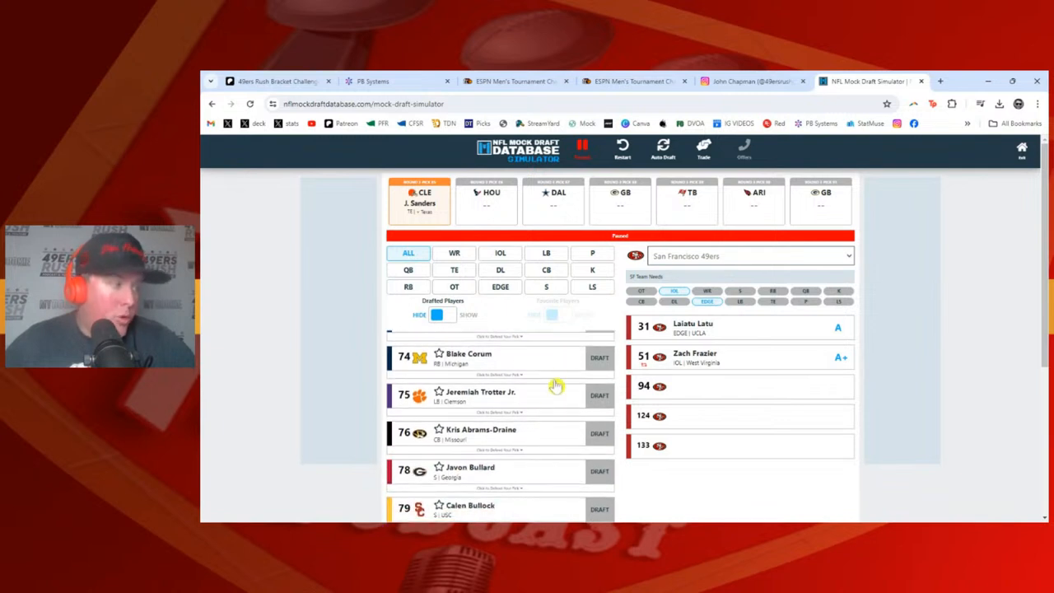
{"action": "scroll", "scroll_direction": "down", "scroll_amount": 3}
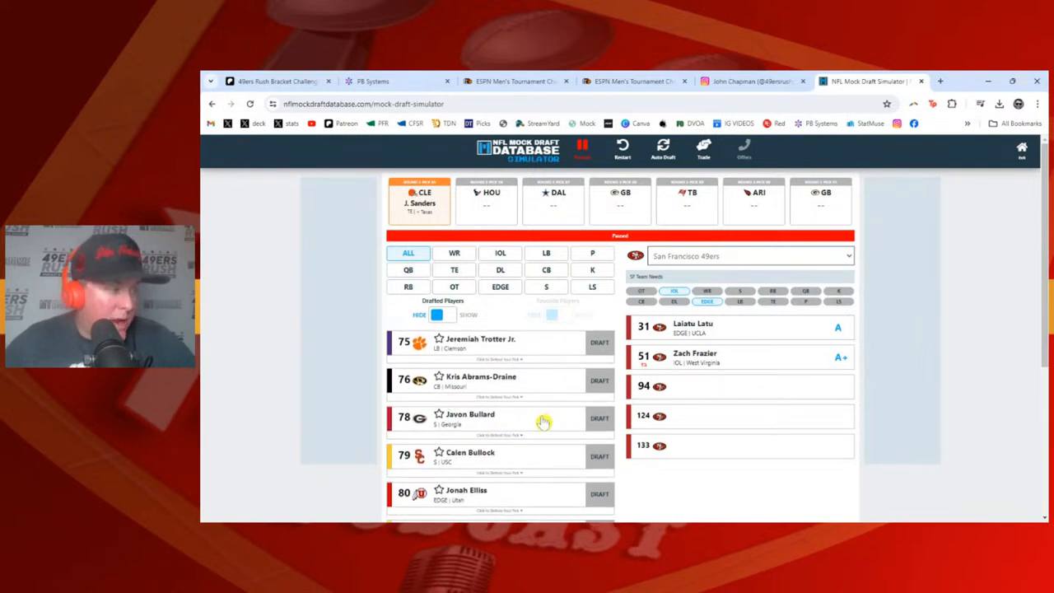
{"action": "scroll", "scroll_direction": "down", "scroll_amount": 3}
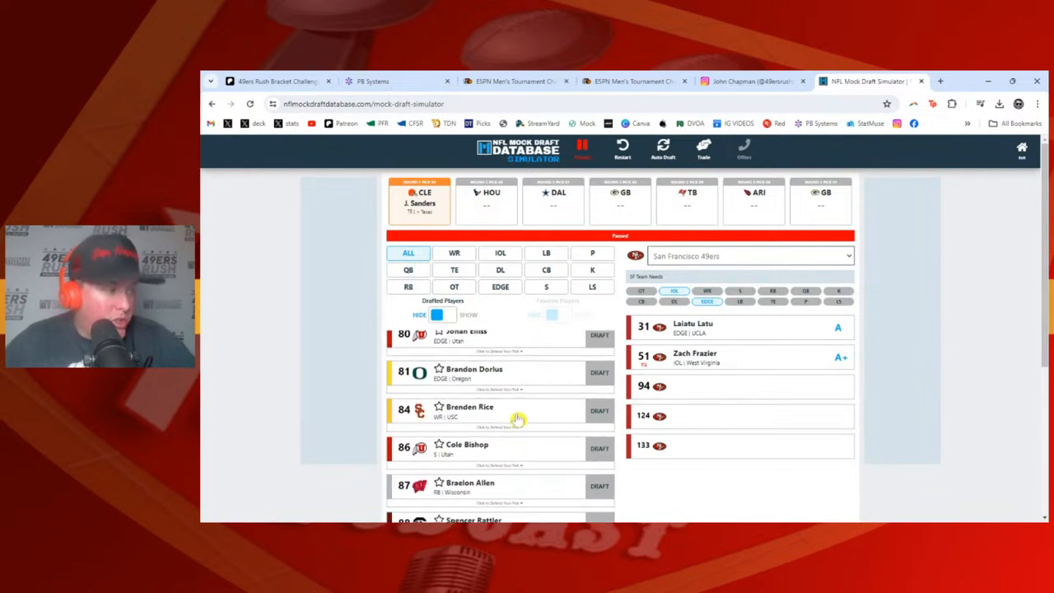
{"action": "scroll", "scroll_direction": "down", "scroll_amount": 3}
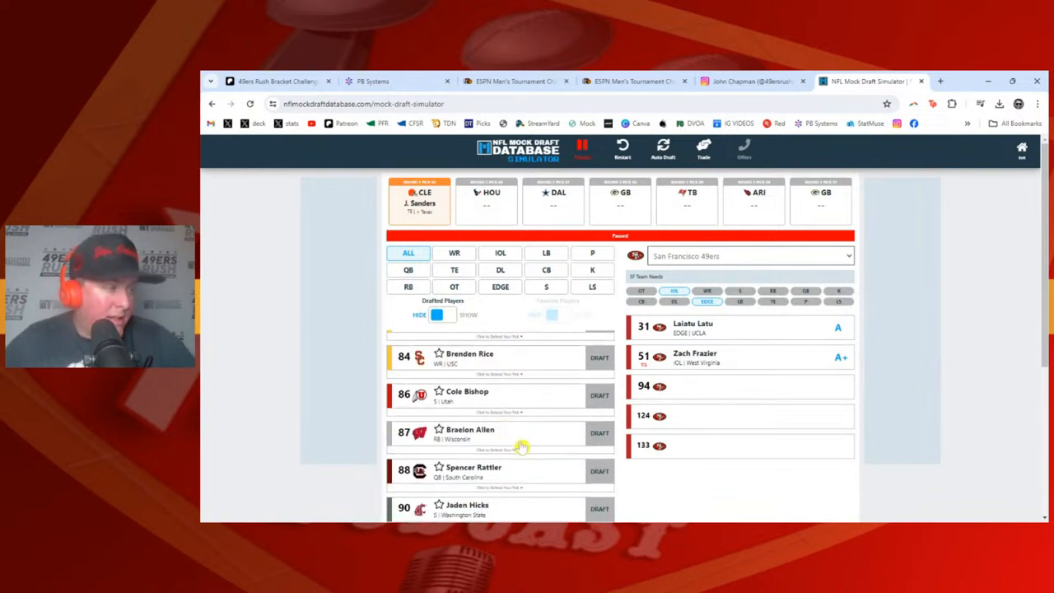
{"action": "scroll", "scroll_direction": "down", "scroll_amount": 3}
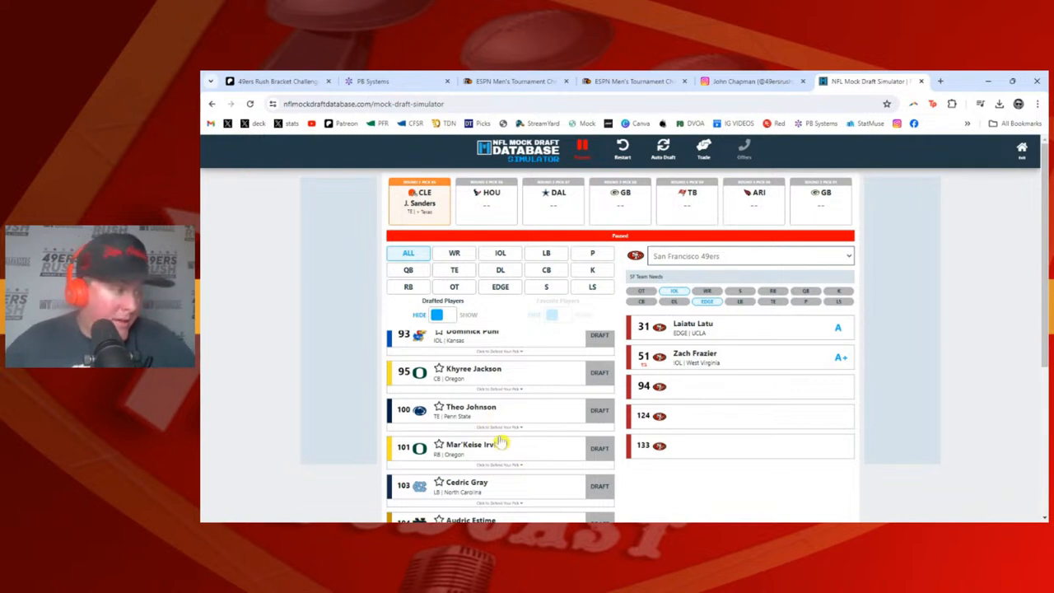
{"action": "scroll", "scroll_direction": "down", "scroll_amount": 3}
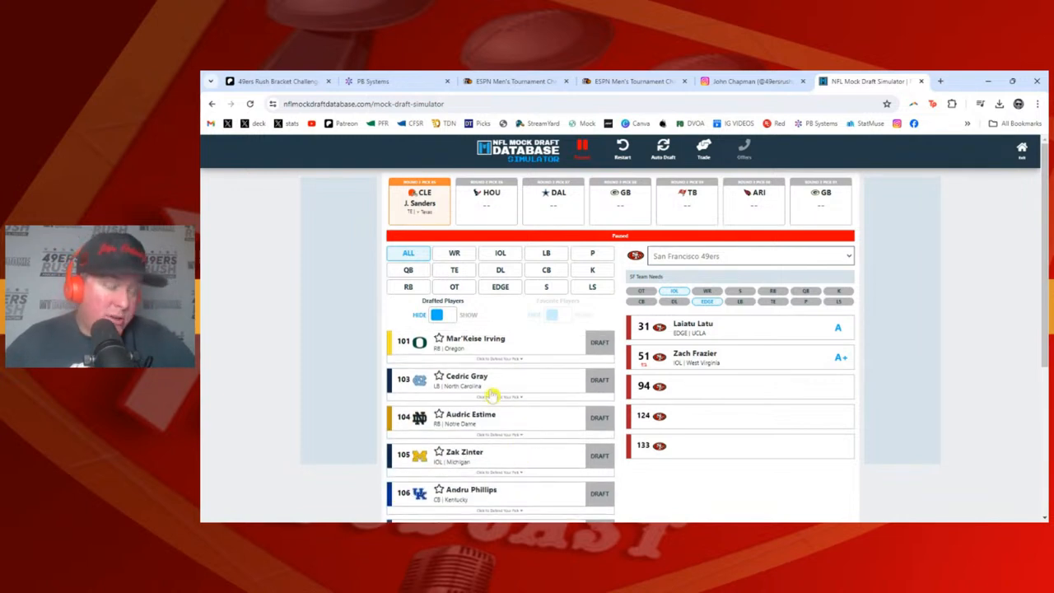
{"action": "scroll", "scroll_direction": "down", "scroll_amount": 3}
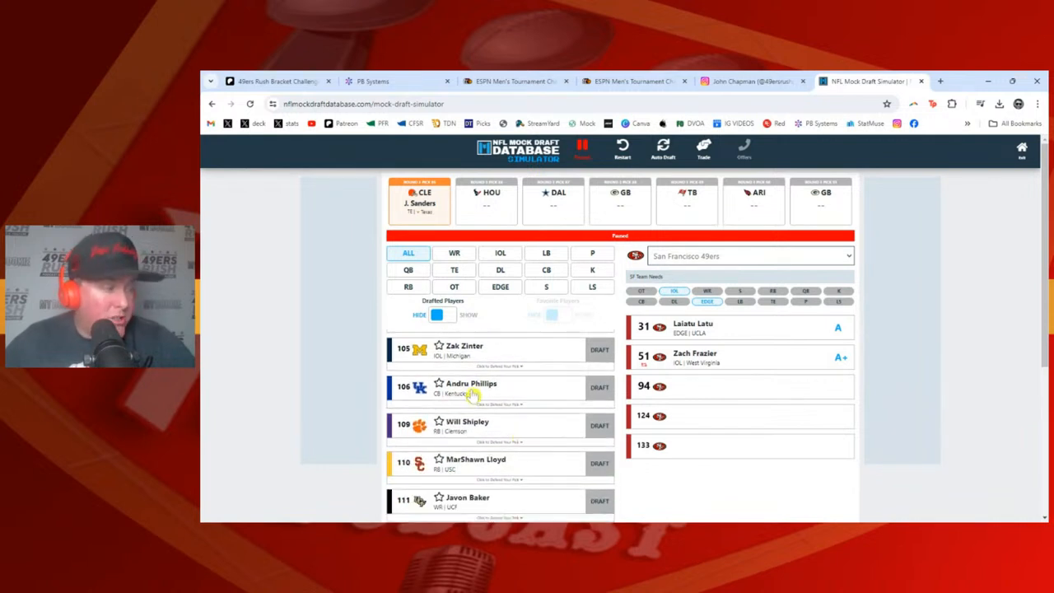
{"action": "scroll", "scroll_direction": "down", "scroll_amount": 3}
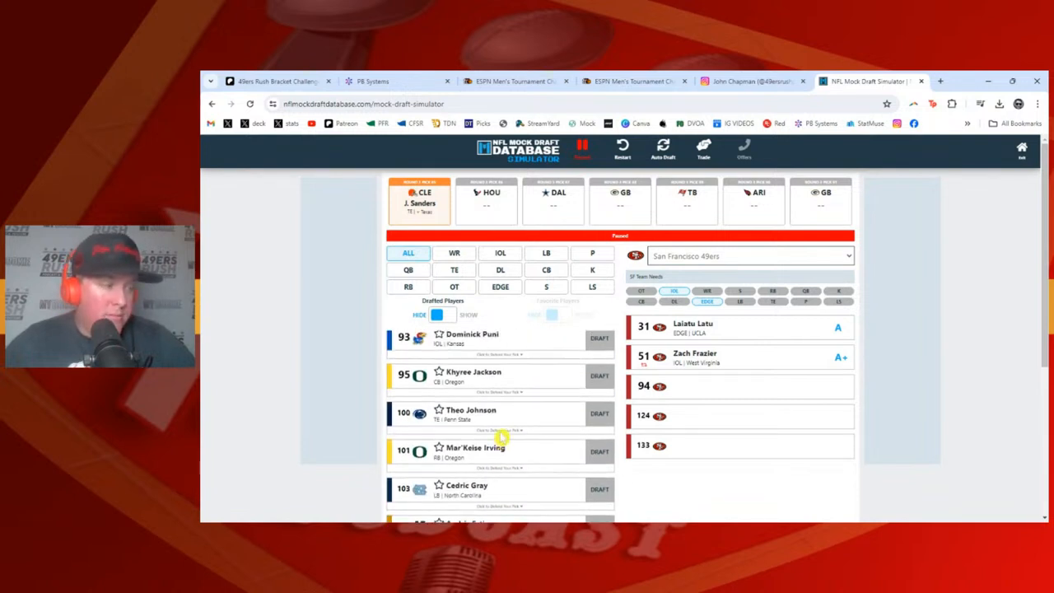
{"action": "scroll", "scroll_direction": "down", "scroll_amount": 3}
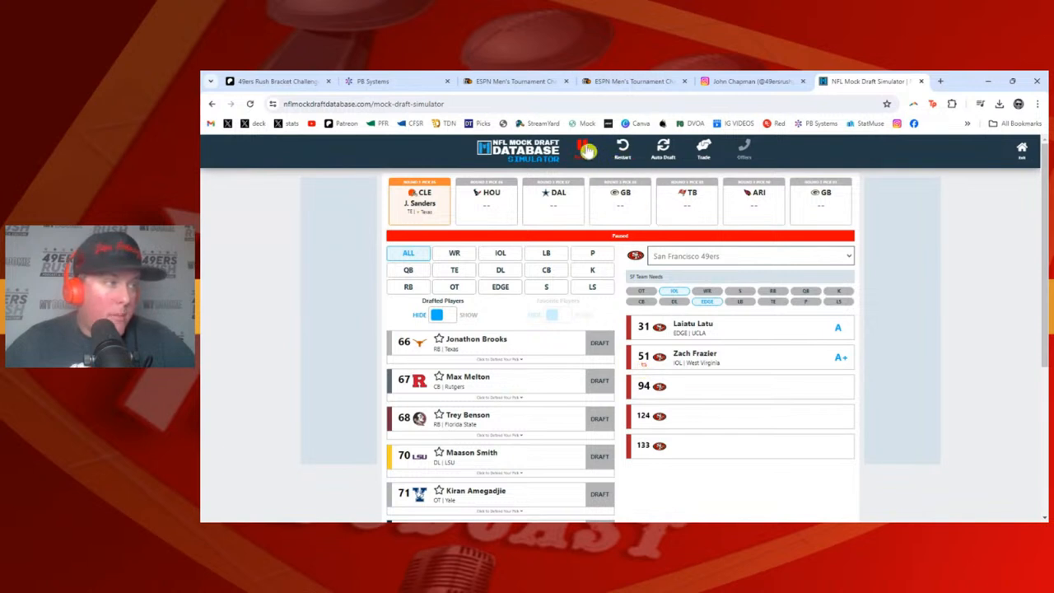
- Resume the draft and browse through the incoming trade offers
{"action": "left_click", "coordinate": [586, 151]}
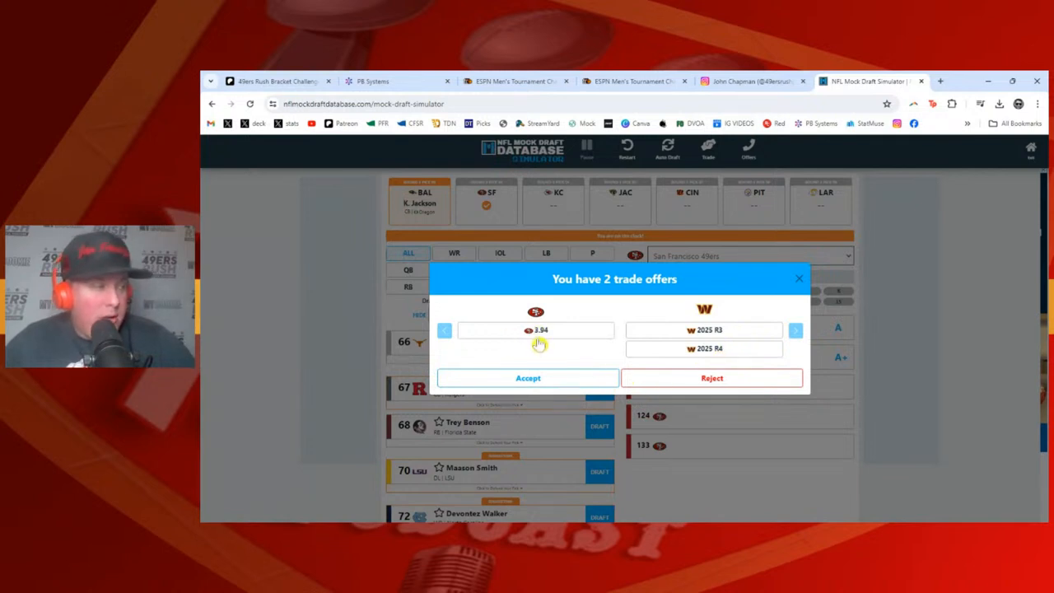
{"action": "mouse_move", "coordinate": [653, 340]}
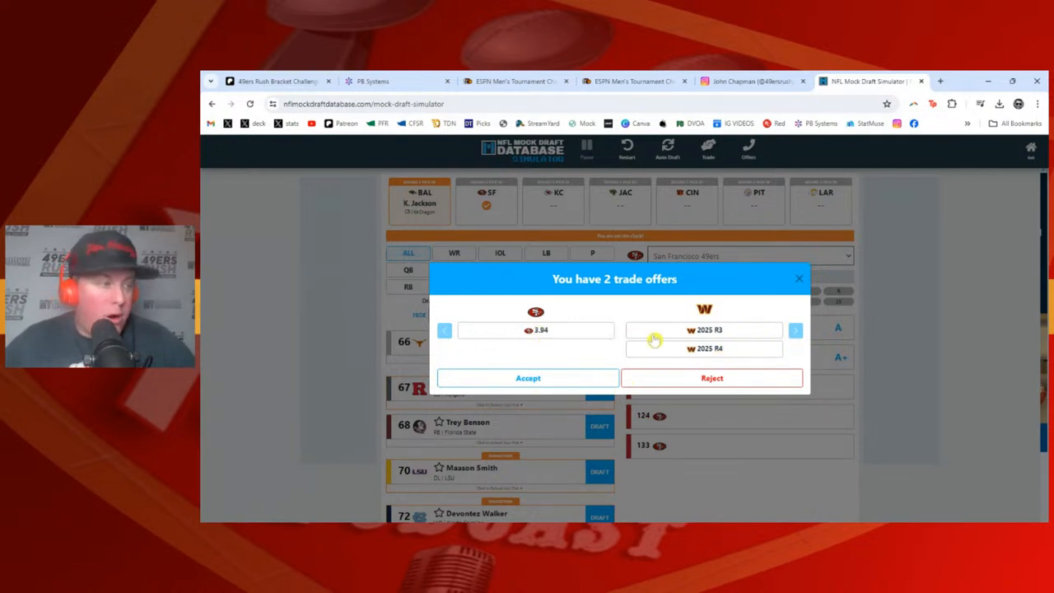
{"action": "mouse_move", "coordinate": [733, 361]}
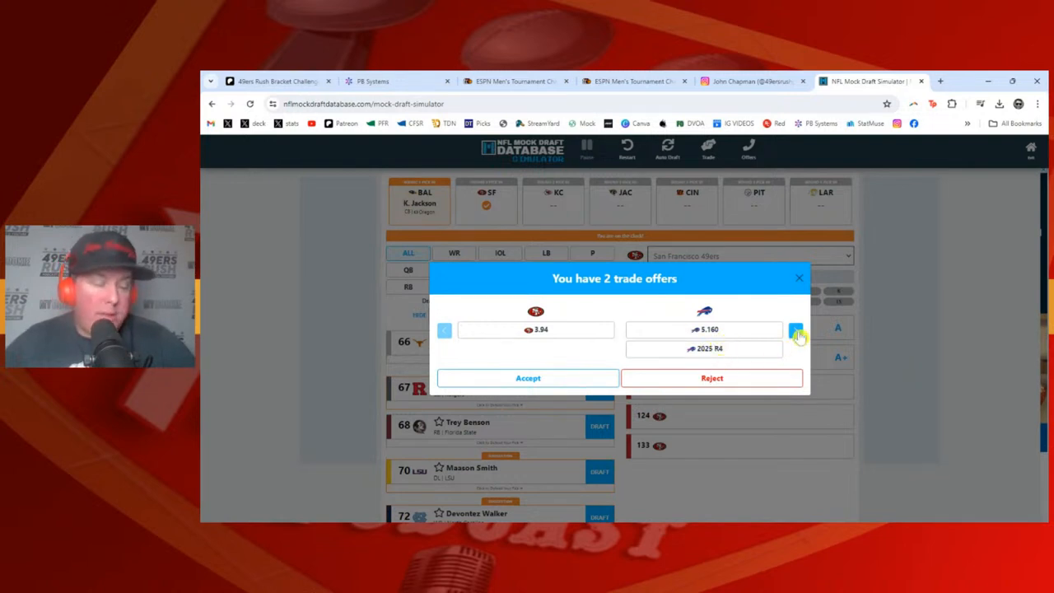
{"action": "left_click", "coordinate": [795, 329]}
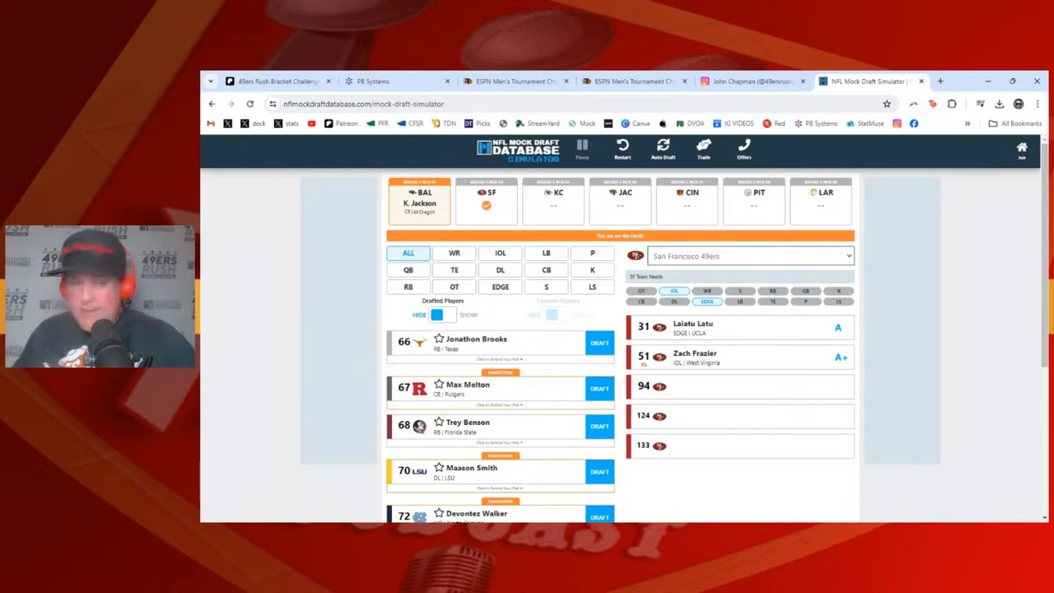
{"action": "mouse_move", "coordinate": [265, 311]}
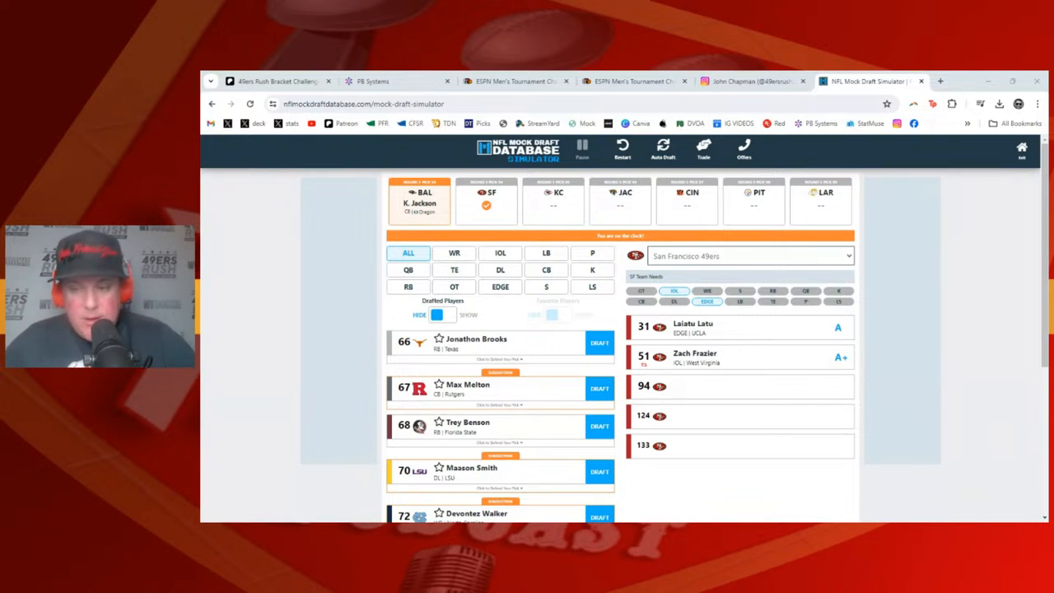
{"action": "mouse_move", "coordinate": [742, 473]}
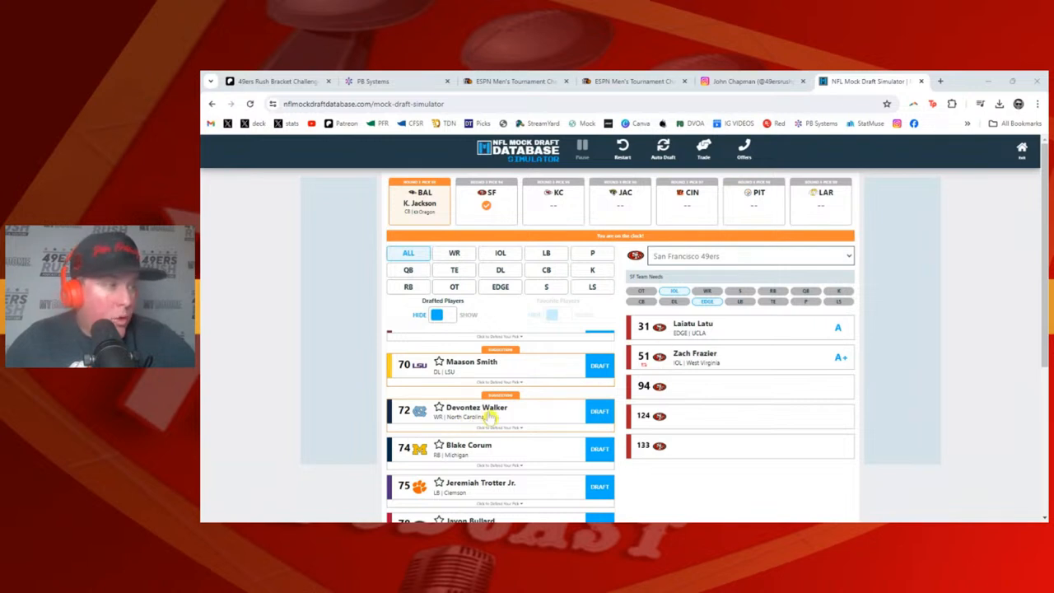
{"action": "mouse_move", "coordinate": [744, 383]}
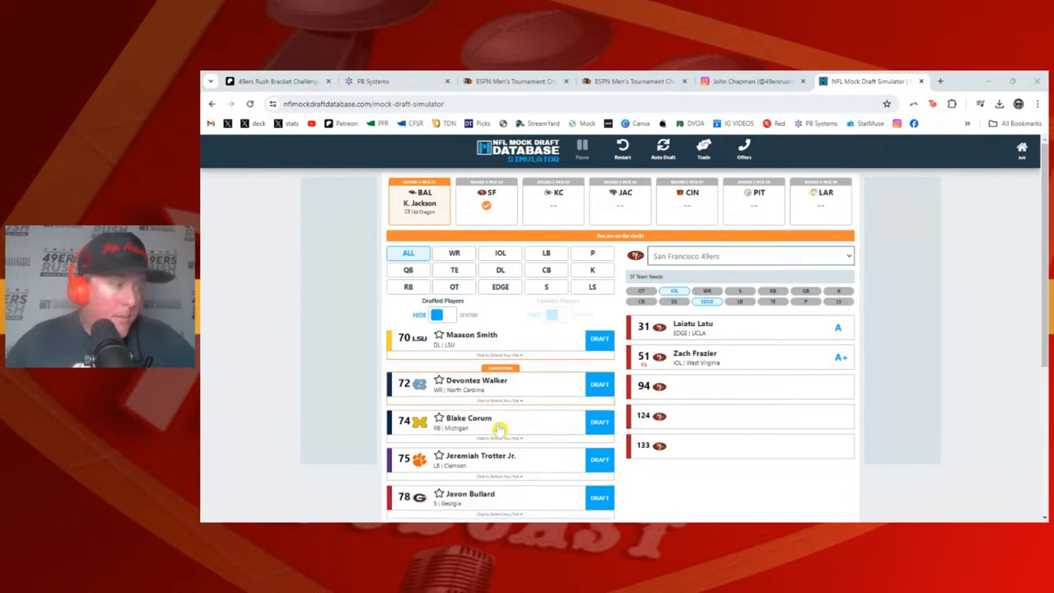
{"action": "scroll", "scroll_direction": "down", "scroll_amount": 3}
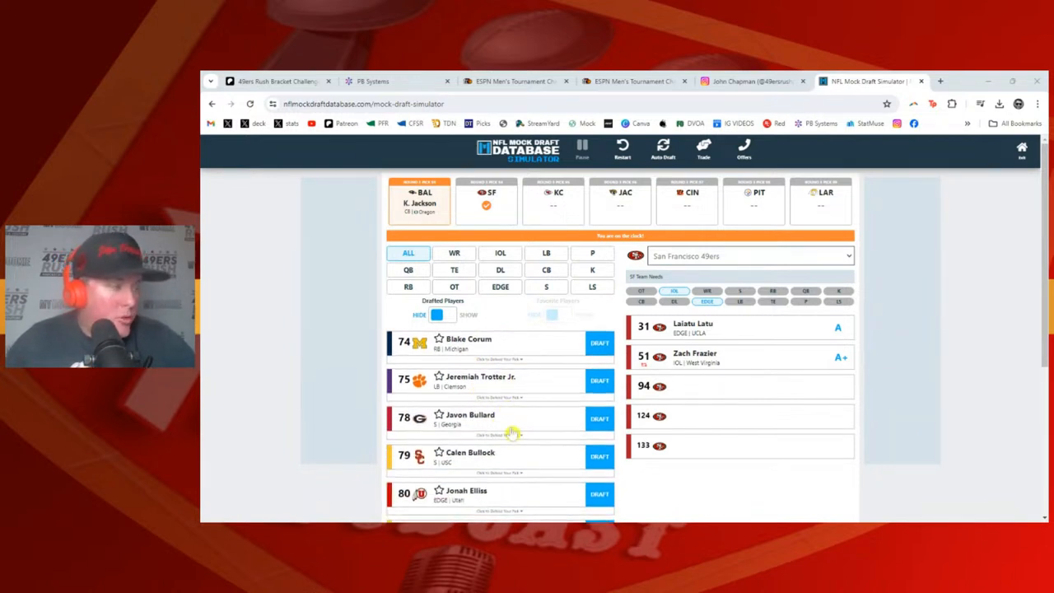
{"action": "mouse_move", "coordinate": [519, 460]}
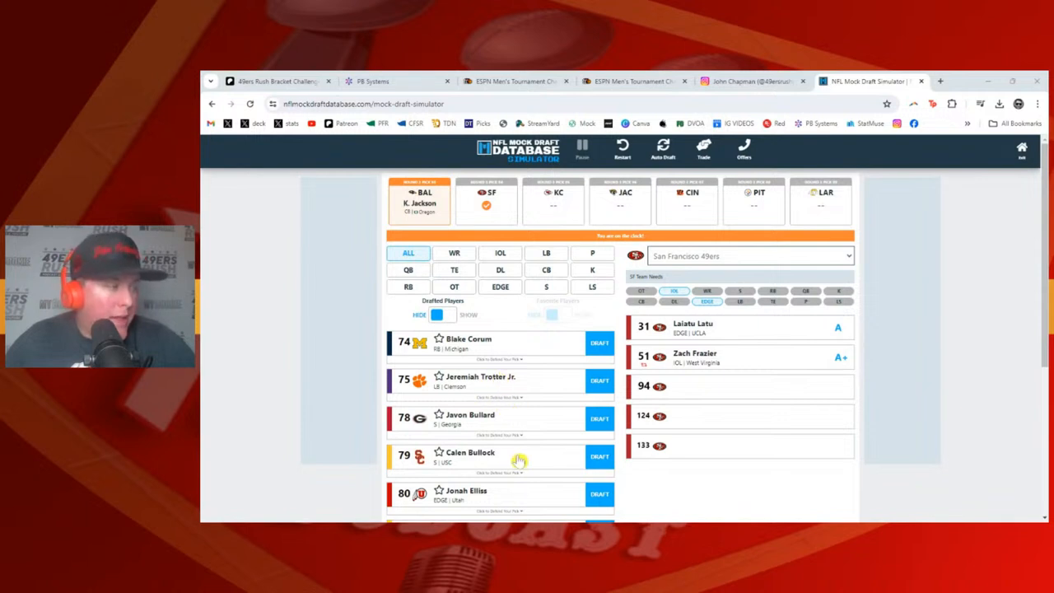
{"action": "scroll", "scroll_direction": "down", "scroll_amount": 3}
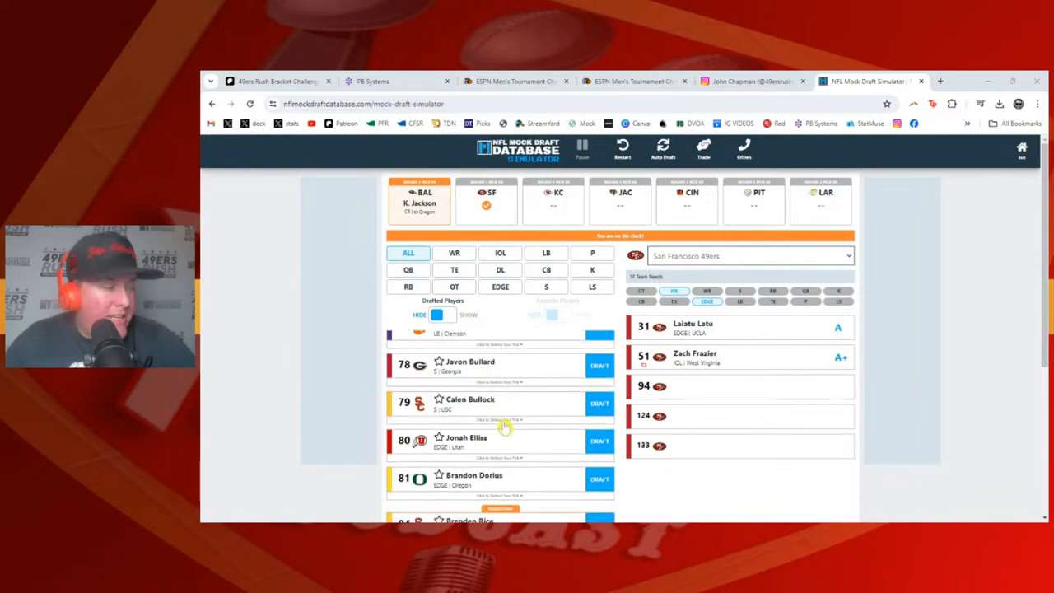
{"action": "scroll", "scroll_direction": "down", "scroll_amount": 3}
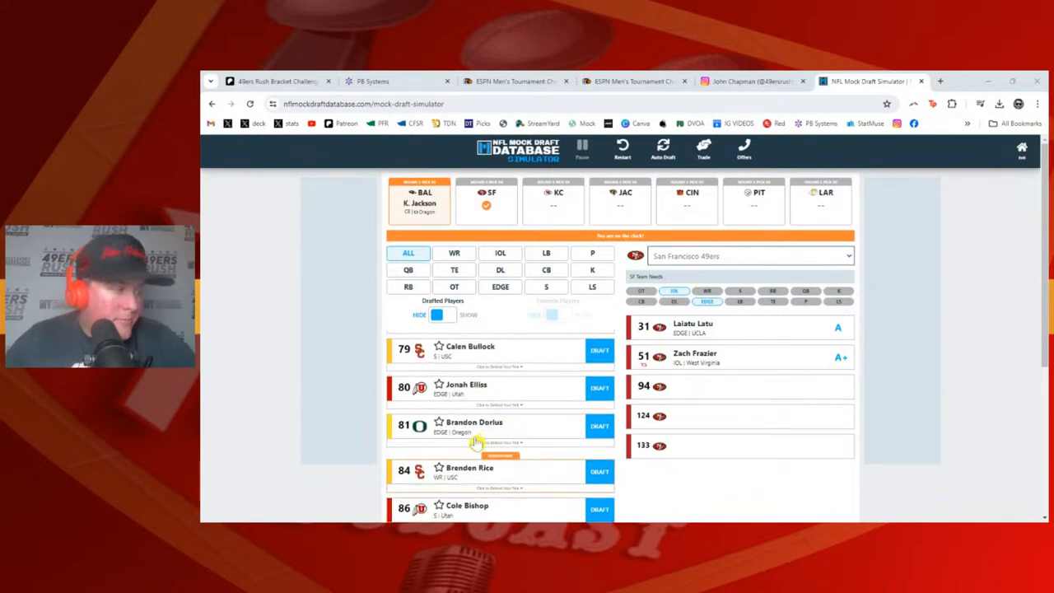
{"action": "scroll", "scroll_direction": "down", "scroll_amount": 3}
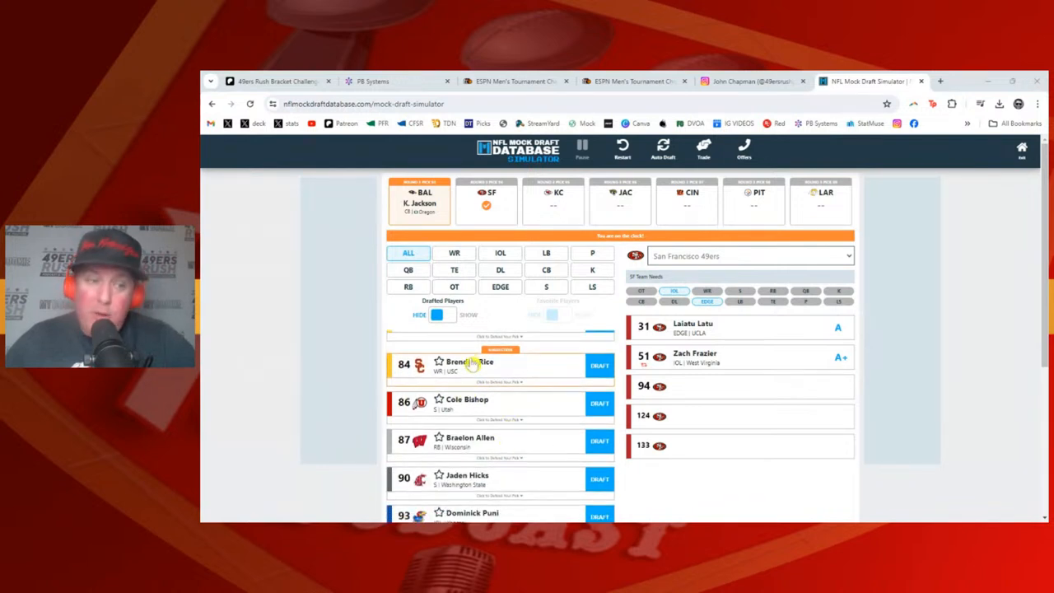
{"action": "mouse_move", "coordinate": [532, 425]}
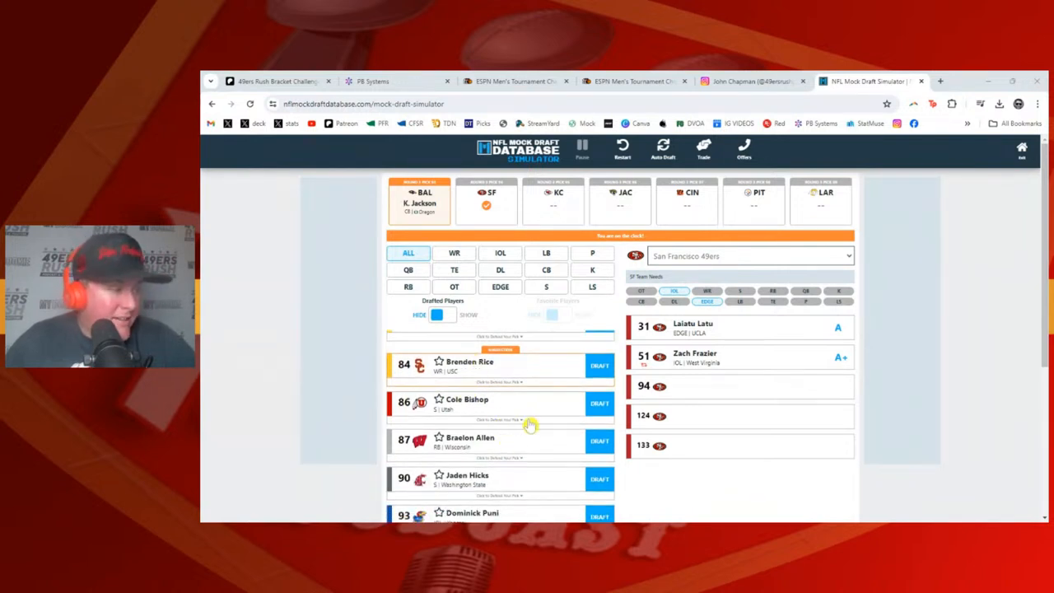
{"action": "scroll", "scroll_direction": "down", "scroll_amount": 3}
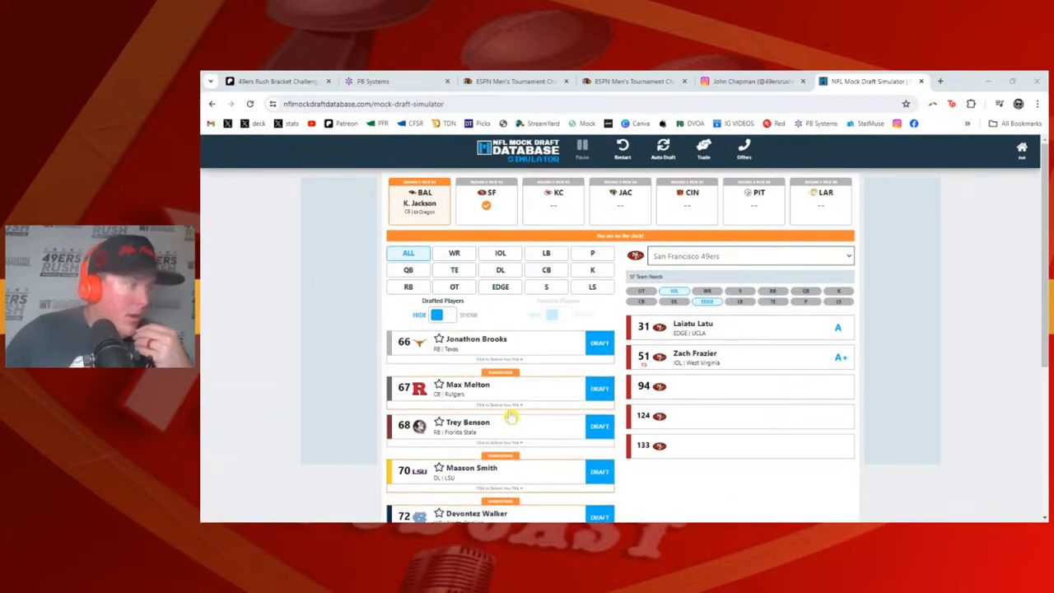
{"action": "mouse_move", "coordinate": [554, 388]}
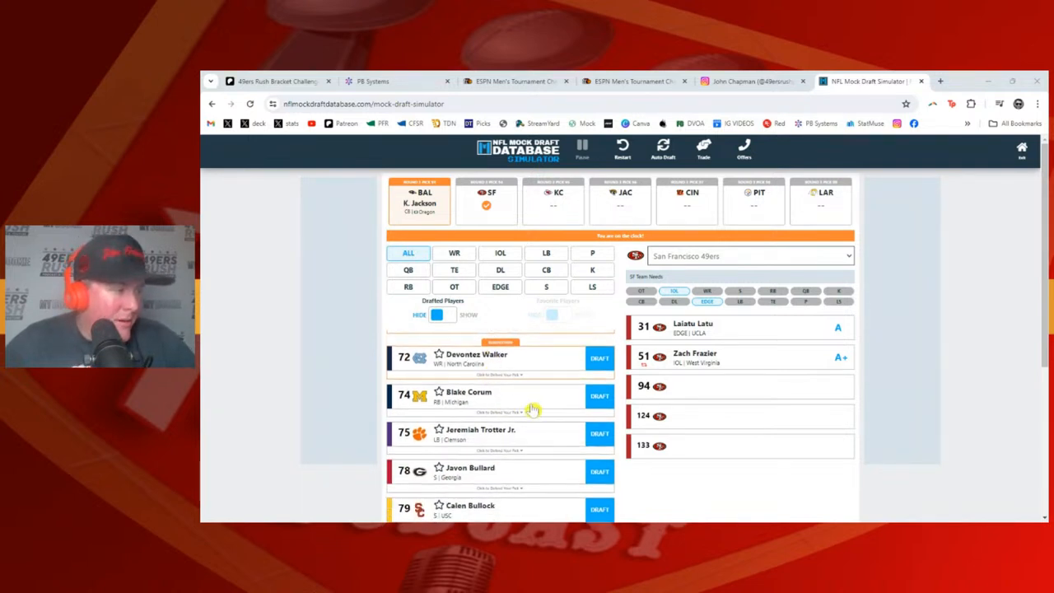
- Scroll down the available players list toward Max Melton
{"action": "scroll", "scroll_direction": "down", "scroll_amount": 3}
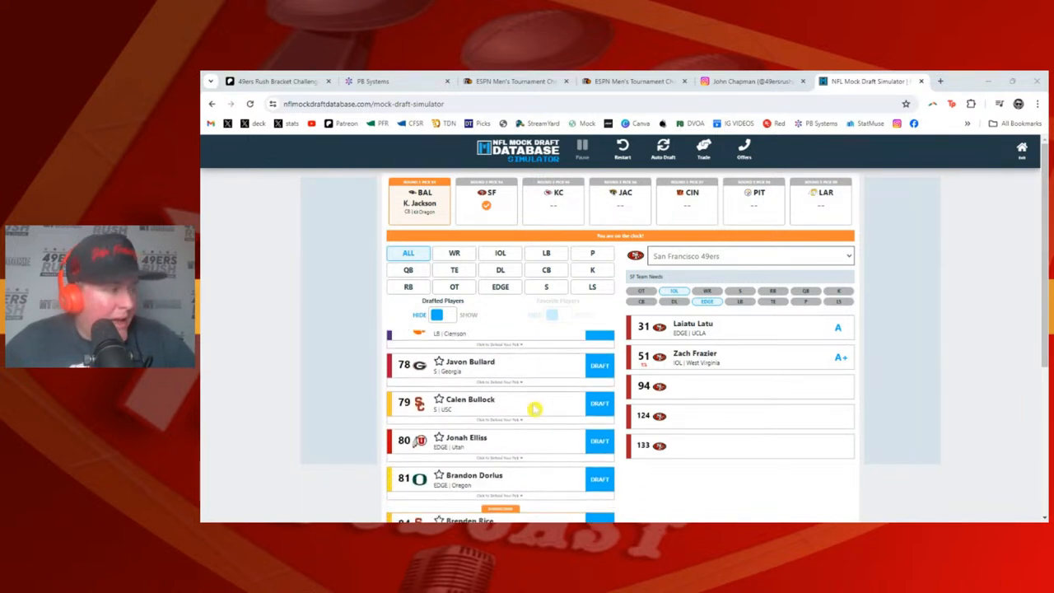
{"action": "scroll", "scroll_direction": "down", "scroll_amount": 3}
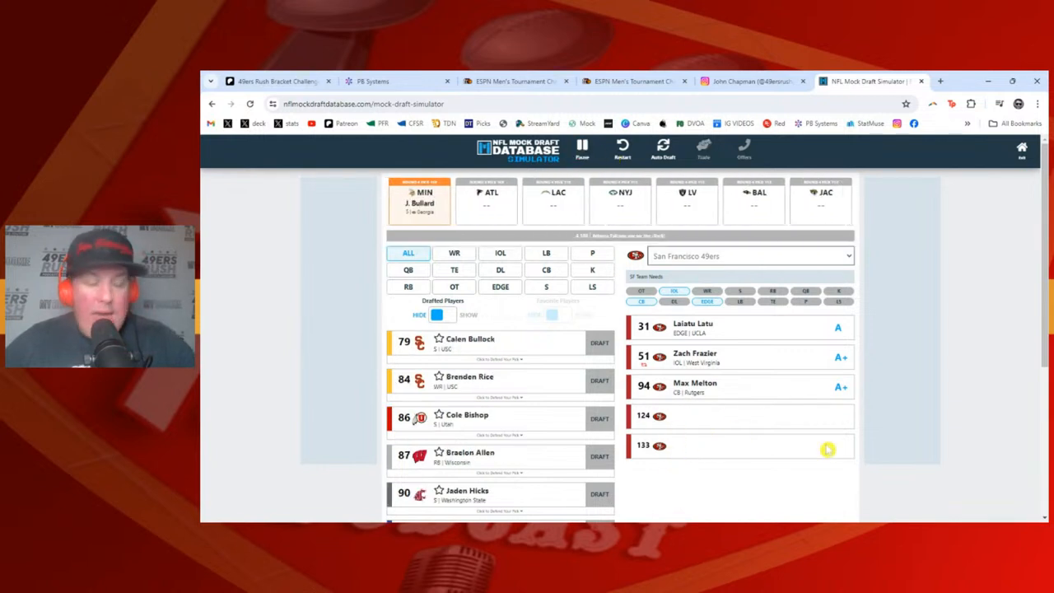
- Browse the three trade offers for pick 4.124 and close them, accepting none
{"action": "left_click", "coordinate": [600, 343]}
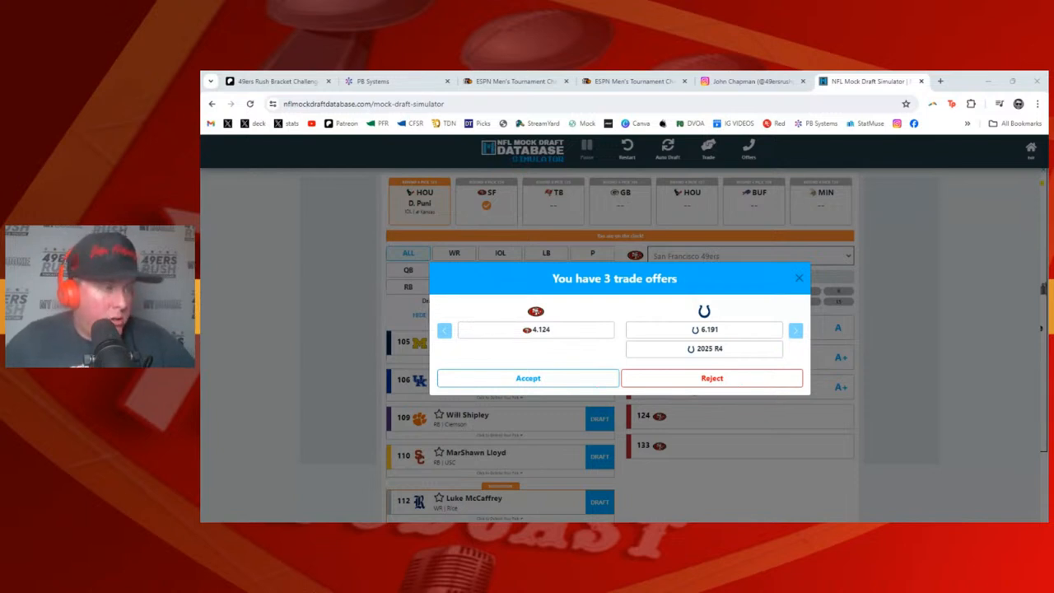
{"action": "mouse_move", "coordinate": [681, 373]}
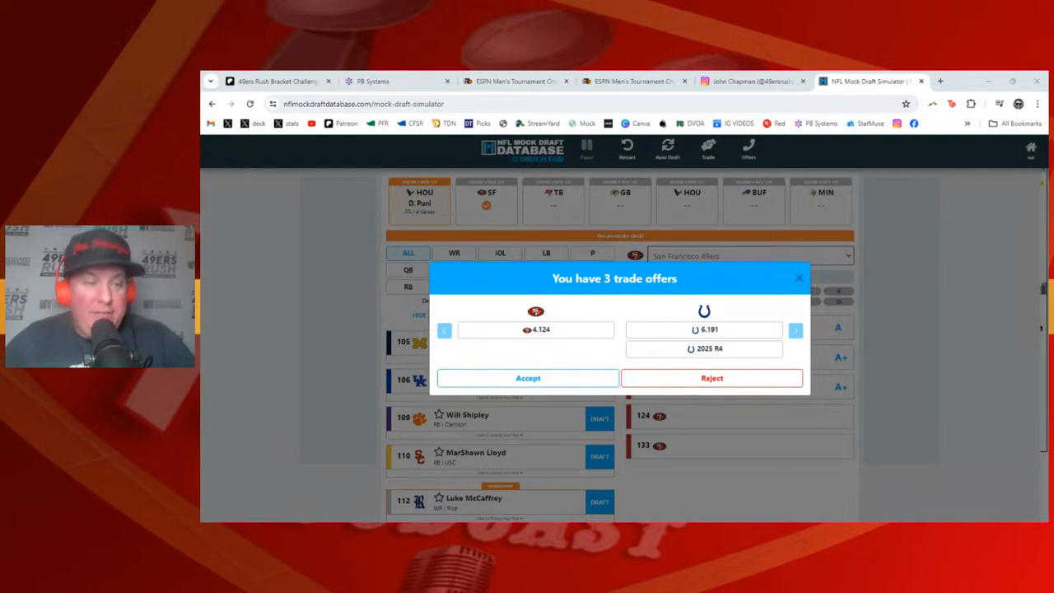
{"action": "mouse_move", "coordinate": [642, 341]}
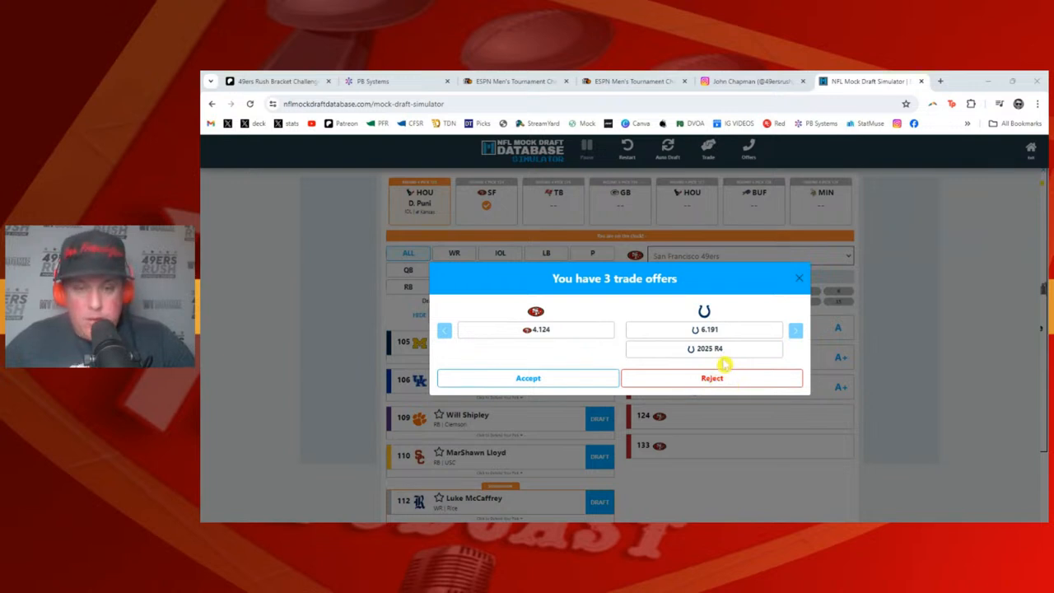
{"action": "mouse_move", "coordinate": [547, 363]}
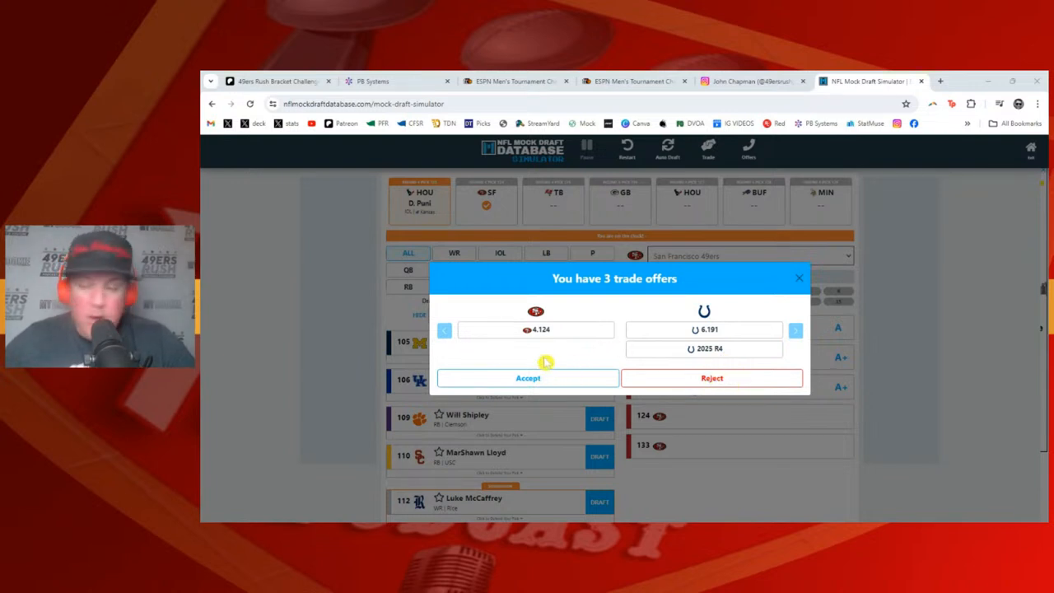
{"action": "mouse_move", "coordinate": [558, 349]}
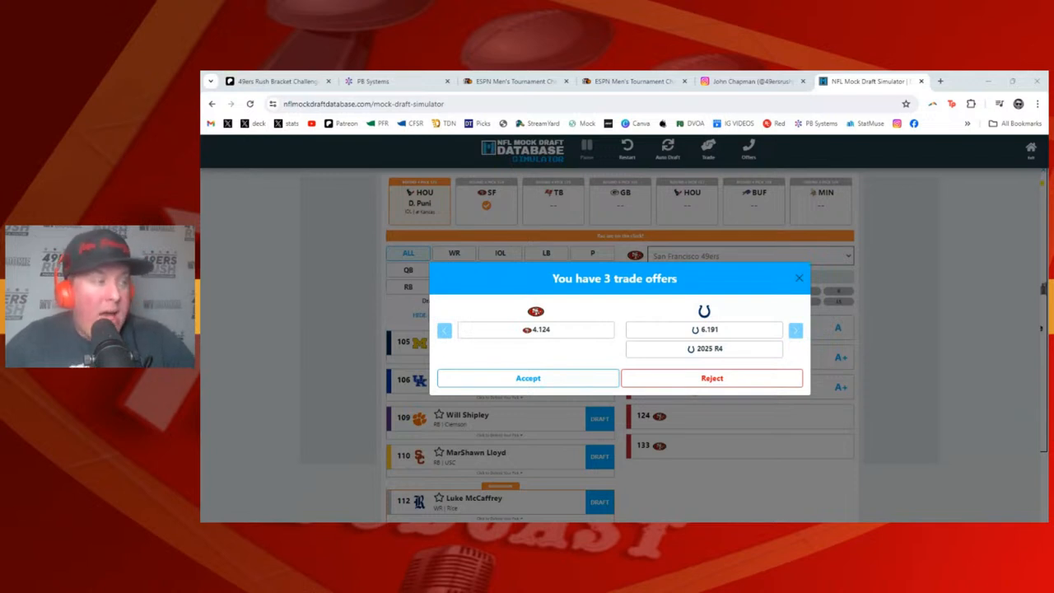
{"action": "mouse_move", "coordinate": [707, 344]}
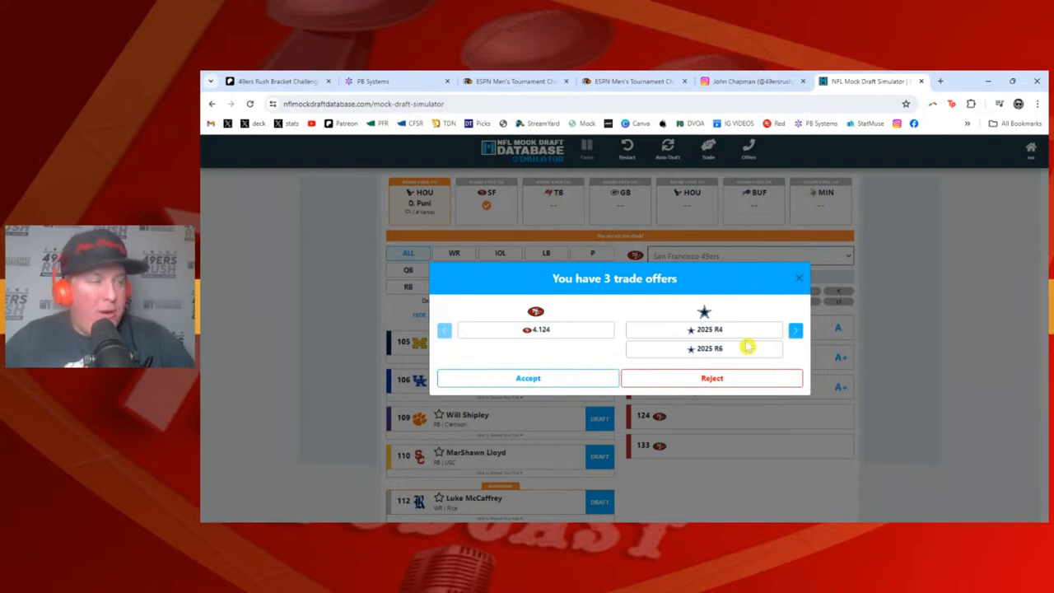
{"action": "mouse_move", "coordinate": [636, 360]}
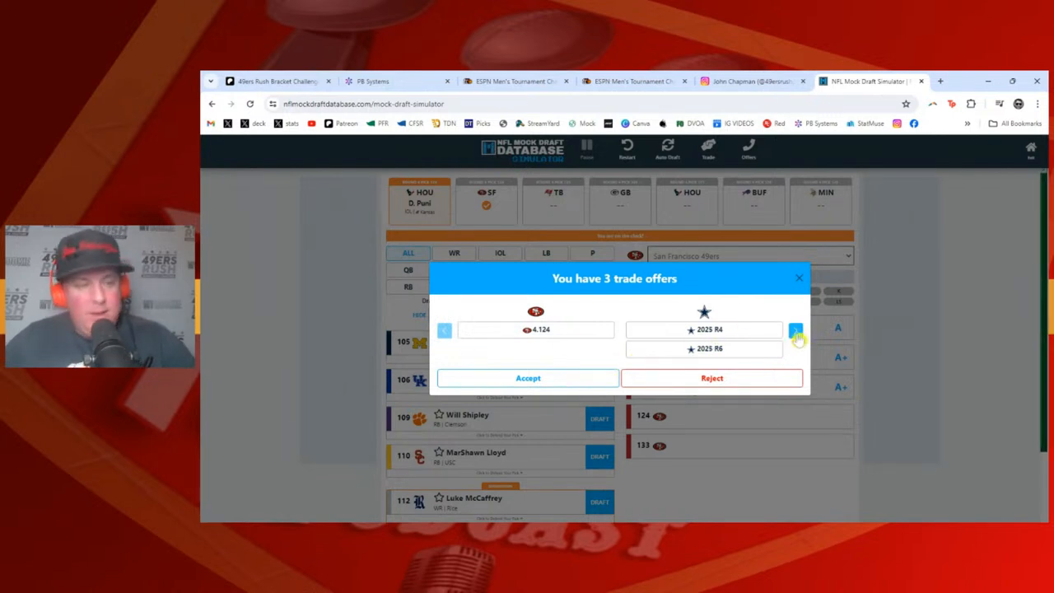
{"action": "left_click", "coordinate": [796, 330]}
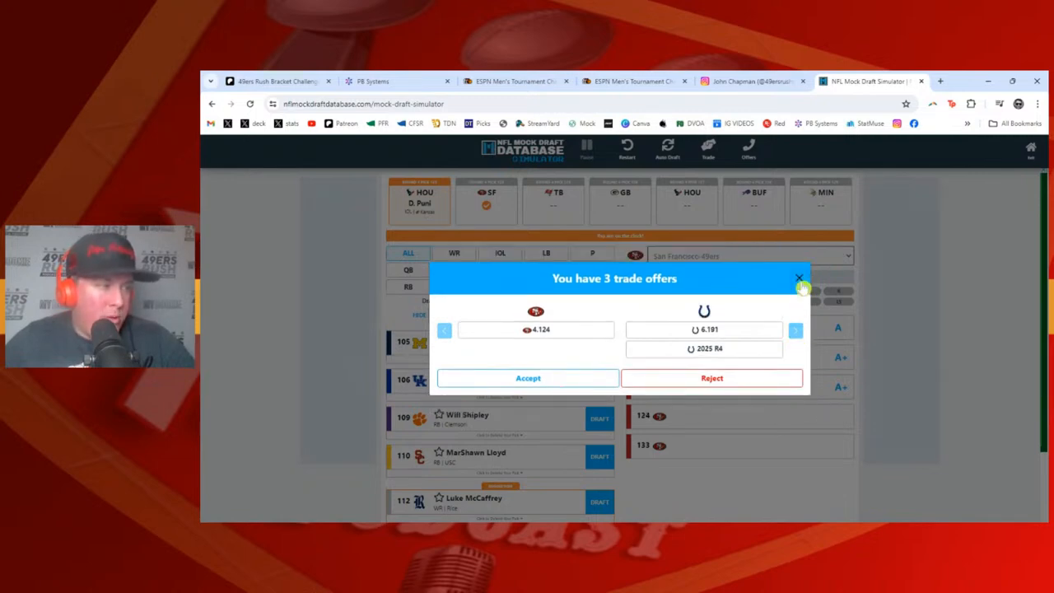
{"action": "left_click", "coordinate": [798, 277]}
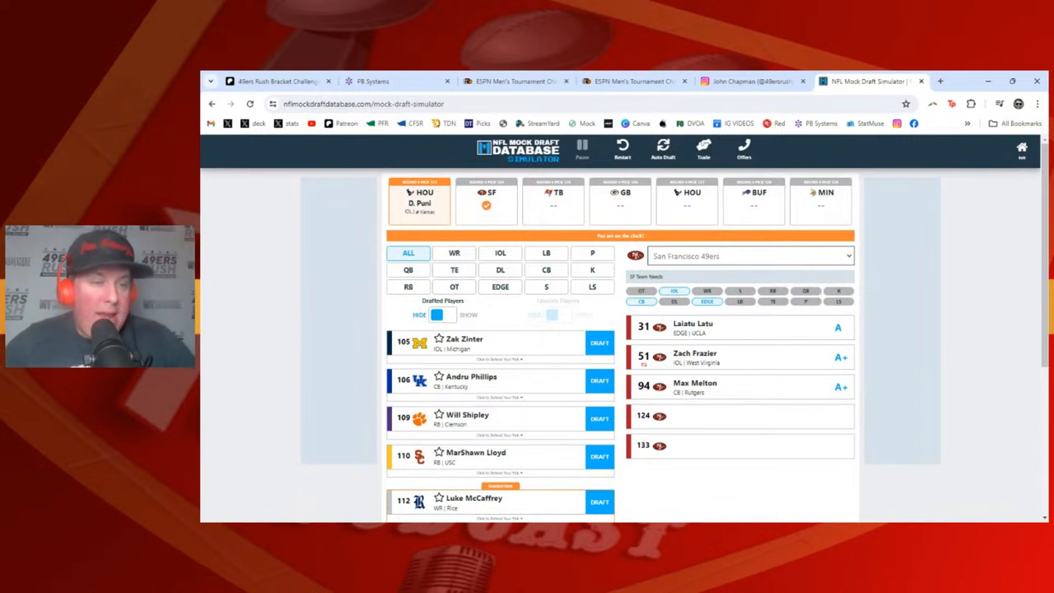
{"action": "mouse_move", "coordinate": [341, 316]}
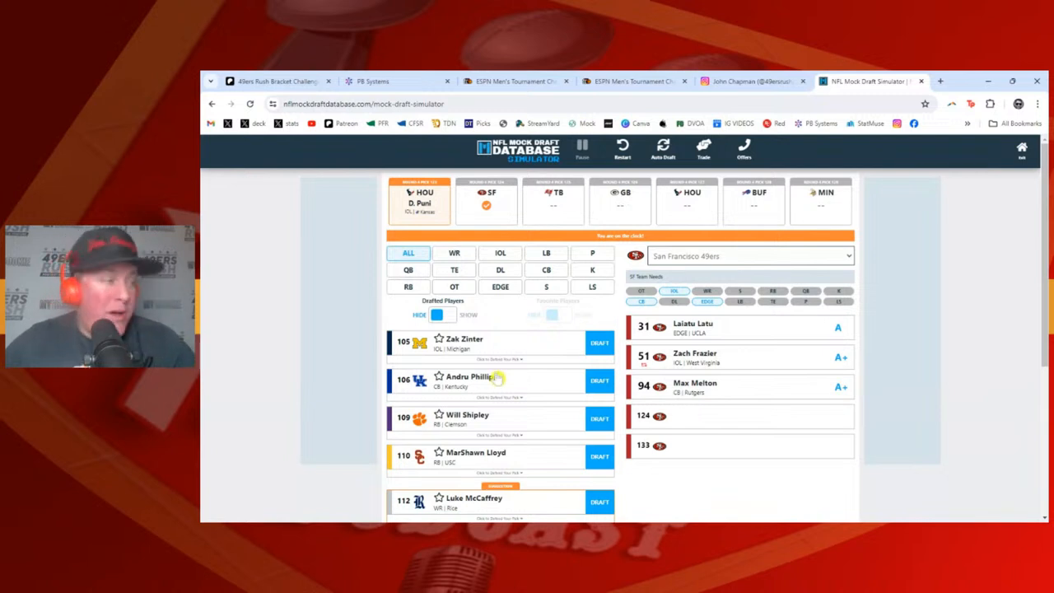
{"action": "mouse_move", "coordinate": [466, 349]}
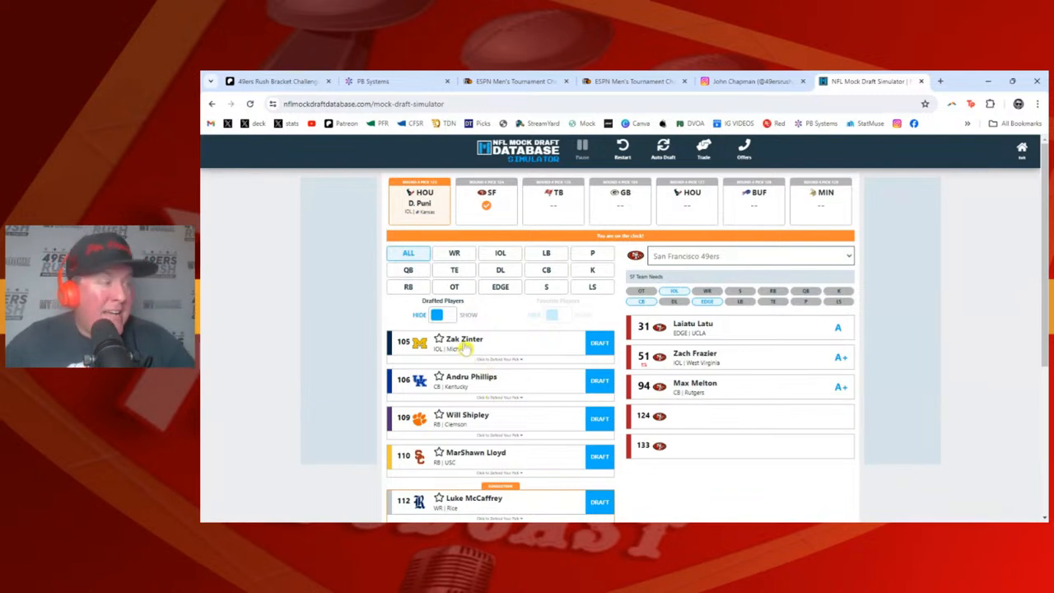
{"action": "mouse_move", "coordinate": [466, 347]}
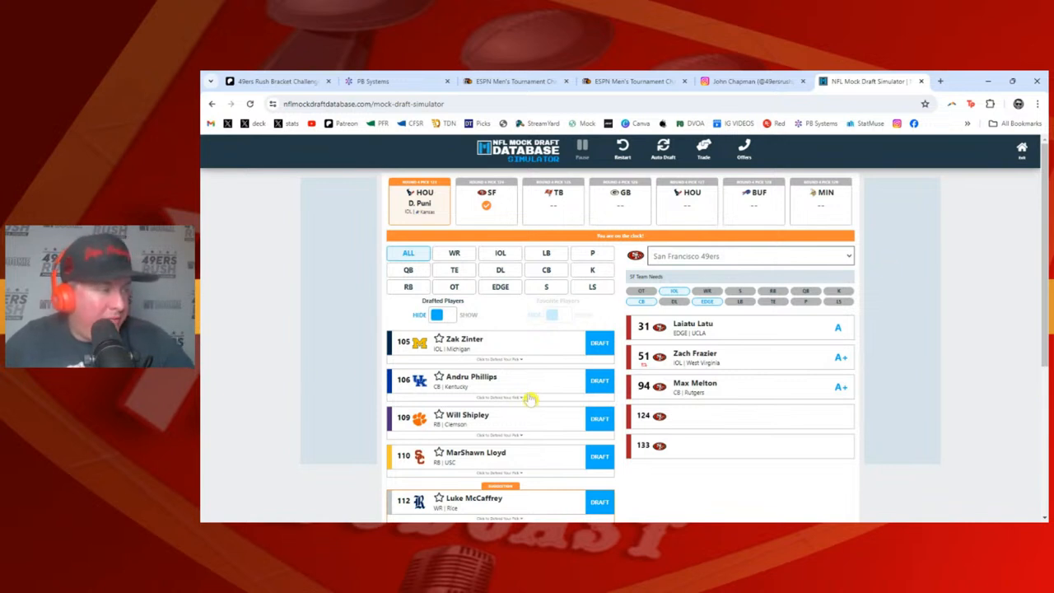
{"action": "scroll", "scroll_direction": "down", "scroll_amount": 3}
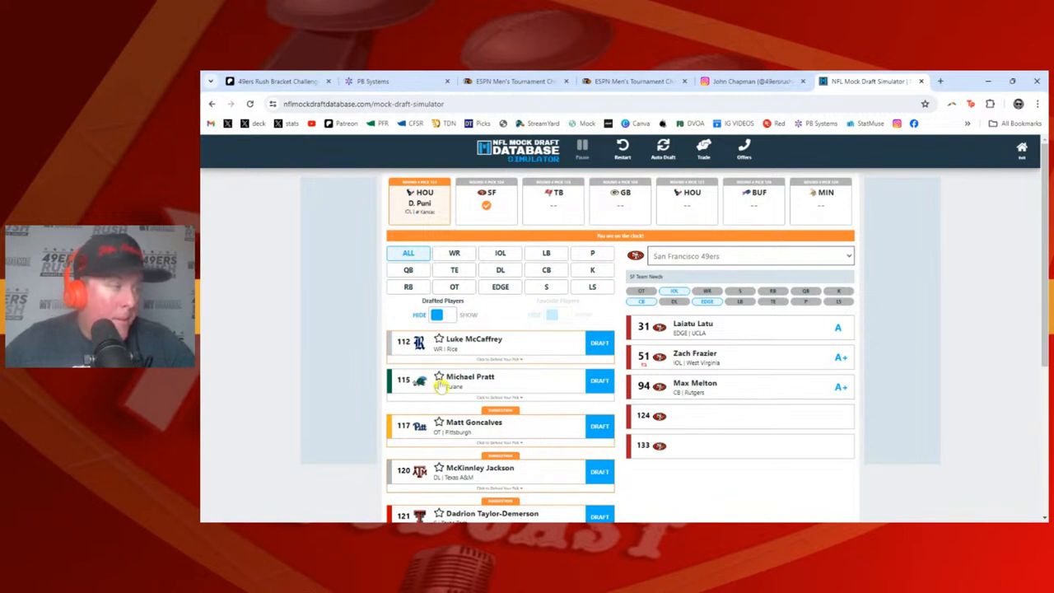
{"action": "mouse_move", "coordinate": [474, 390]}
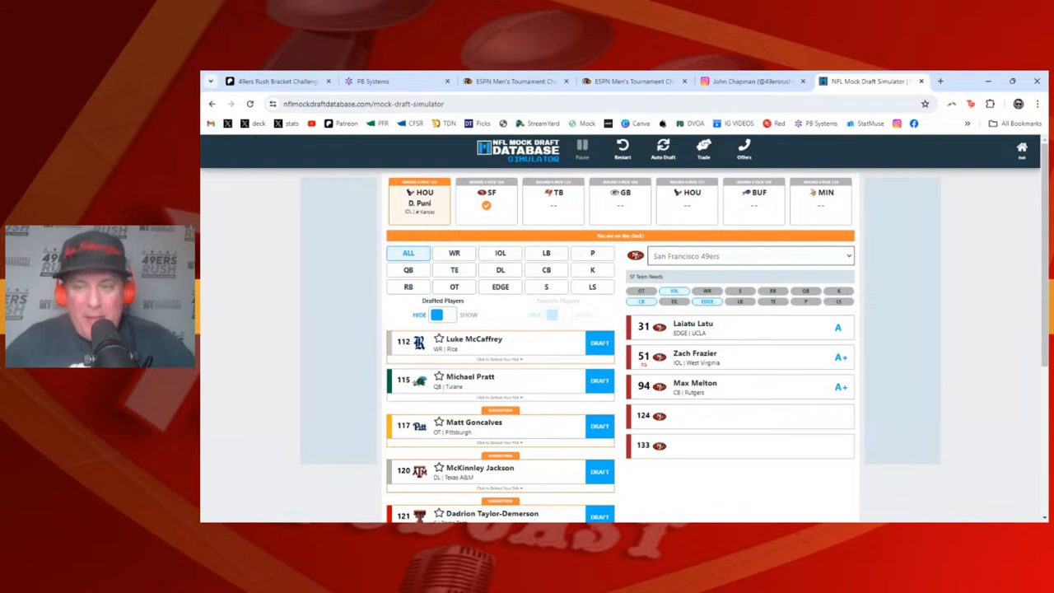
{"action": "mouse_move", "coordinate": [528, 449]}
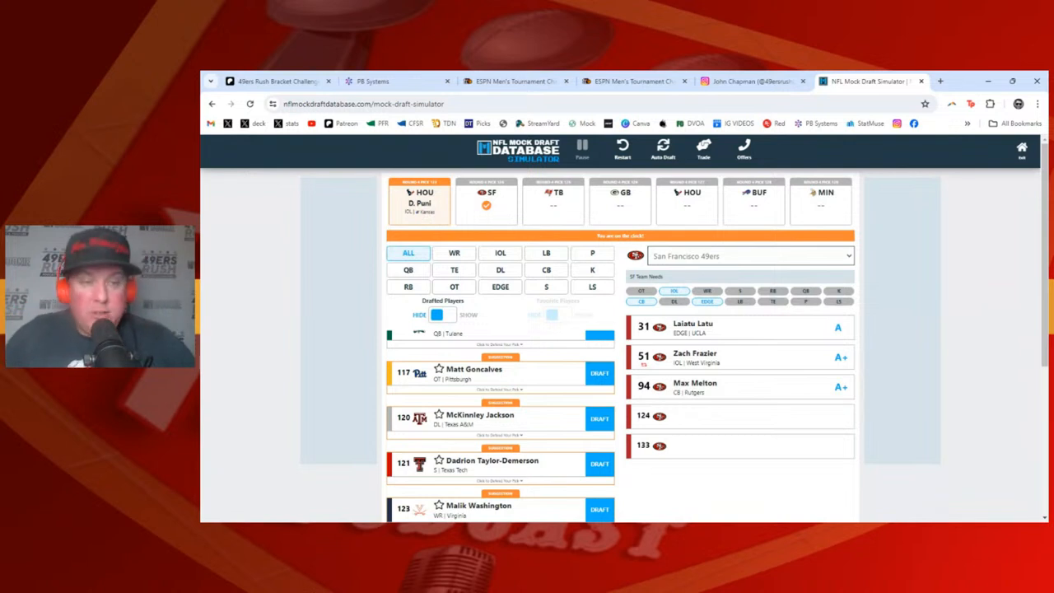
{"action": "mouse_move", "coordinate": [741, 385]}
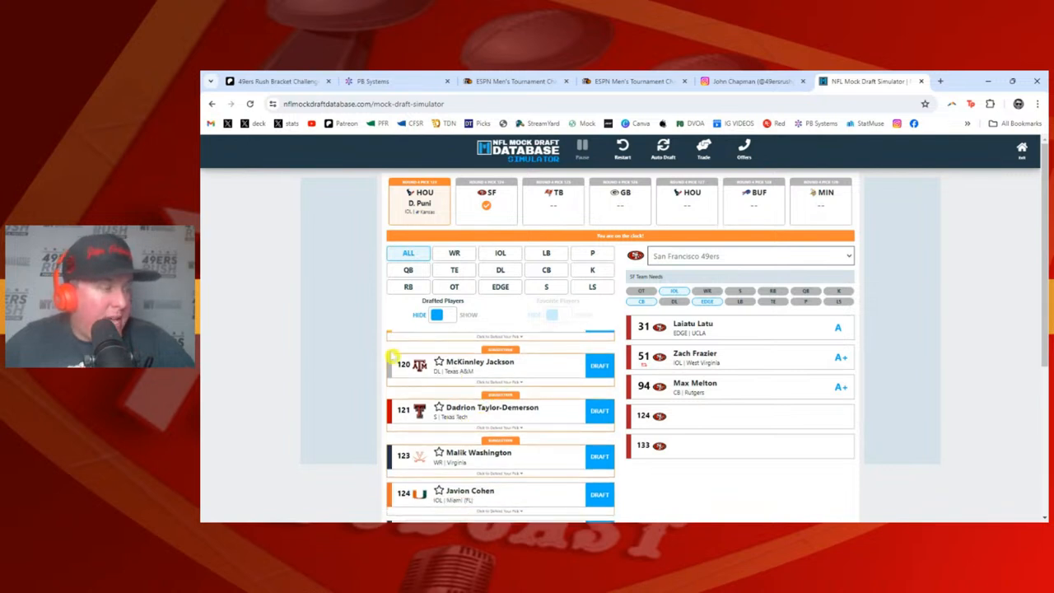
{"action": "left_click", "coordinate": [599, 364]}
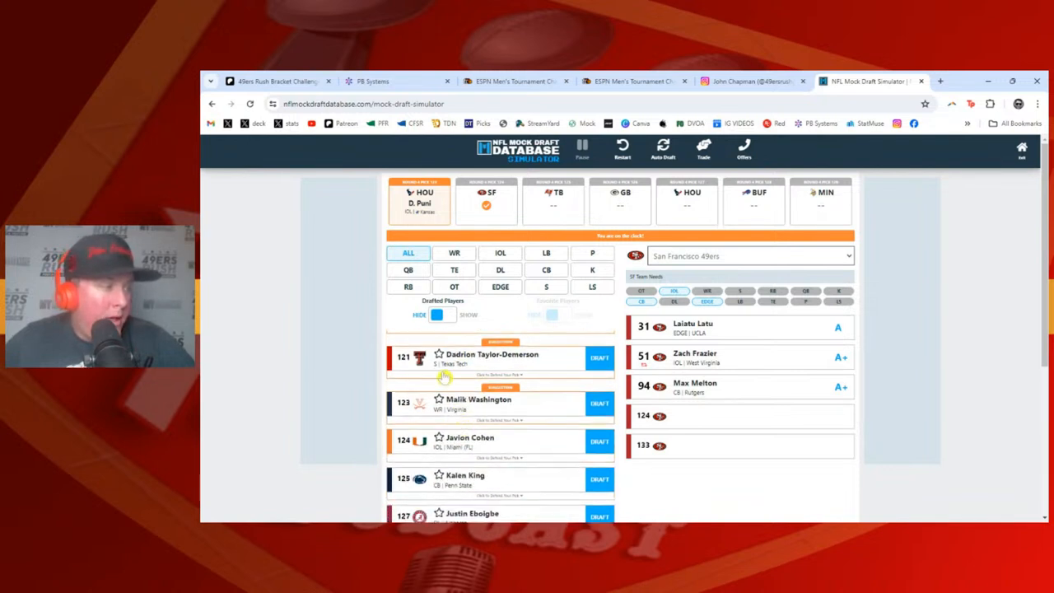
{"action": "mouse_move", "coordinate": [456, 373]}
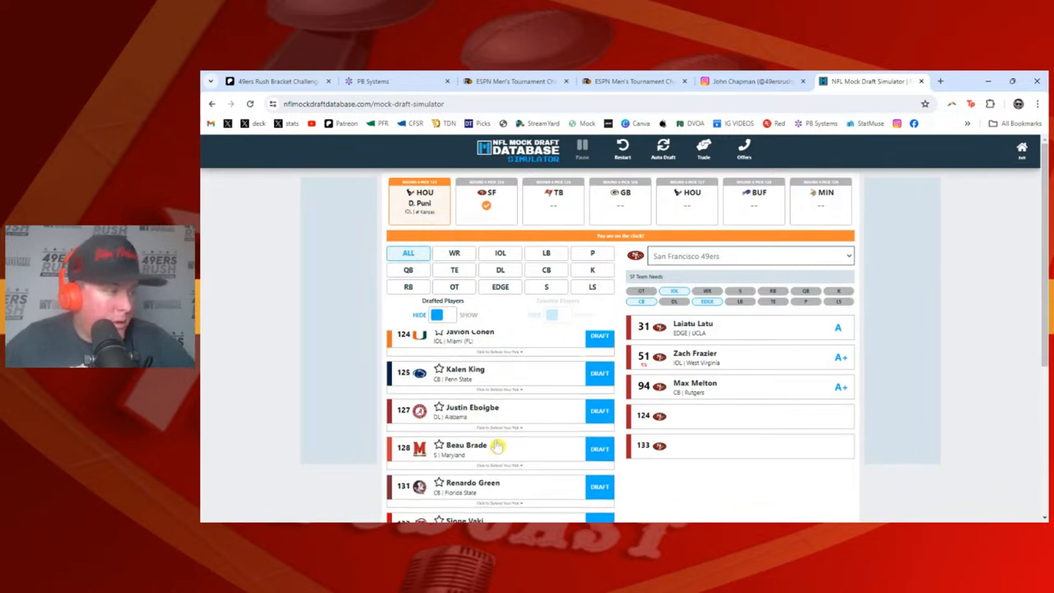
{"action": "scroll", "scroll_direction": "down", "scroll_amount": 3}
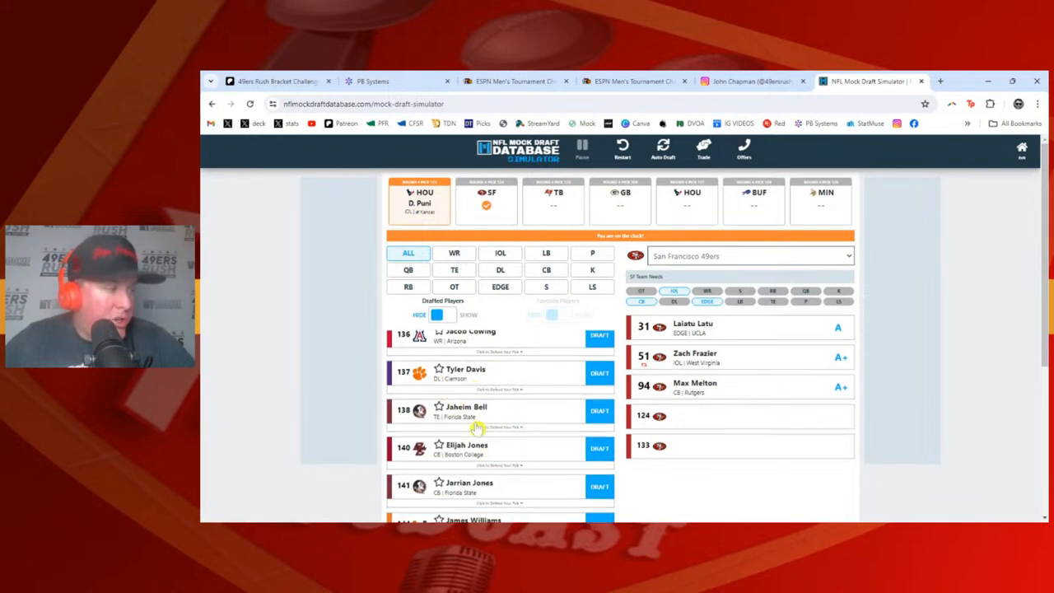
{"action": "scroll", "scroll_direction": "down", "scroll_amount": 3}
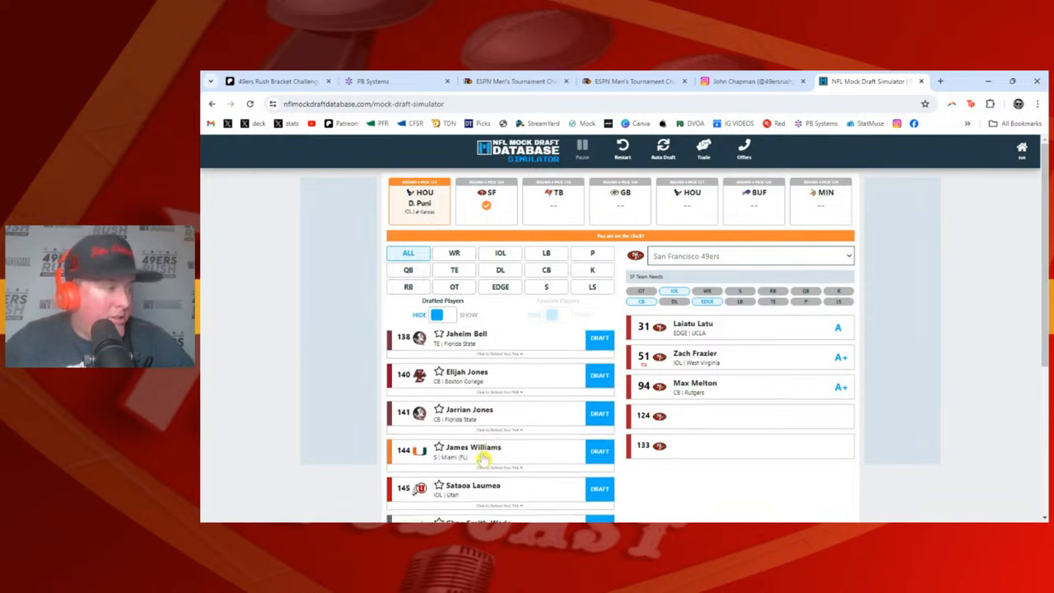
{"action": "scroll", "scroll_direction": "down", "scroll_amount": 3}
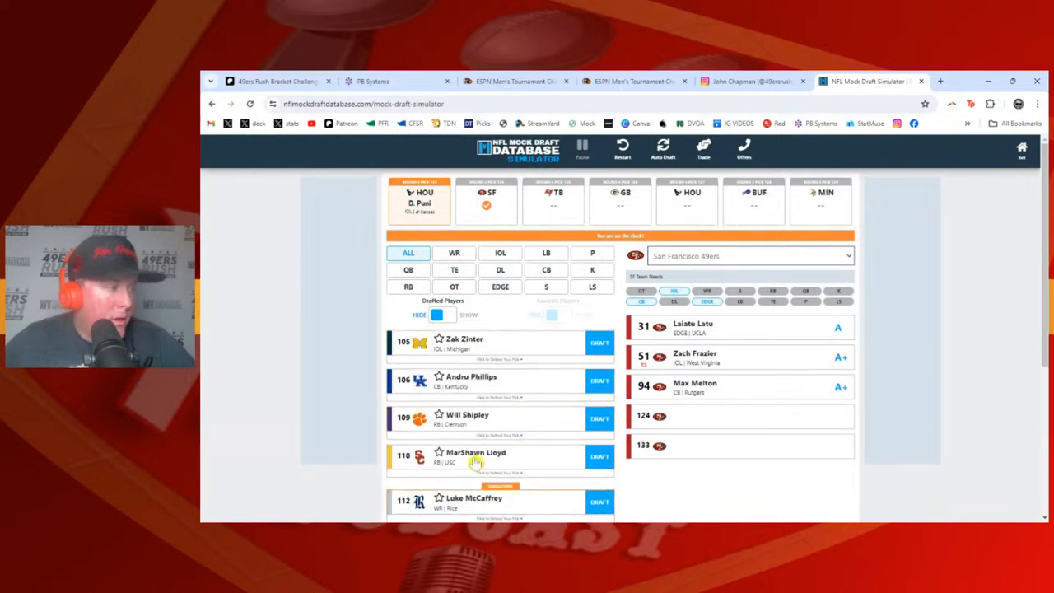
{"action": "mouse_move", "coordinate": [524, 266]}
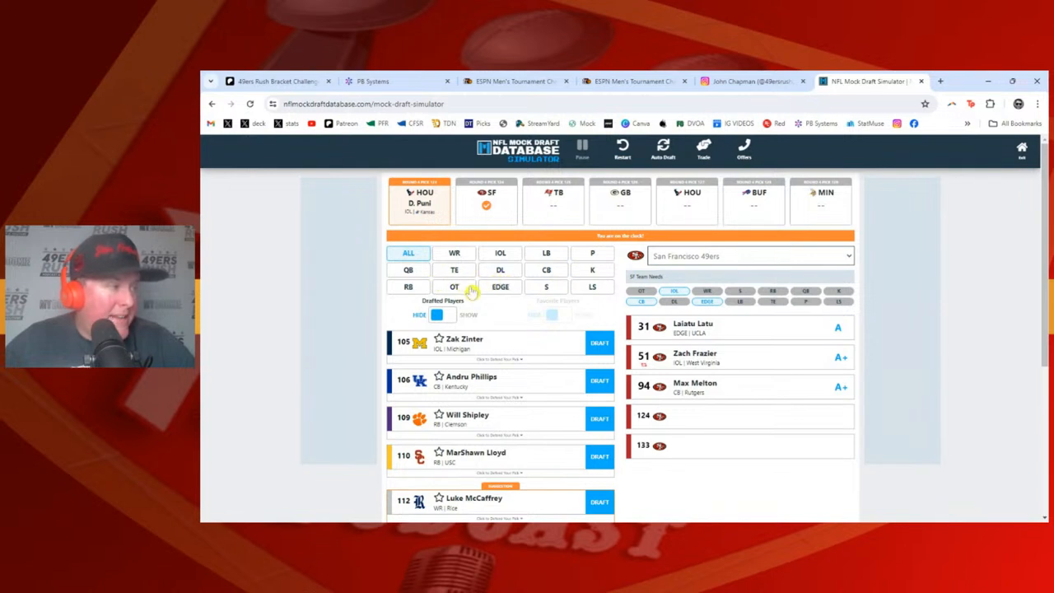
- Filter the board to offensive tackles: Goncalves, Greenfield, Pearl, Rouse
{"action": "left_click", "coordinate": [454, 286]}
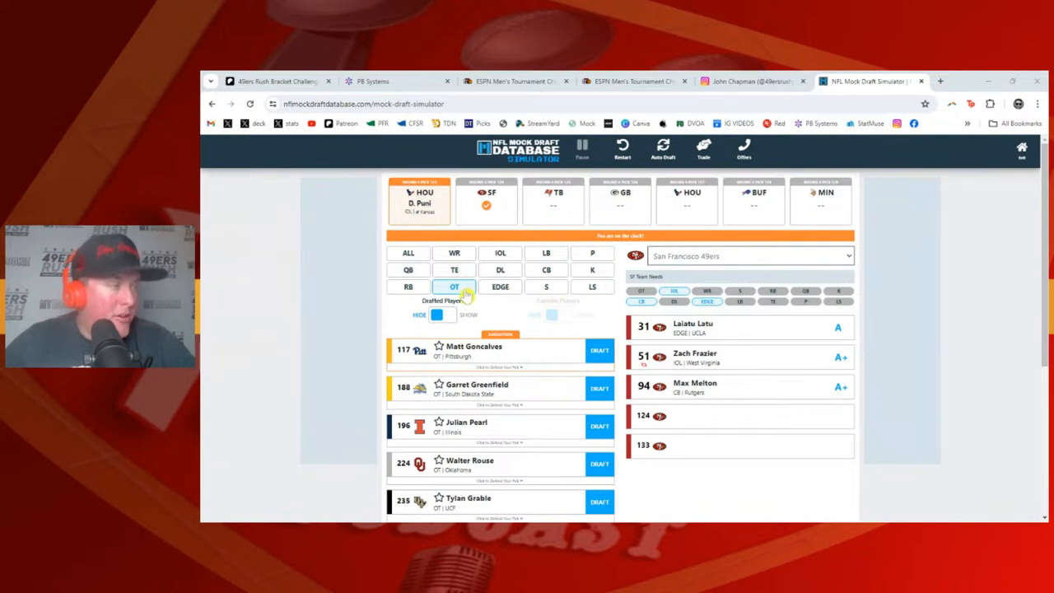
- Filter the board to wide receivers, led by Luke McCaffrey
{"action": "left_click", "coordinate": [454, 253]}
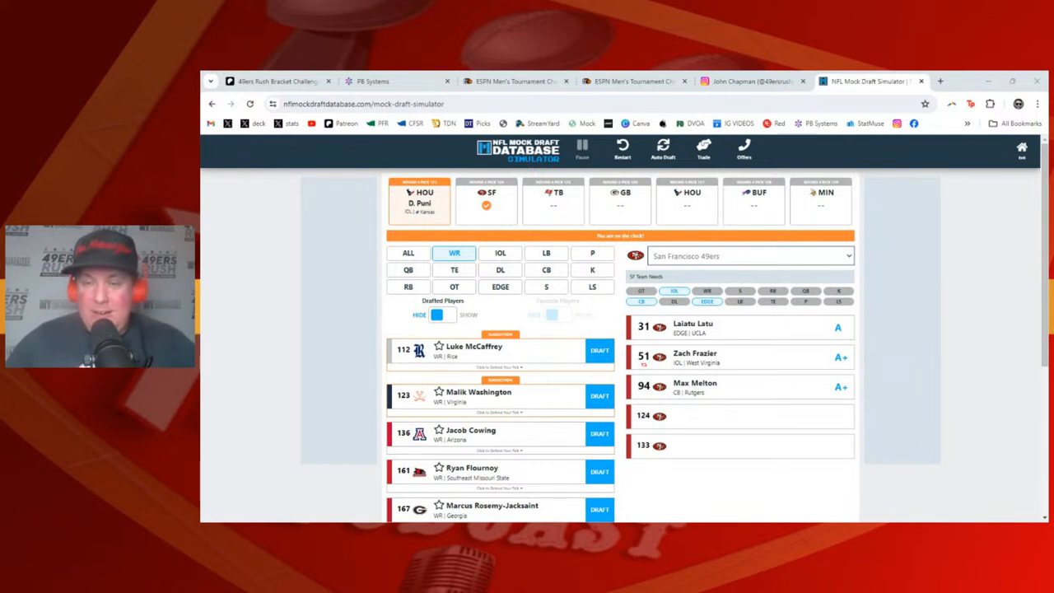
{"action": "mouse_move", "coordinate": [500, 448]}
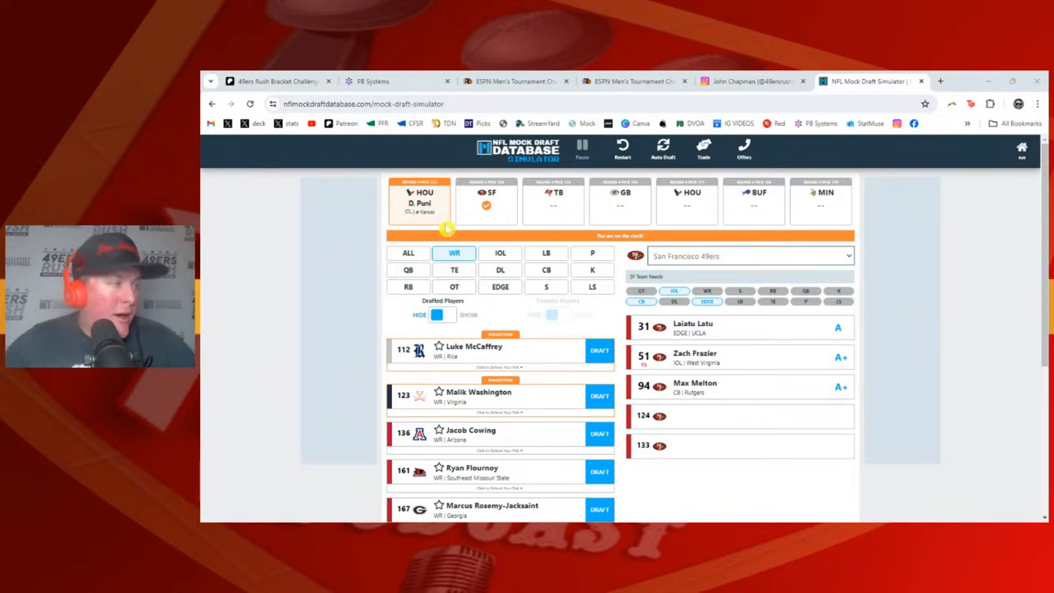
- Switch the position filter from interior linemen back to ALL positions
{"action": "left_click", "coordinate": [500, 253]}
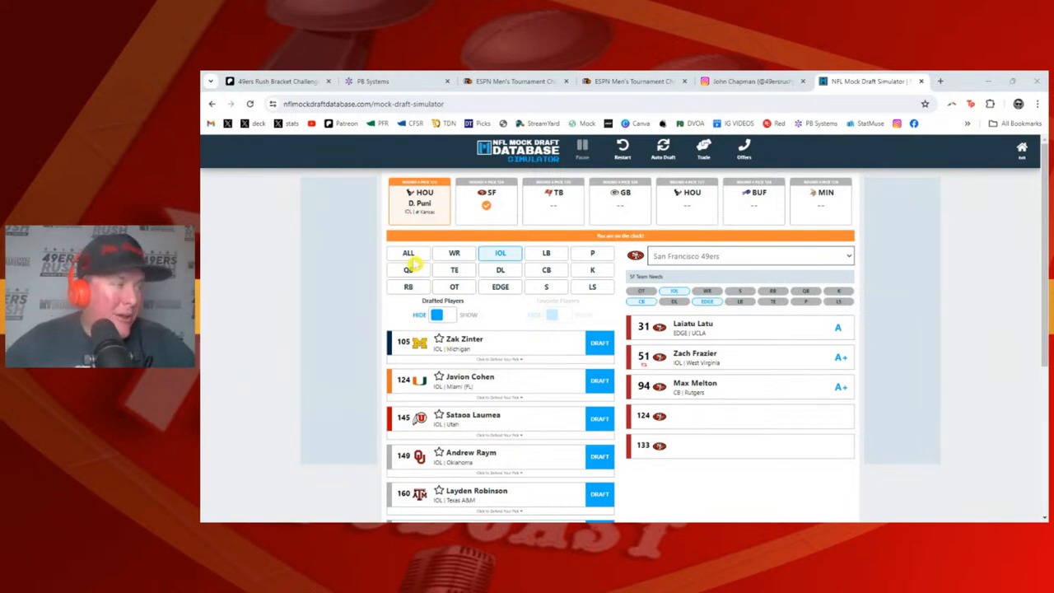
{"action": "left_click", "coordinate": [409, 253]}
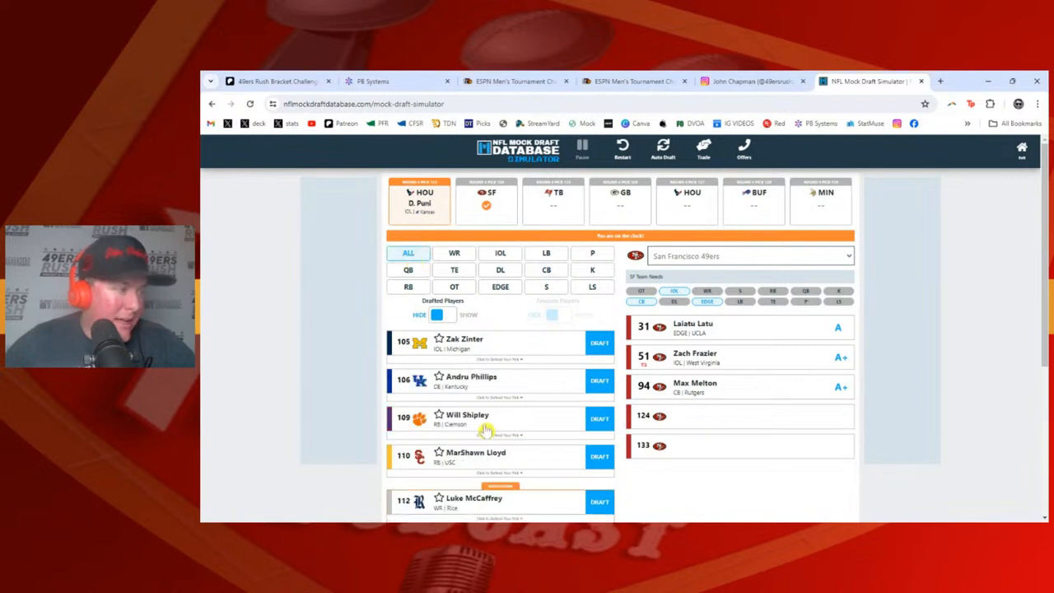
{"action": "scroll", "scroll_direction": "down", "scroll_amount": 3}
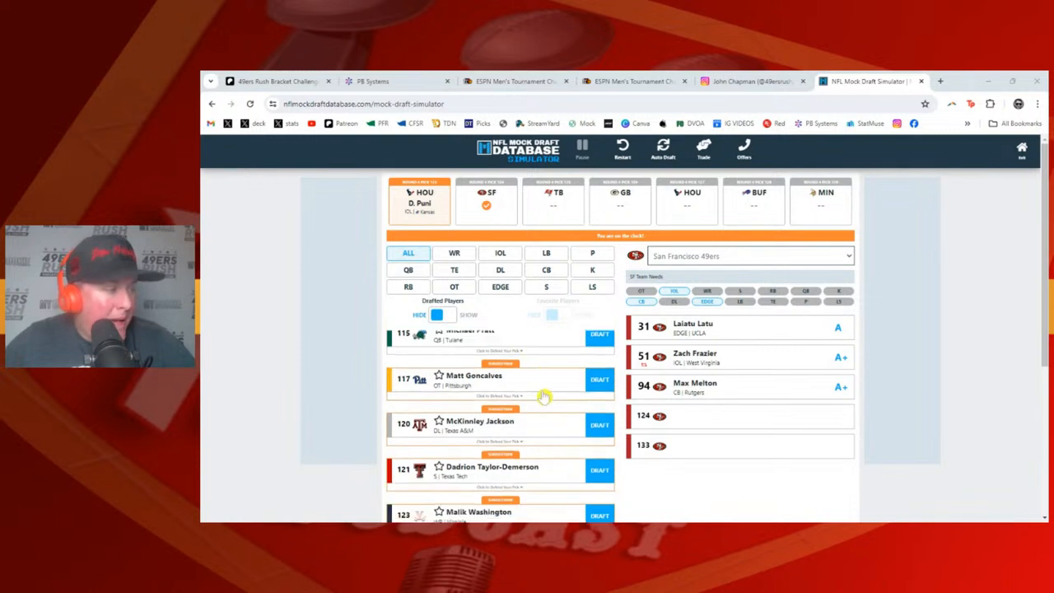
{"action": "scroll", "scroll_direction": "down", "scroll_amount": 3}
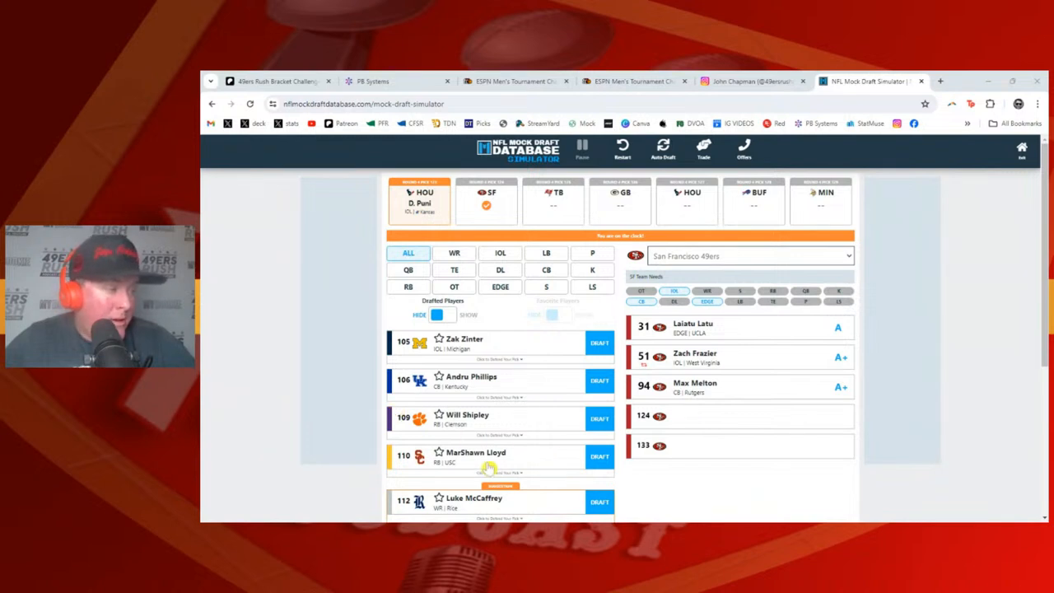
{"action": "scroll", "scroll_direction": "down", "scroll_amount": 3}
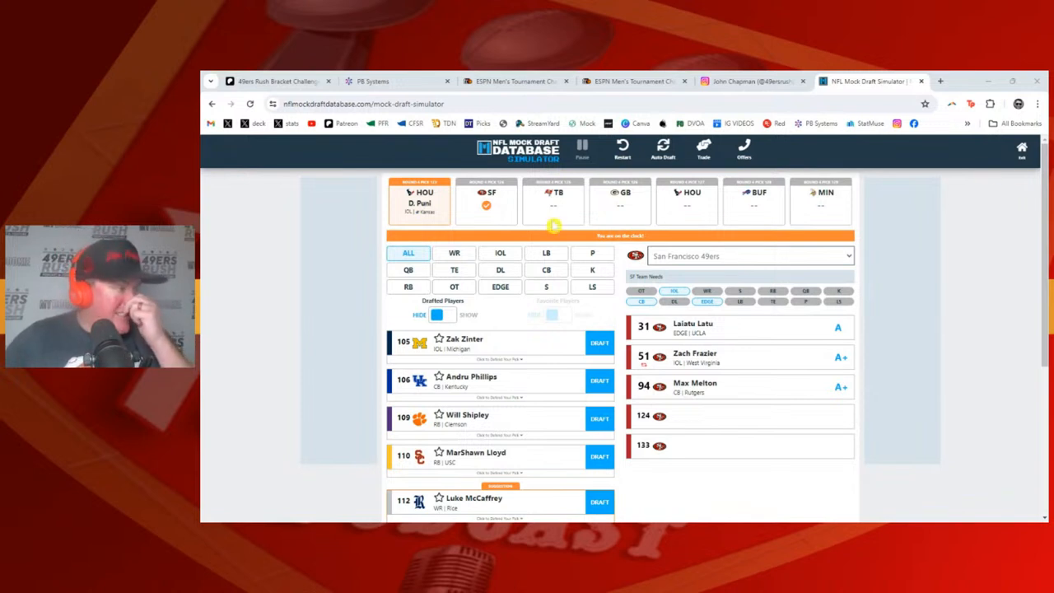
{"action": "left_click", "coordinate": [454, 269]}
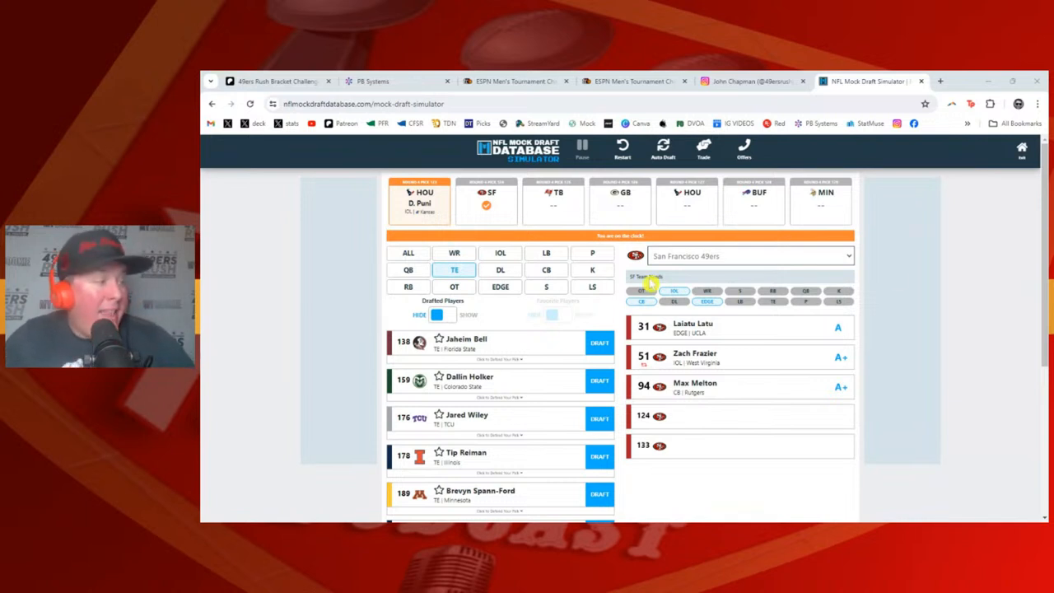
{"action": "mouse_move", "coordinate": [511, 420]}
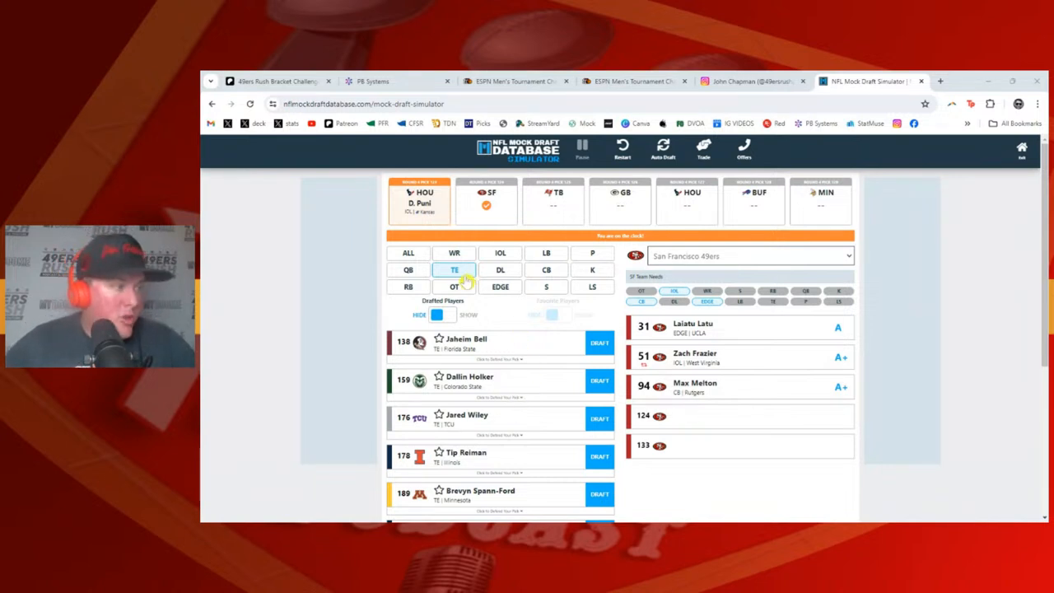
- Switch the prospect board to ALL positions and scroll down to the low-100s players
{"action": "left_click", "coordinate": [408, 253]}
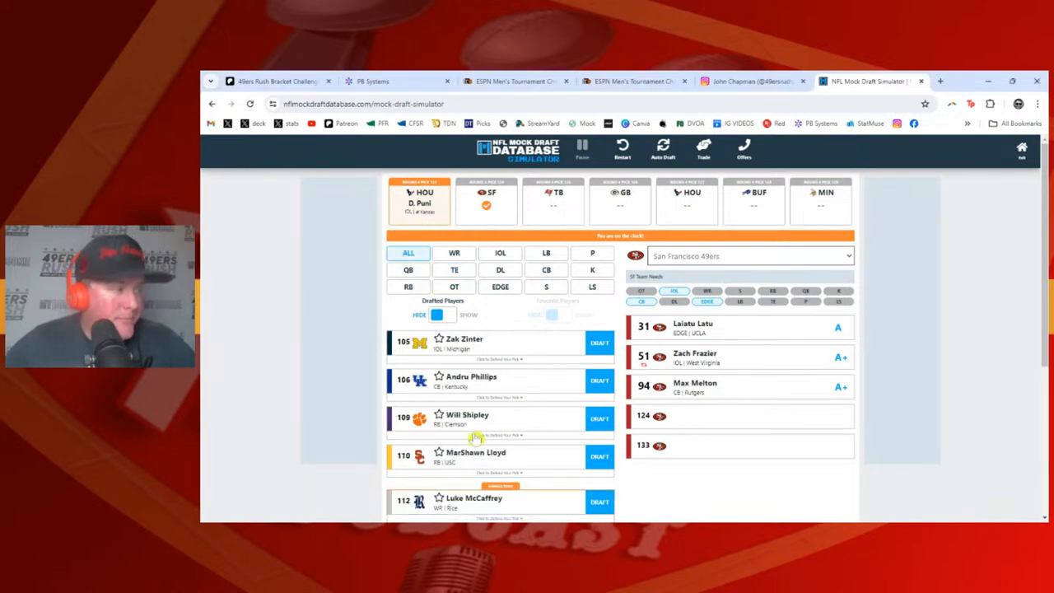
{"action": "mouse_move", "coordinate": [527, 410]}
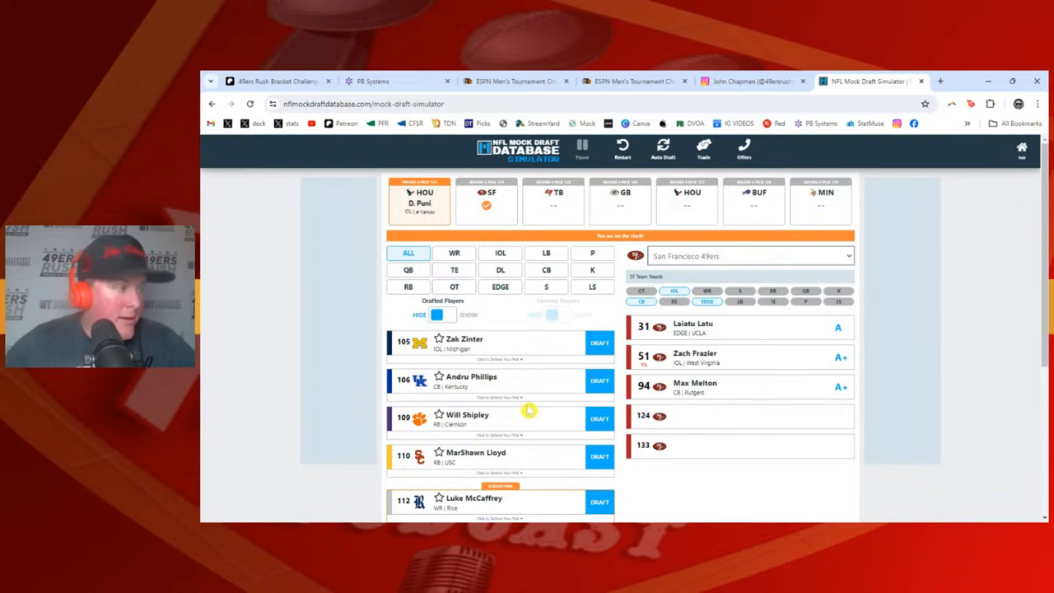
{"action": "scroll", "scroll_direction": "down", "scroll_amount": 3}
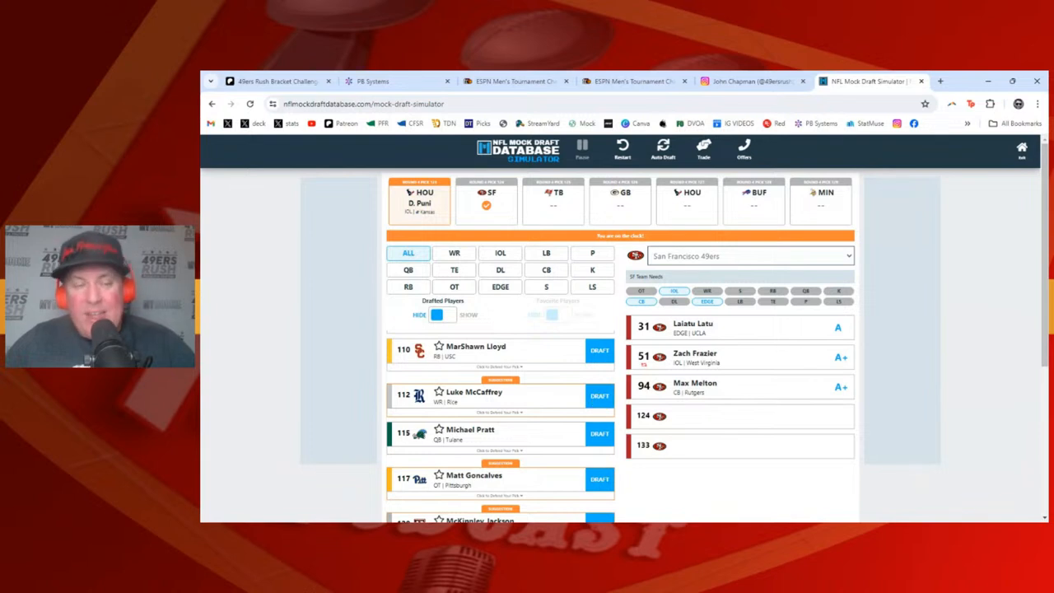
- Draft WR Luke McCaffrey at pick 124 and reject the incoming trade offer
{"action": "left_click", "coordinate": [600, 396]}
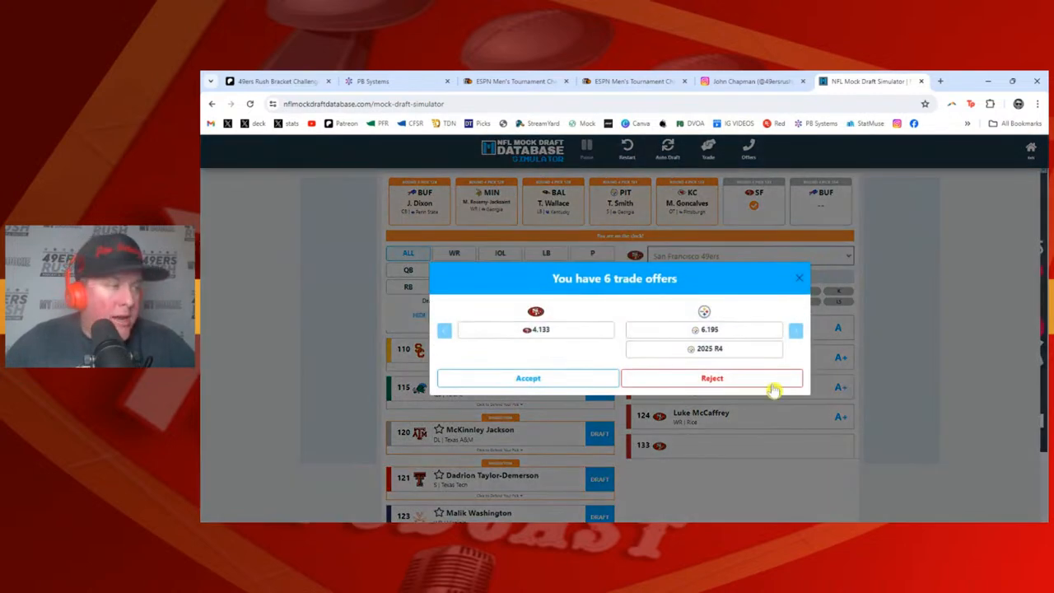
{"action": "left_click", "coordinate": [711, 378]}
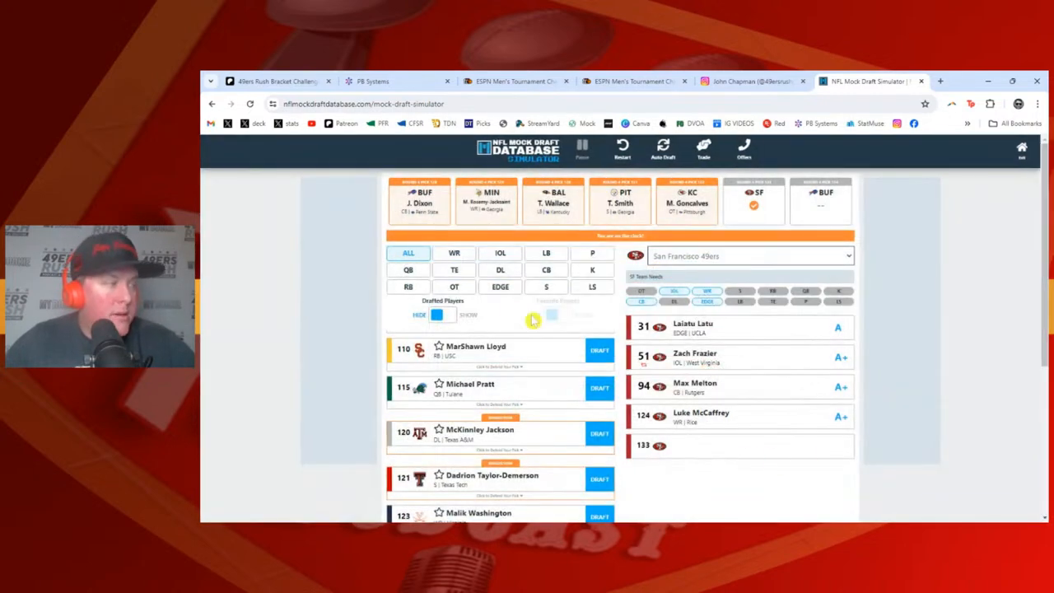
{"action": "left_click", "coordinate": [454, 270]}
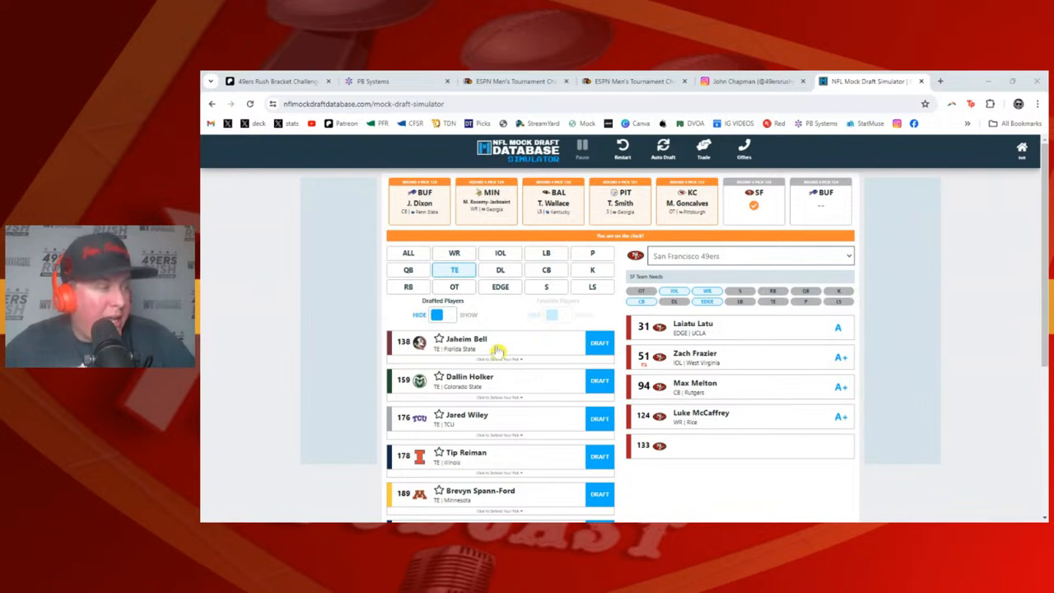
{"action": "mouse_move", "coordinate": [460, 437]}
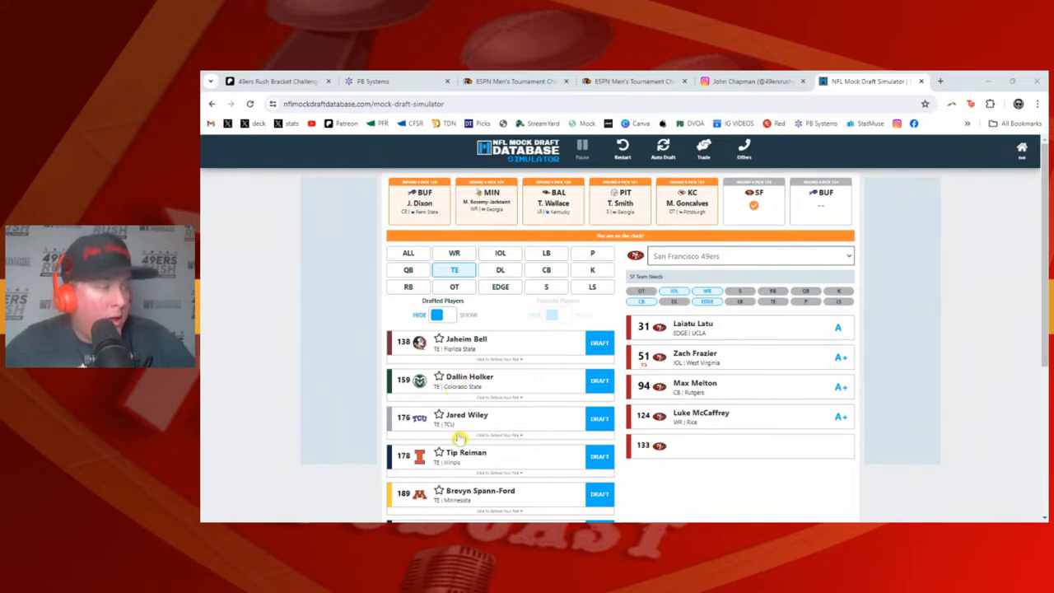
{"action": "mouse_move", "coordinate": [667, 470]}
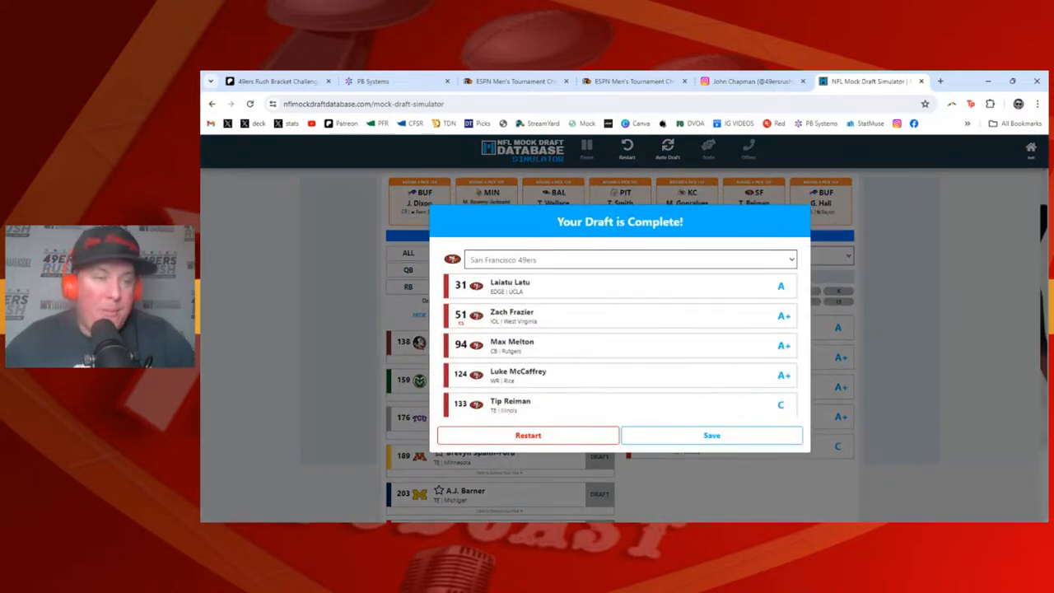
{"action": "mouse_move", "coordinate": [894, 414]}
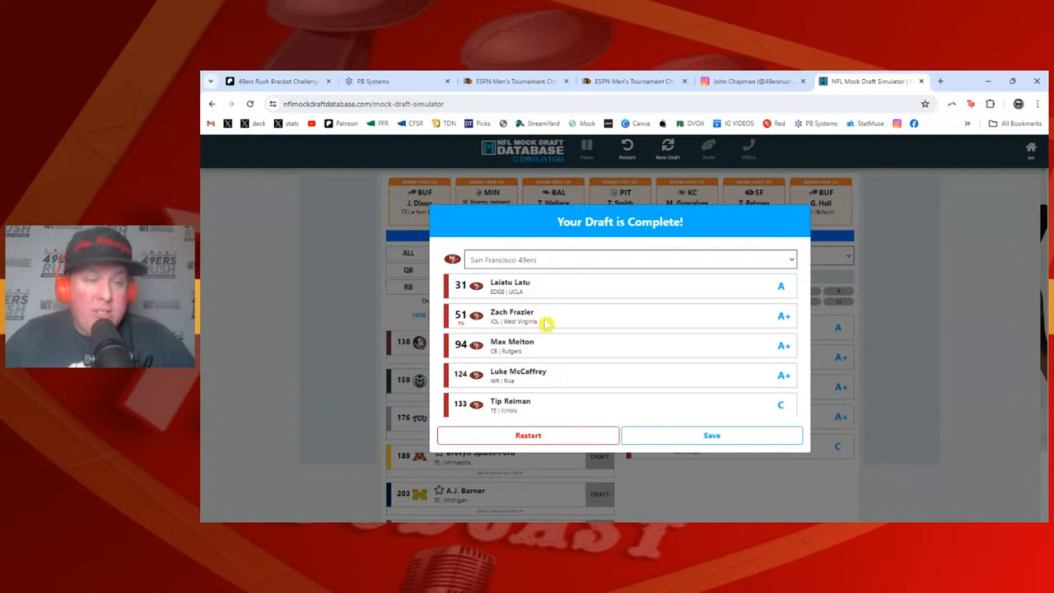
{"action": "mouse_move", "coordinate": [495, 351]}
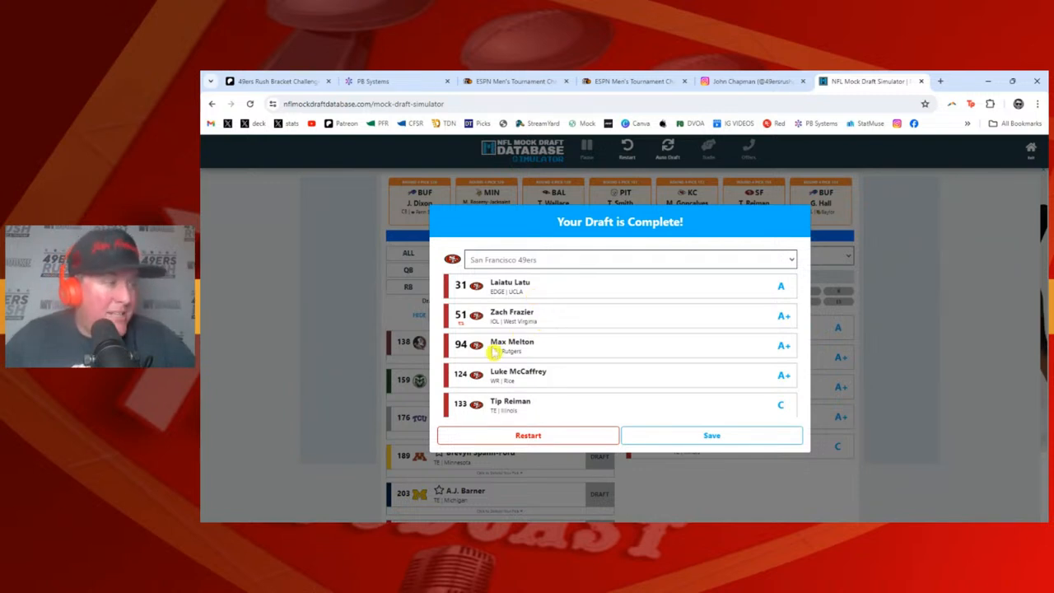
{"action": "mouse_move", "coordinate": [544, 354]}
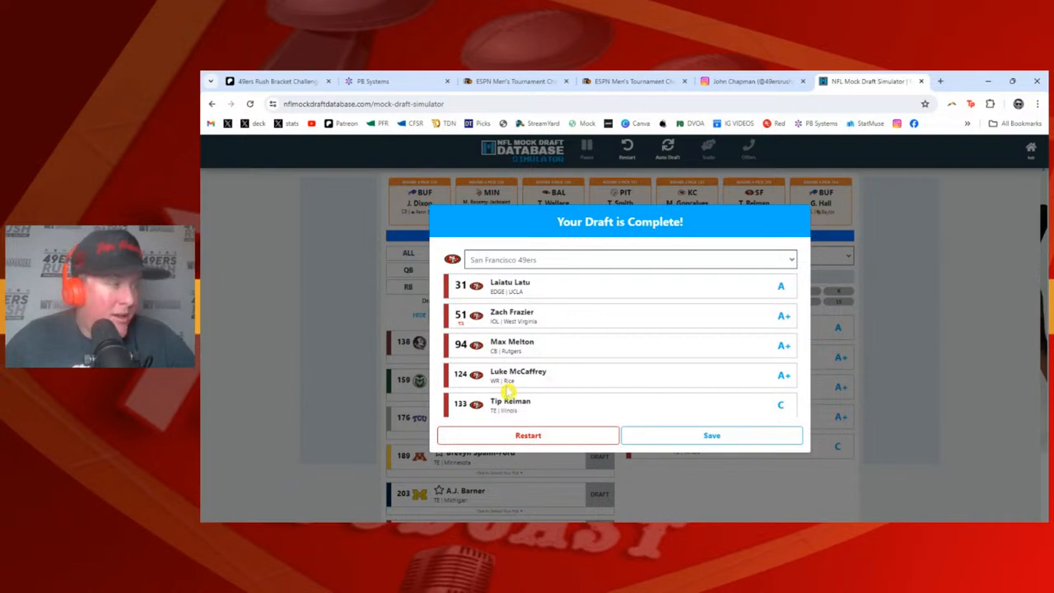
{"action": "mouse_move", "coordinate": [533, 386]}
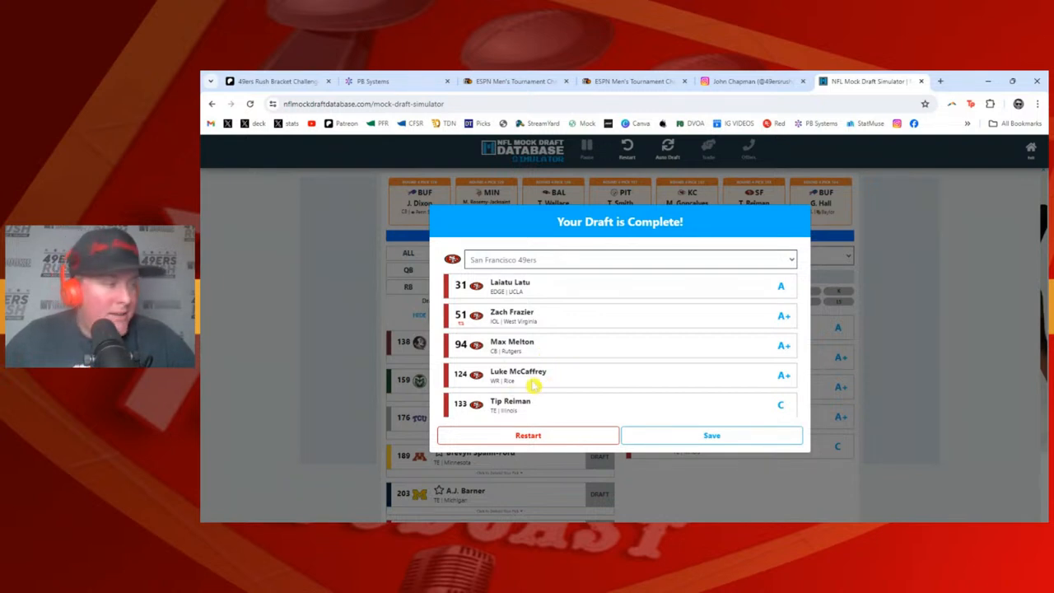
{"action": "mouse_move", "coordinate": [677, 314]}
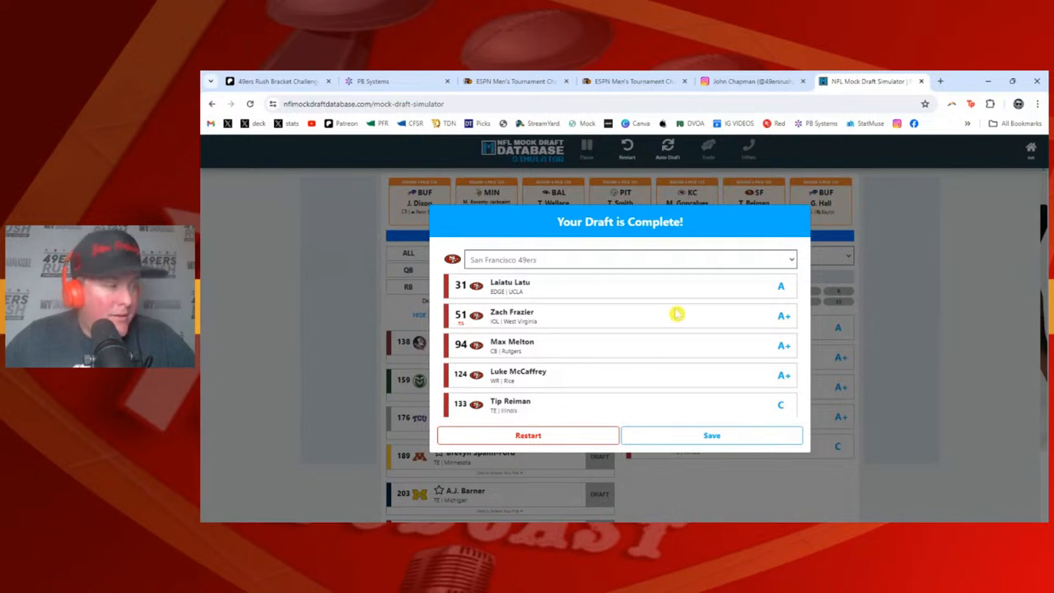